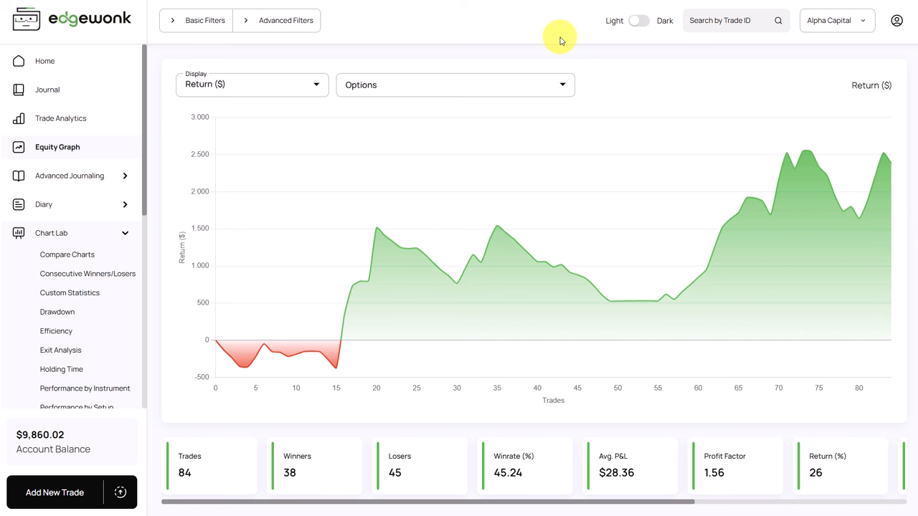
pyautogui.moveTo(587, 70)
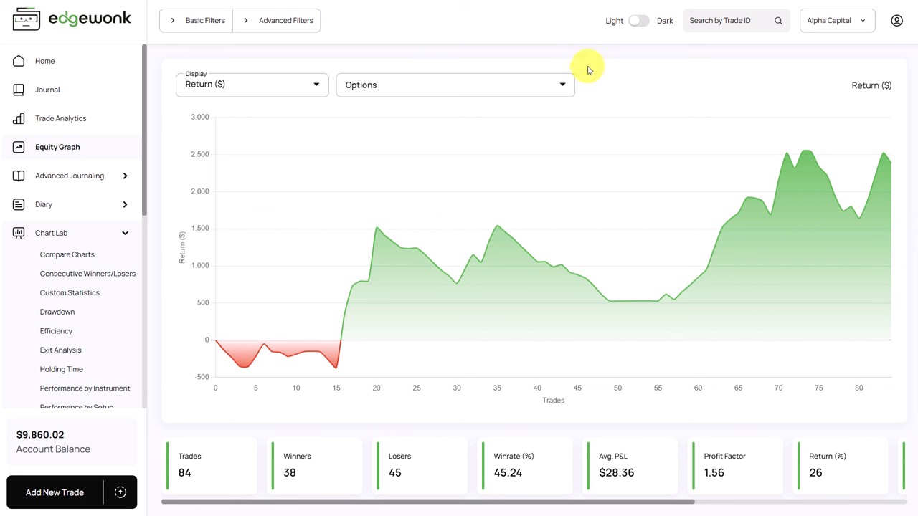
pyautogui.moveTo(558, 61)
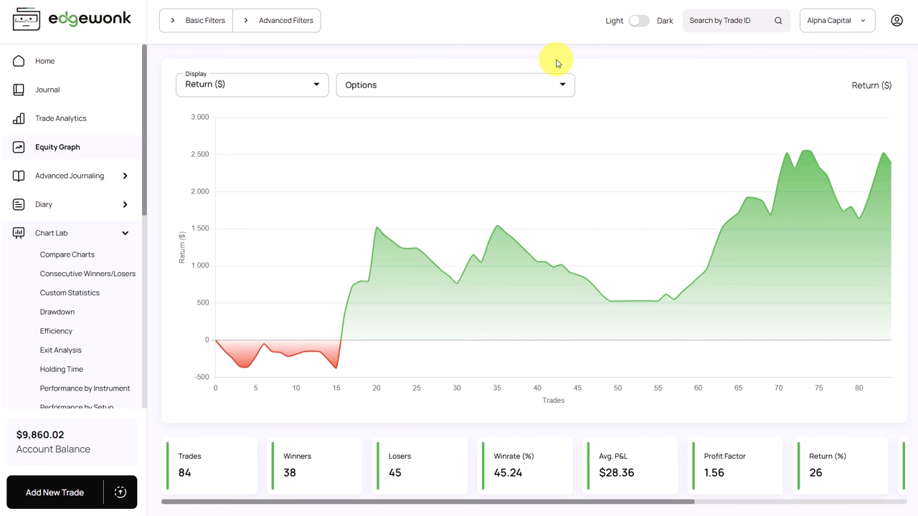
pyautogui.moveTo(504, 74)
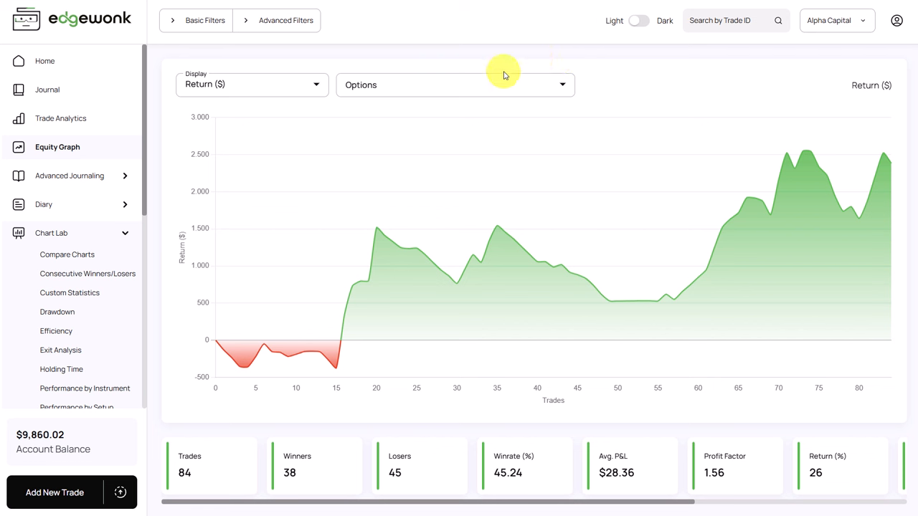
pyautogui.moveTo(477, 253)
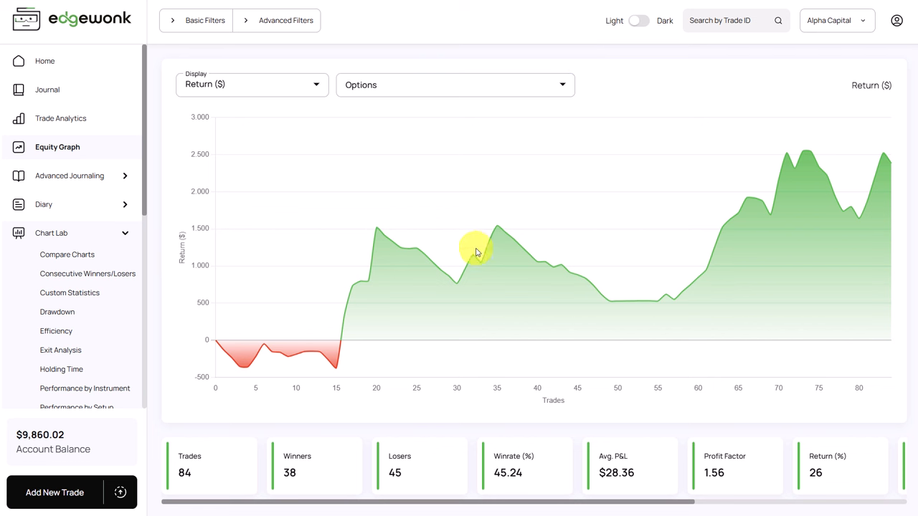
pyautogui.moveTo(213, 452)
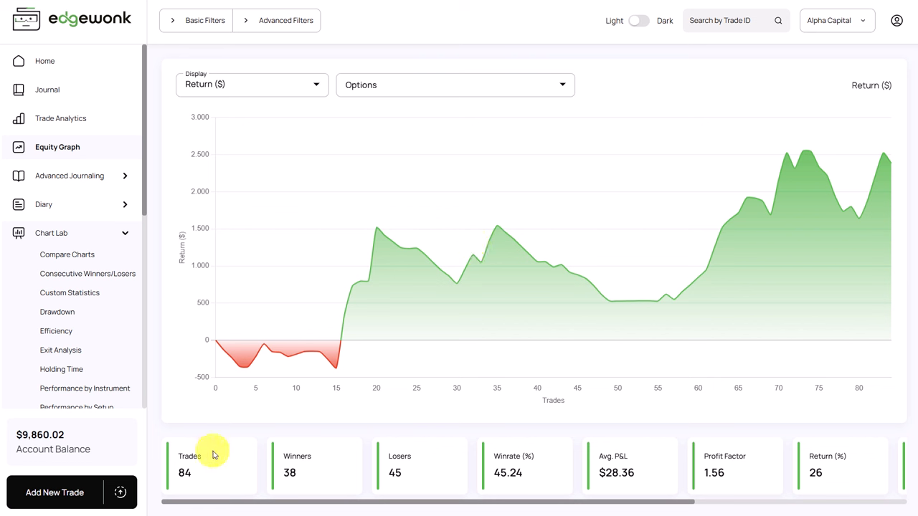
pyautogui.moveTo(517, 477)
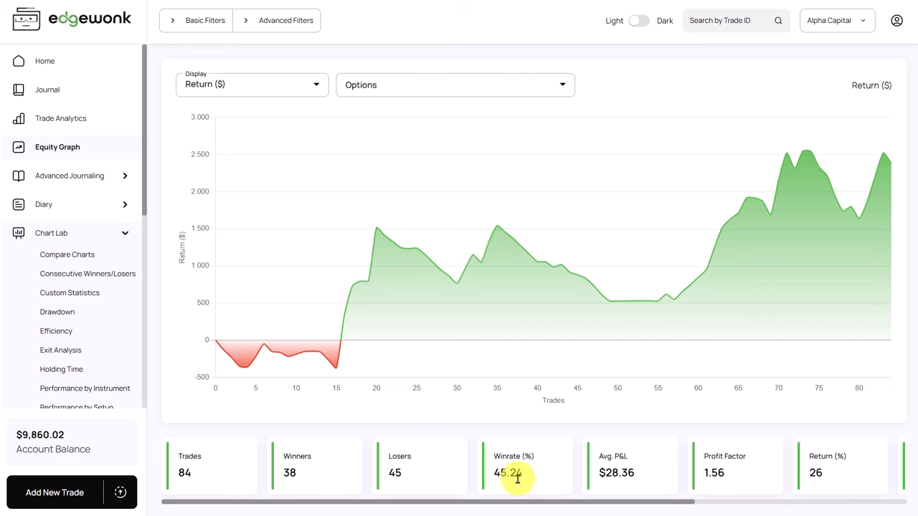
pyautogui.moveTo(613, 494)
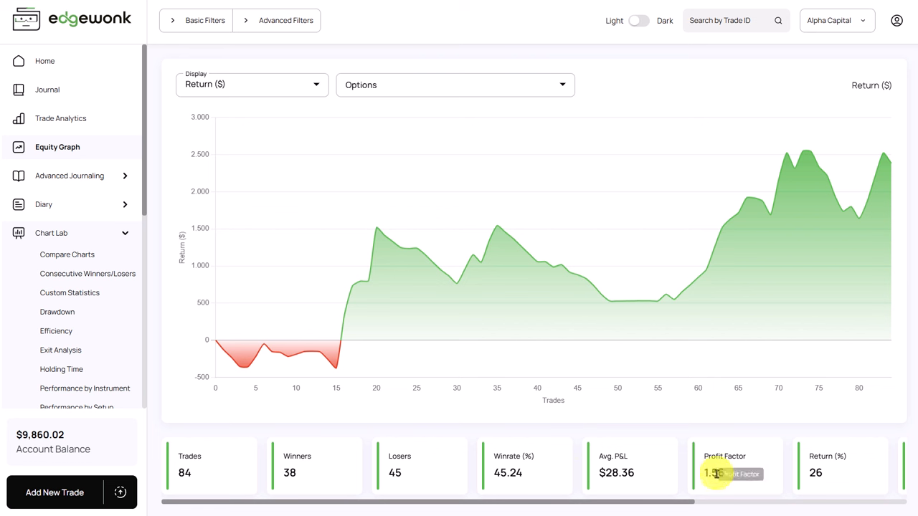
pyautogui.moveTo(723, 484)
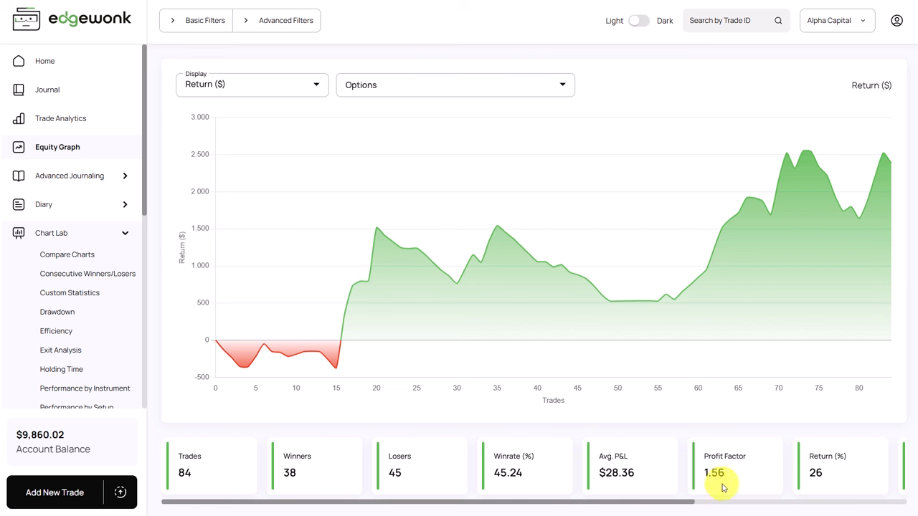
pyautogui.moveTo(839, 481)
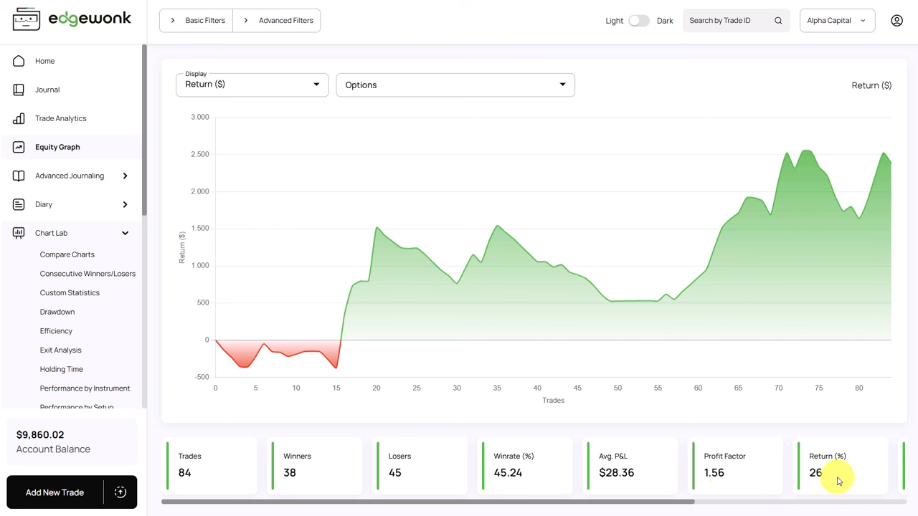
pyautogui.moveTo(592, 351)
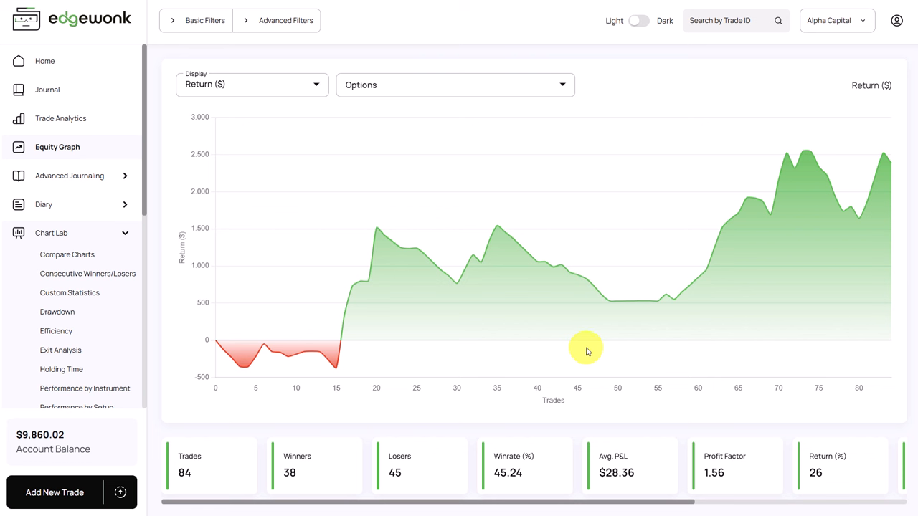
pyautogui.moveTo(660, 283)
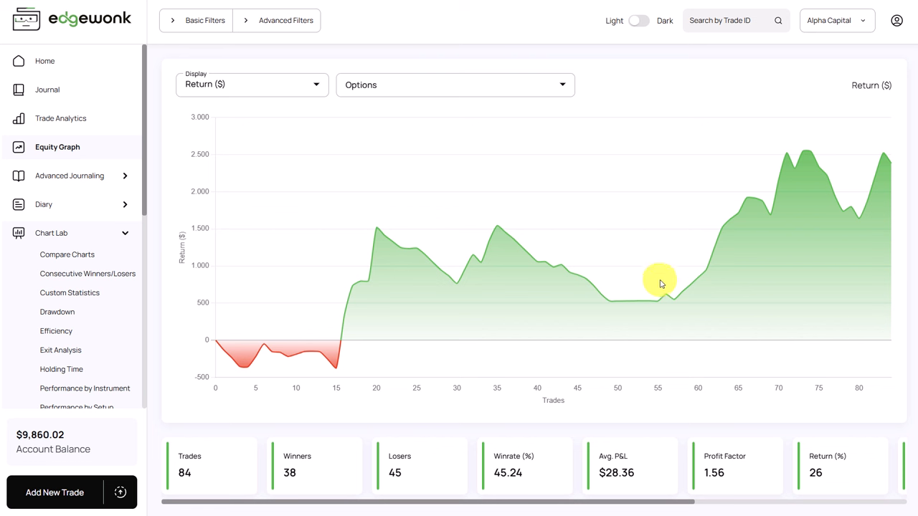
pyautogui.moveTo(499, 388)
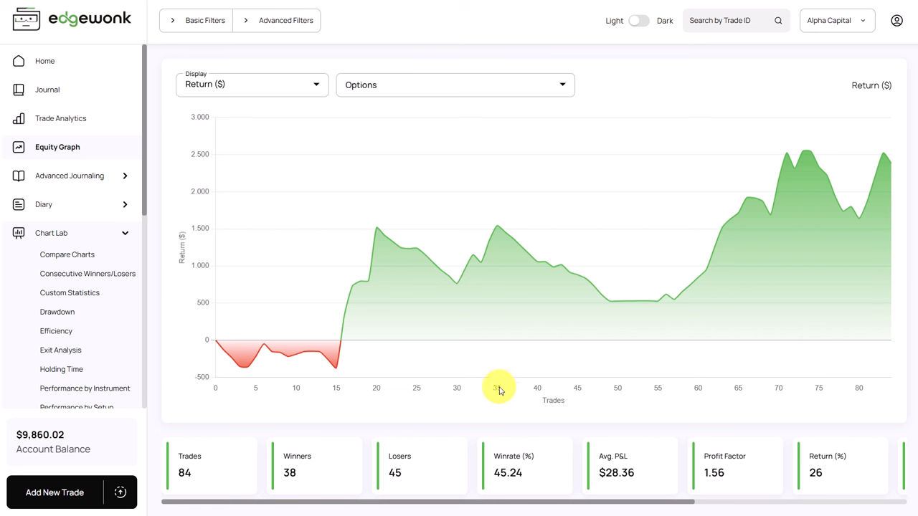
pyautogui.moveTo(498, 384)
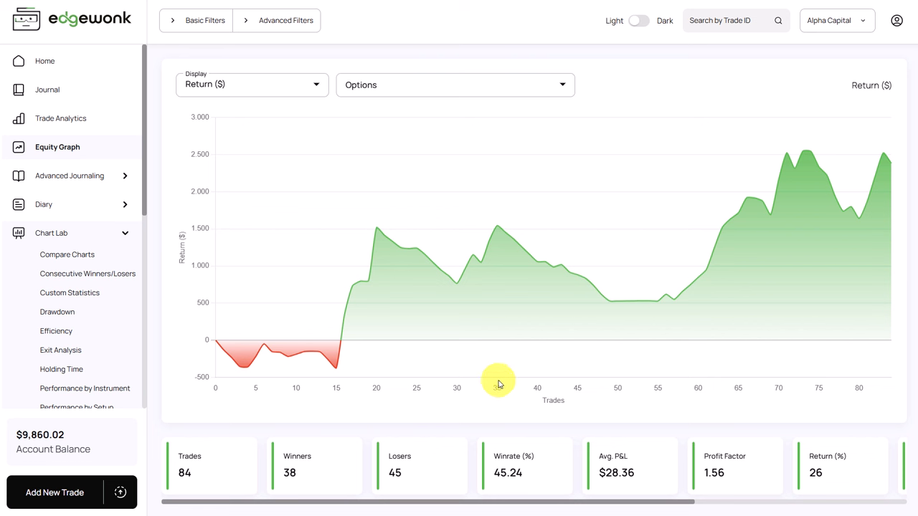
pyautogui.moveTo(675, 298)
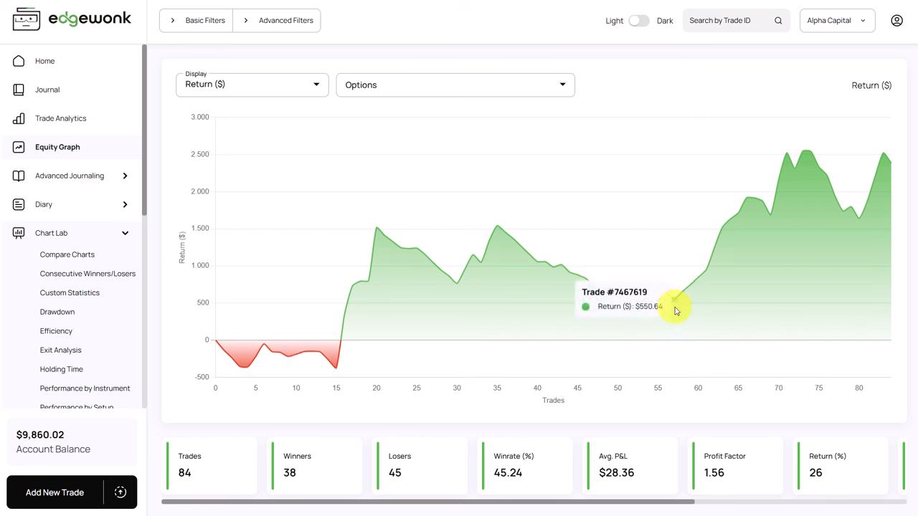
pyautogui.moveTo(506, 240)
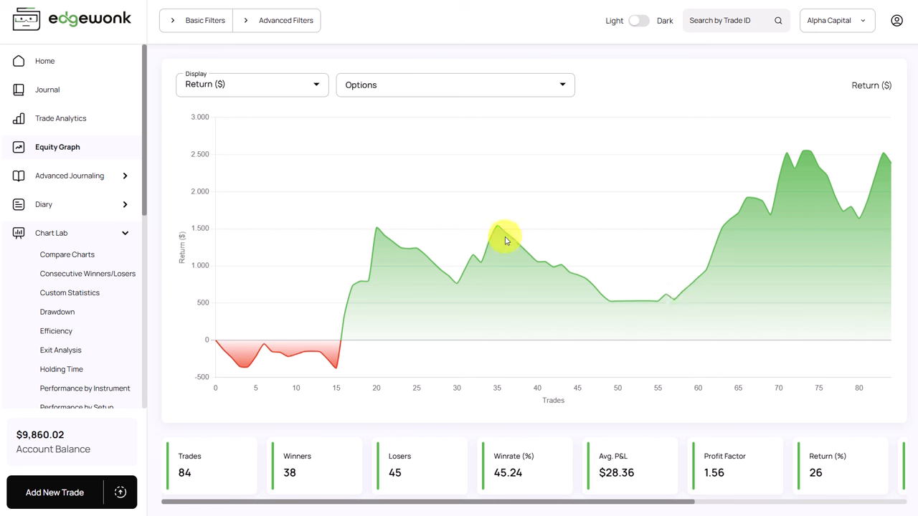
pyautogui.moveTo(513, 224)
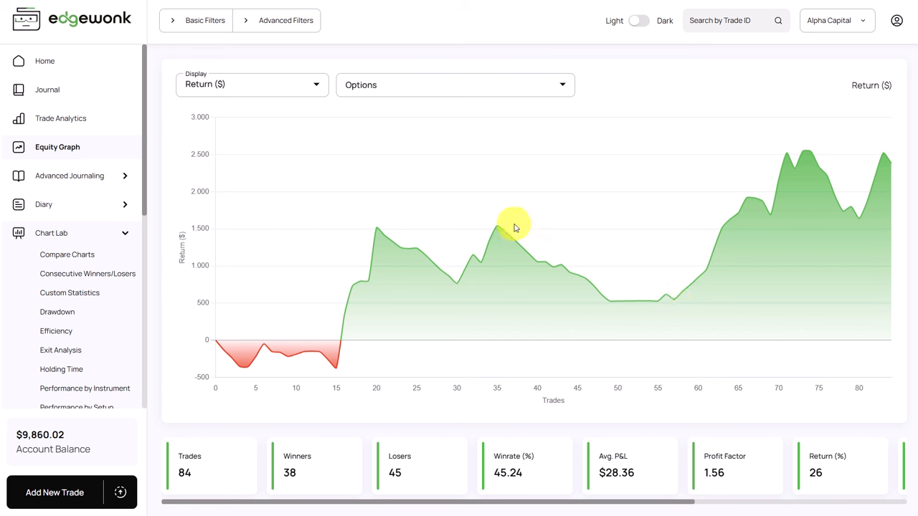
pyautogui.moveTo(511, 238)
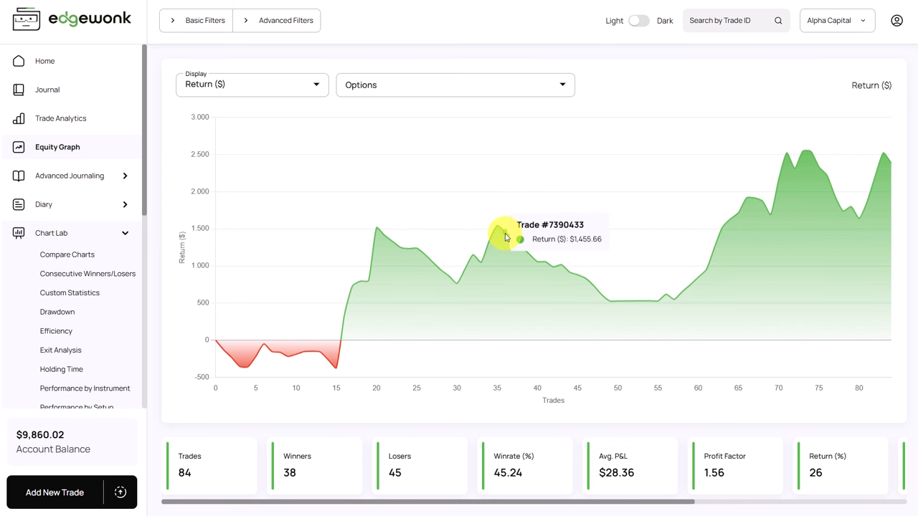
# Step: Open trade #7472443, the GBPUSD.raw short, from its equity-curve point for editing
pyautogui.click(506, 237)
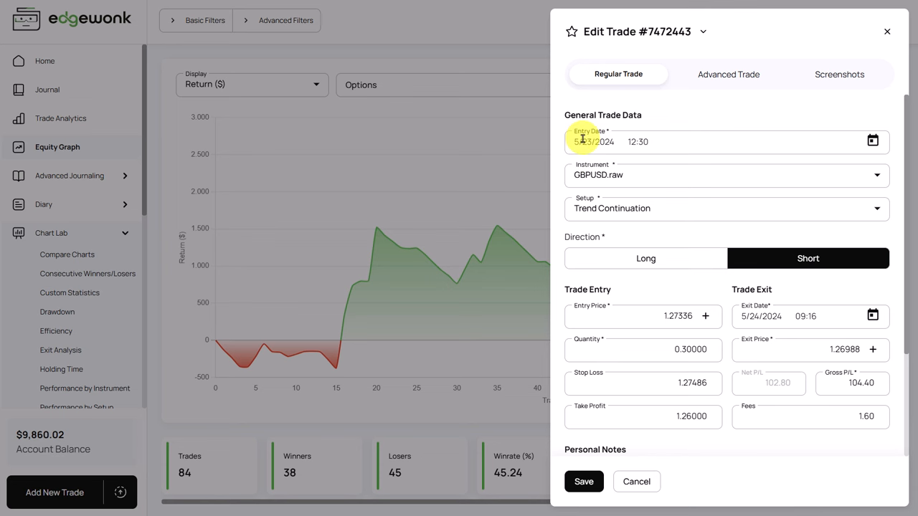
# Step: Filter the equity graph to the 11–25 May 2024 date range, leaving 23 trades
pyautogui.click(637, 481)
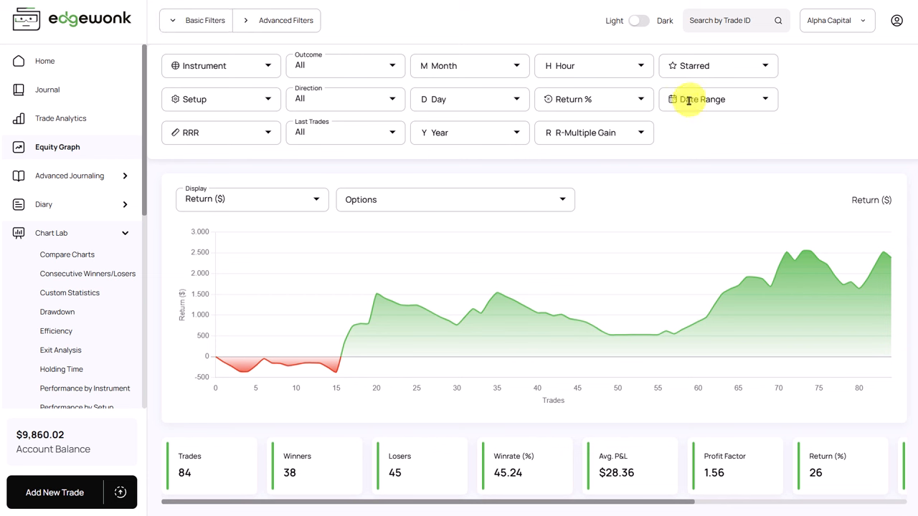
pyautogui.click(699, 99)
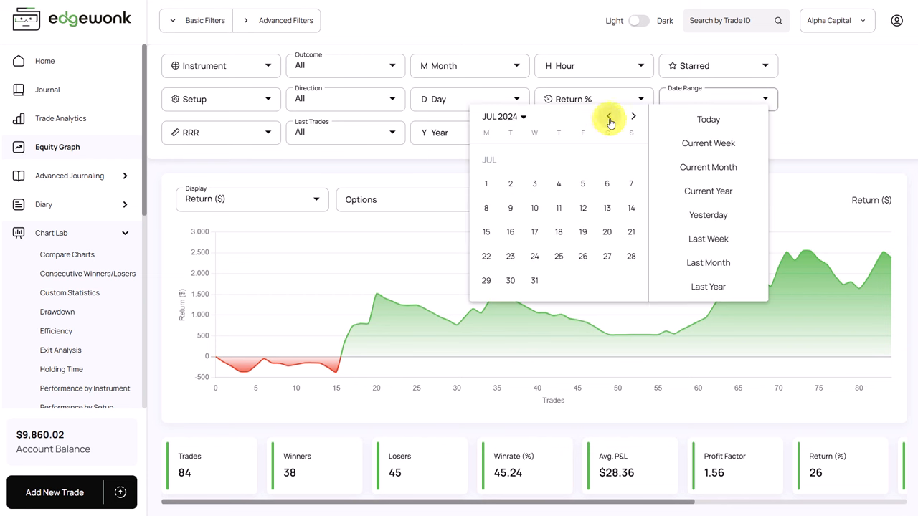
pyautogui.click(610, 116)
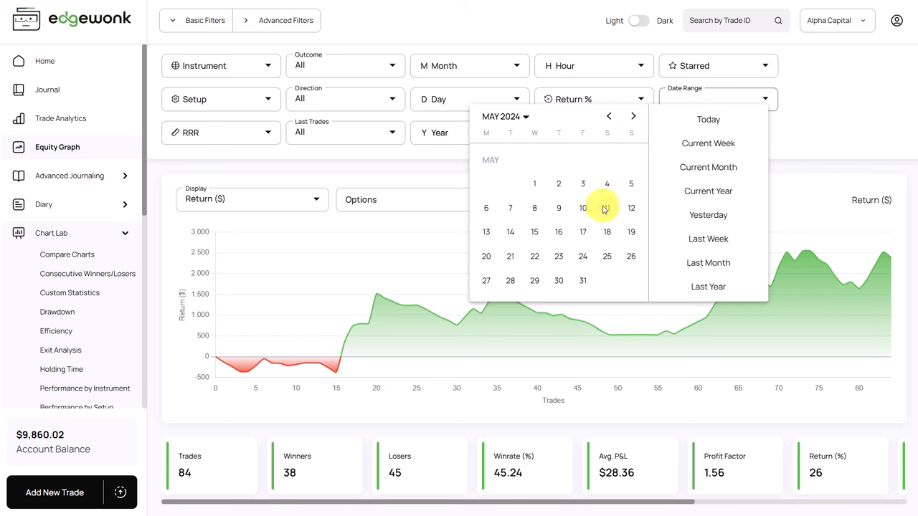
pyautogui.moveTo(495, 232)
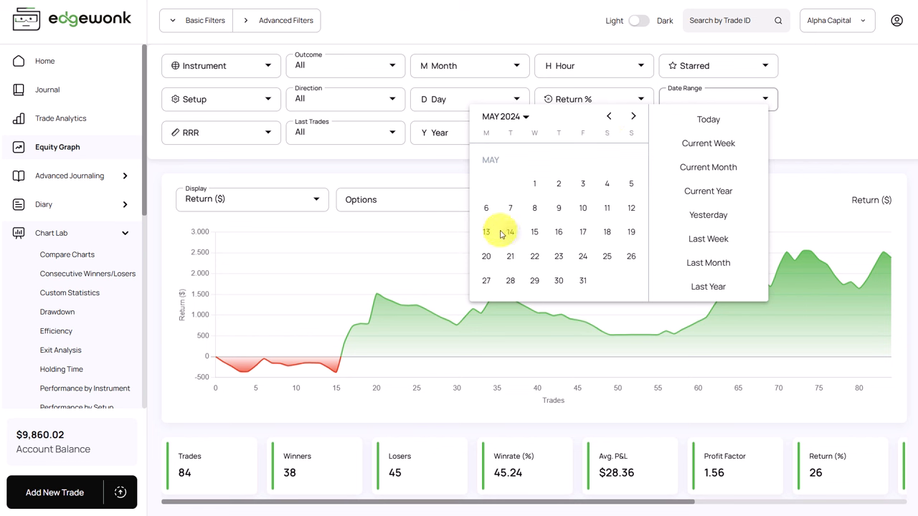
pyautogui.click(486, 231)
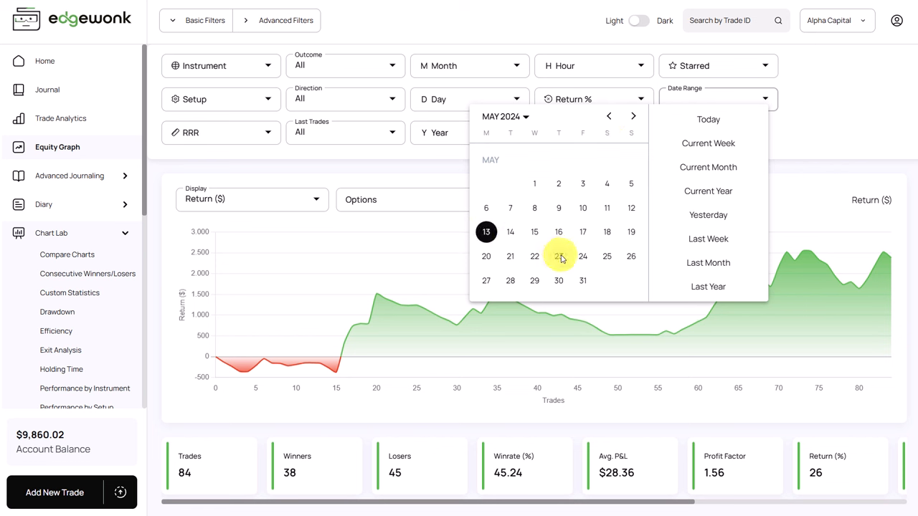
pyautogui.click(607, 256)
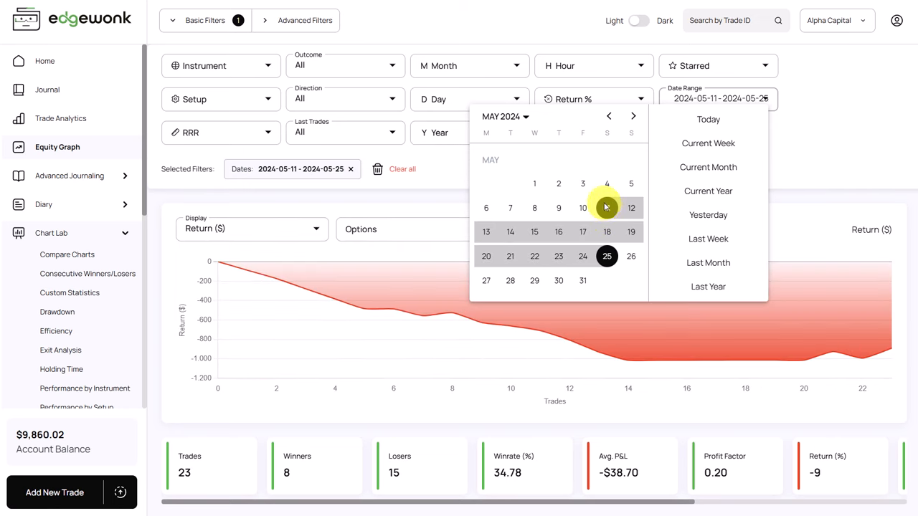
pyautogui.click(607, 208)
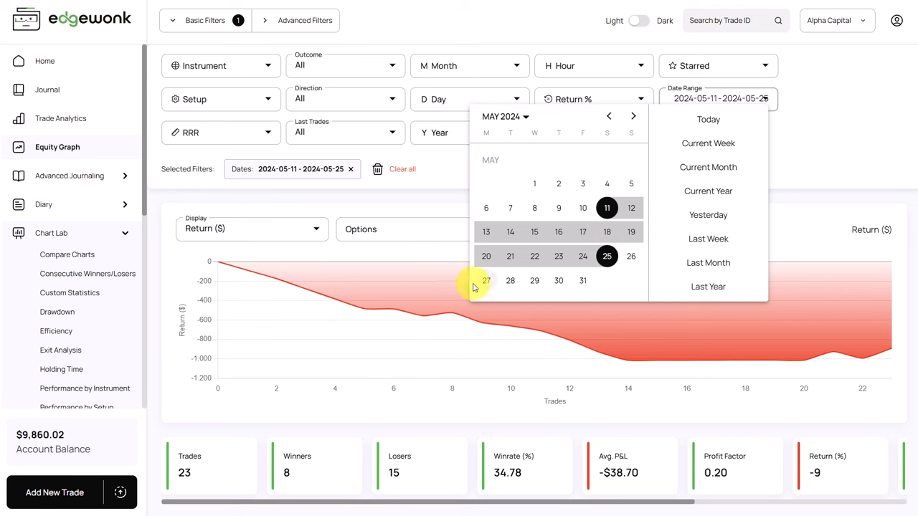
pyautogui.moveTo(592, 369)
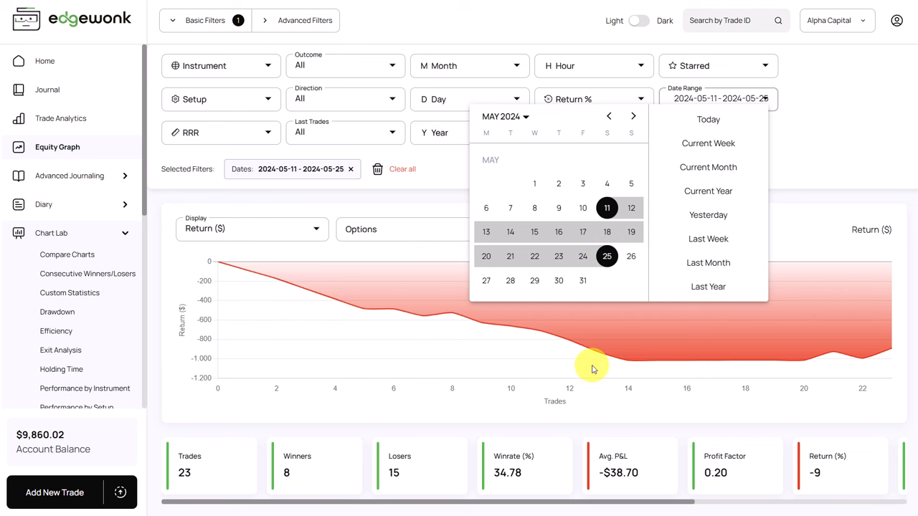
pyautogui.click(325, 299)
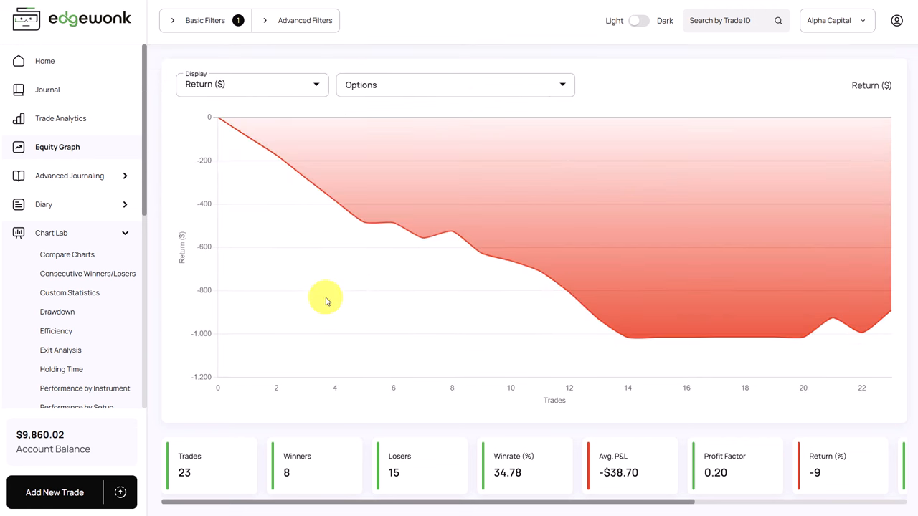
pyautogui.moveTo(223, 446)
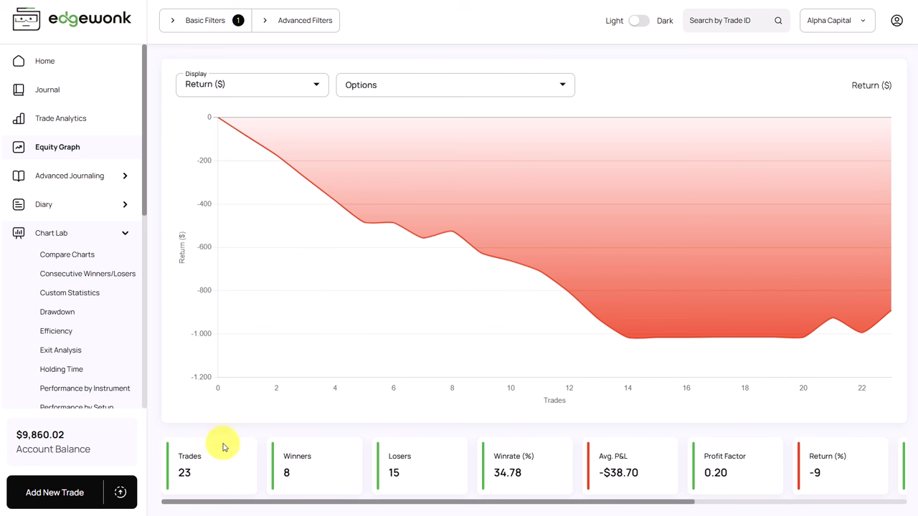
pyautogui.moveTo(518, 492)
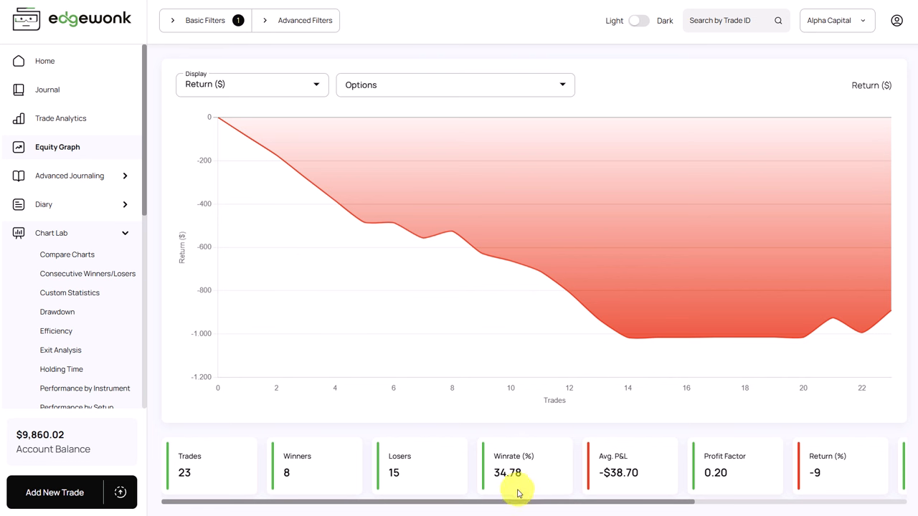
pyautogui.moveTo(634, 510)
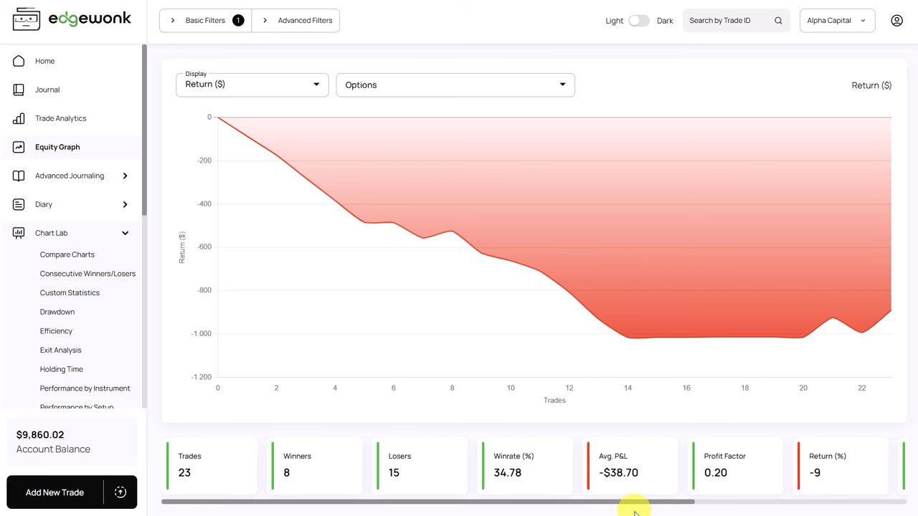
pyautogui.moveTo(696, 492)
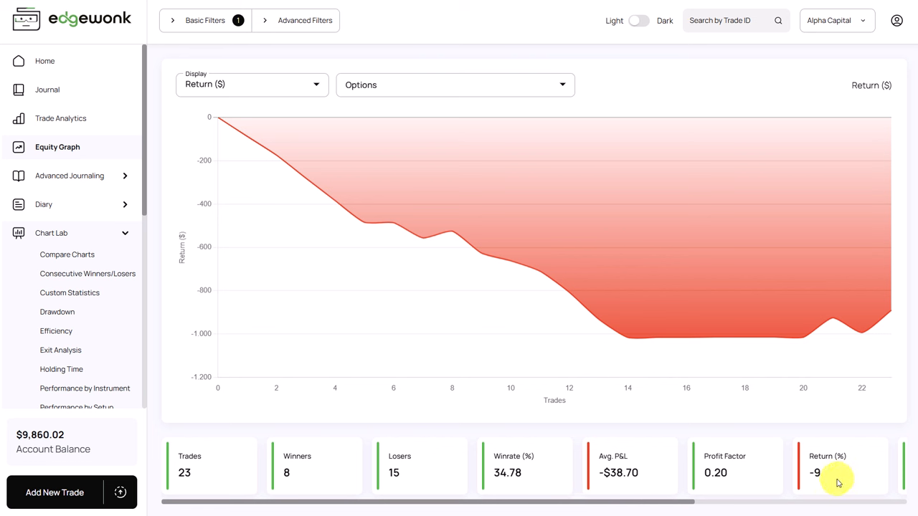
pyautogui.moveTo(371, 168)
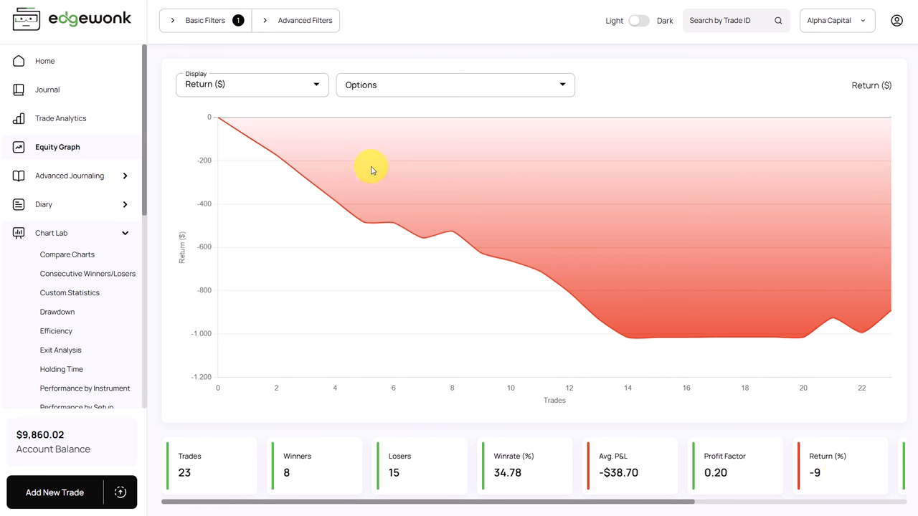
pyautogui.moveTo(343, 170)
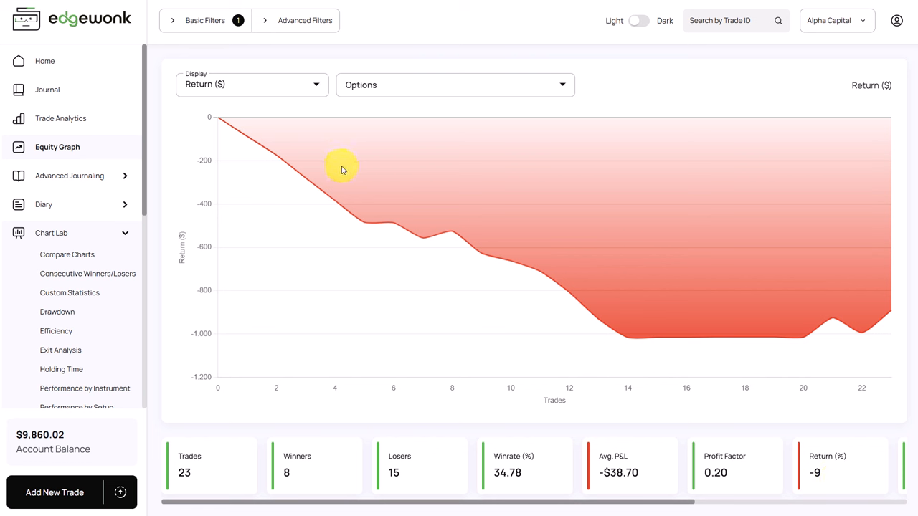
# Step: From the journal list, open the May 14 USDCAD long trade #7410270 with its notes
pyautogui.click(47, 89)
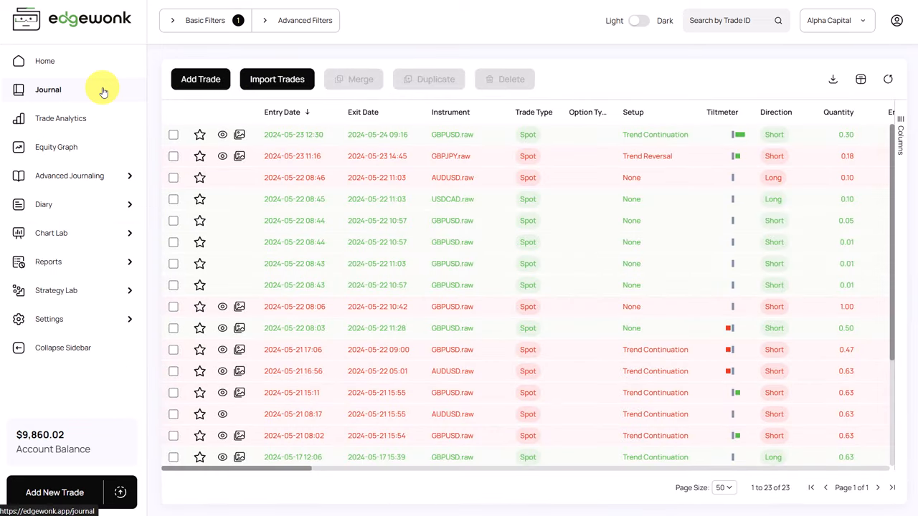
pyautogui.scroll(-3)
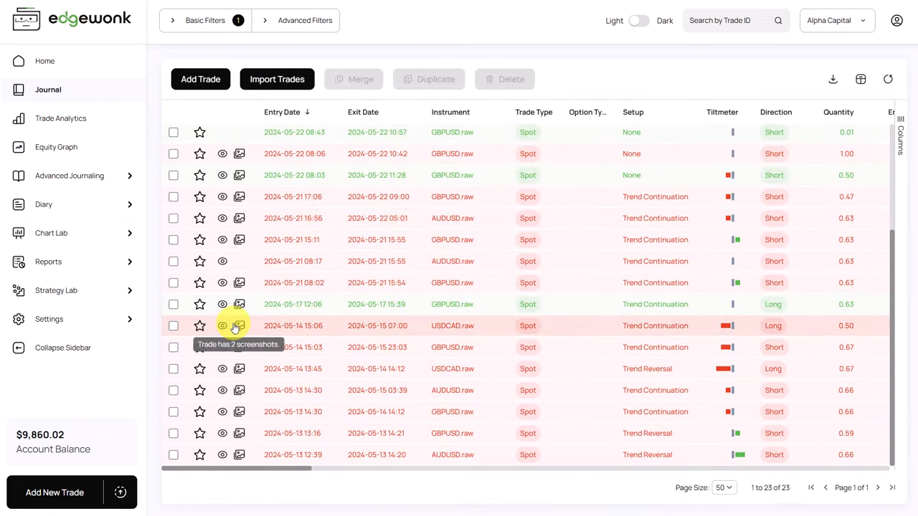
pyautogui.moveTo(212, 282)
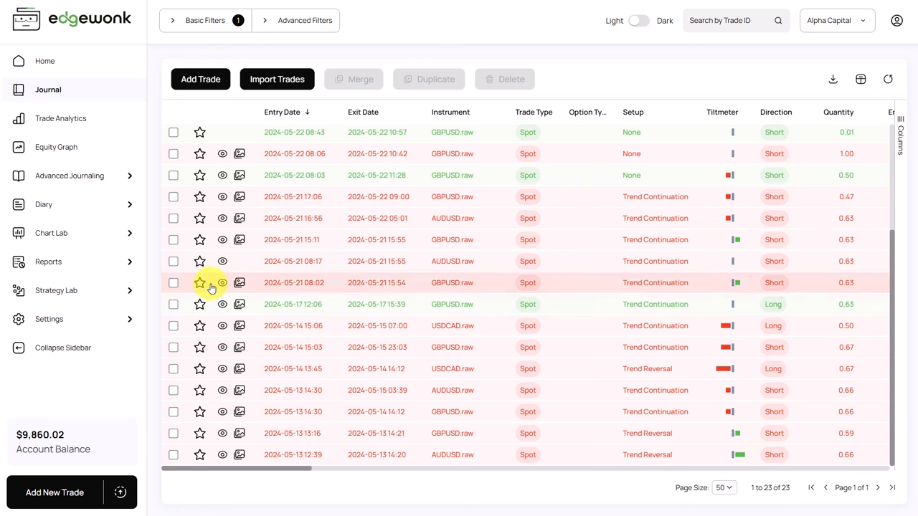
pyautogui.moveTo(223, 153)
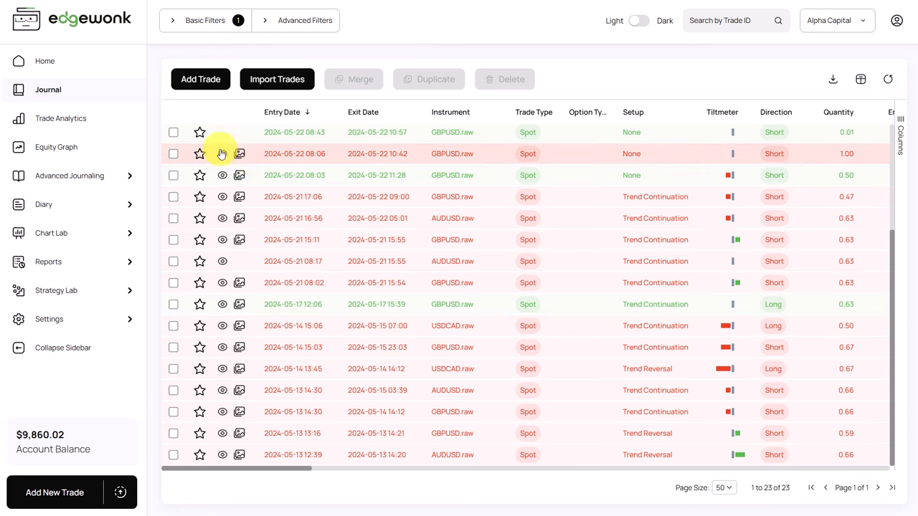
pyautogui.moveTo(223, 325)
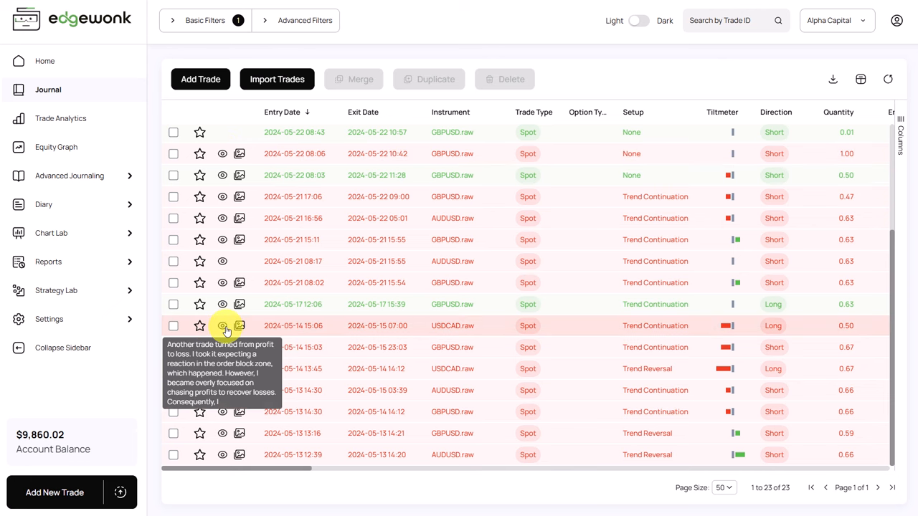
pyautogui.click(223, 326)
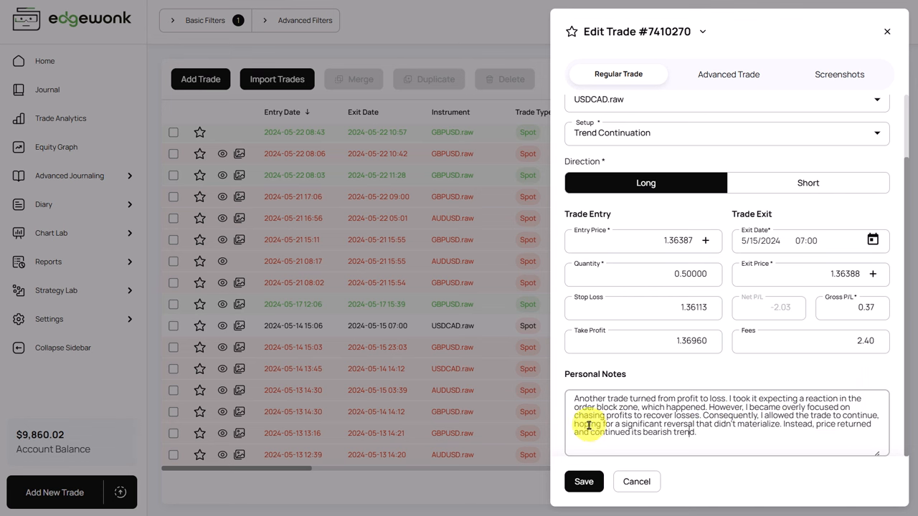
# Step: Review the trade's Revenge Trading, Closed early and Reckless tags, then return to the journal
pyautogui.doubleClick(587, 424)
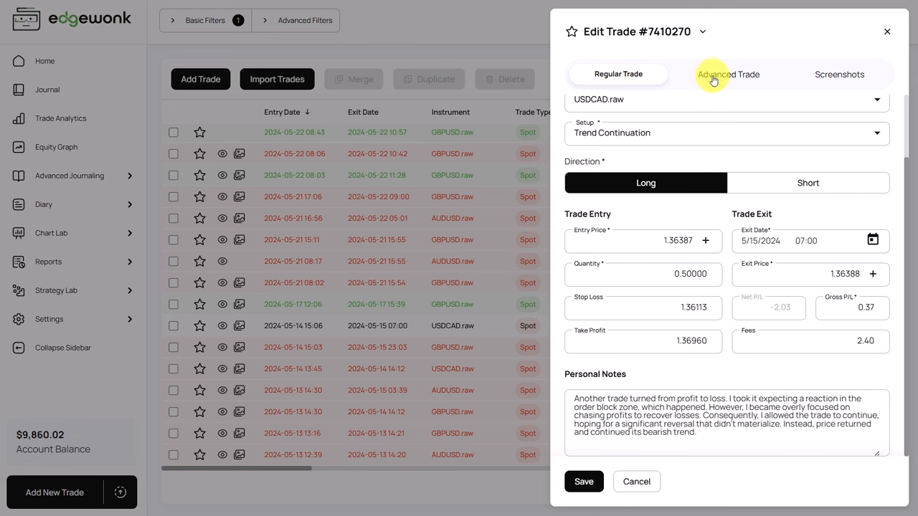
pyautogui.click(731, 74)
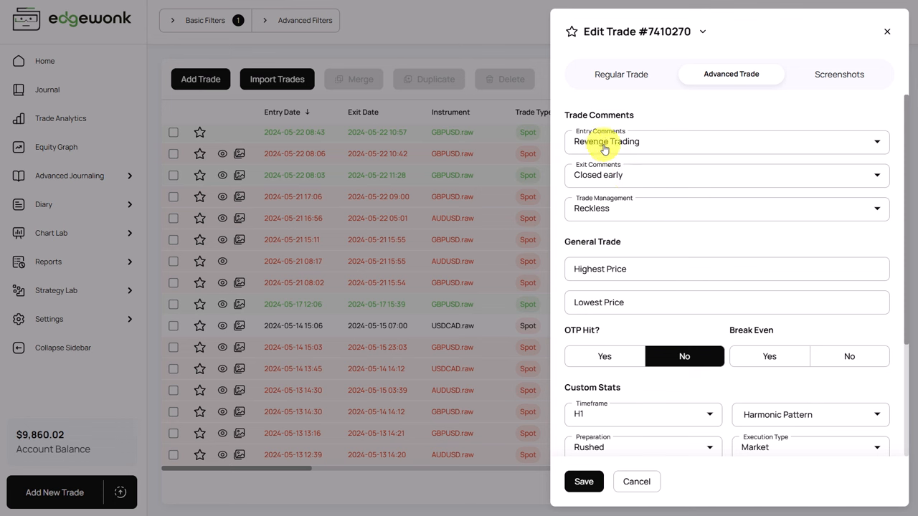
pyautogui.moveTo(611, 196)
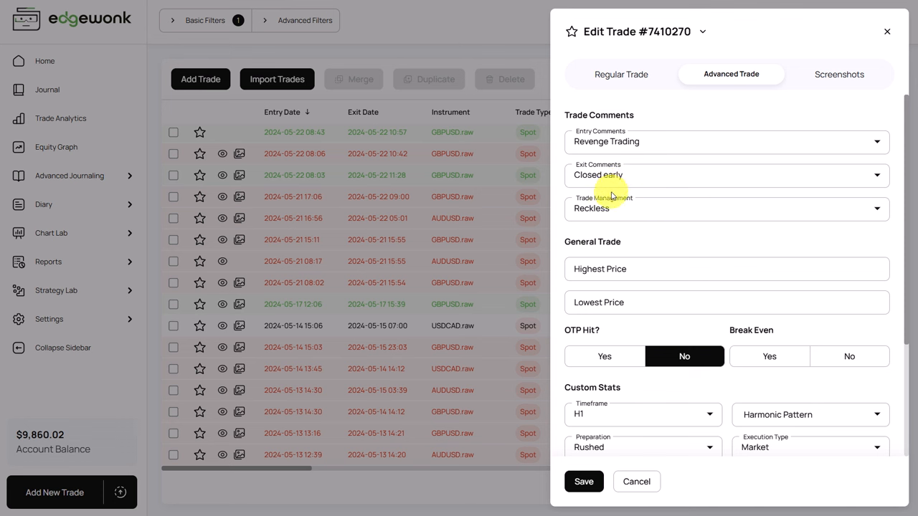
pyautogui.moveTo(605, 218)
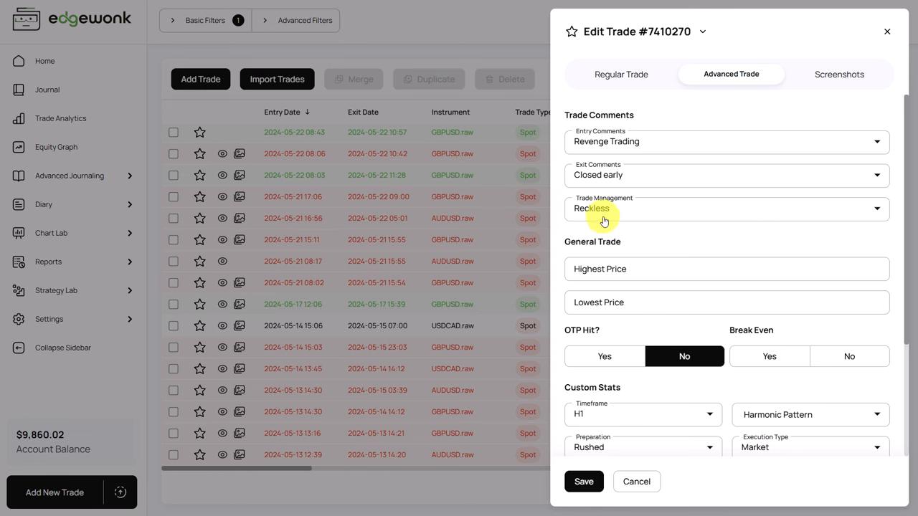
pyautogui.click(619, 74)
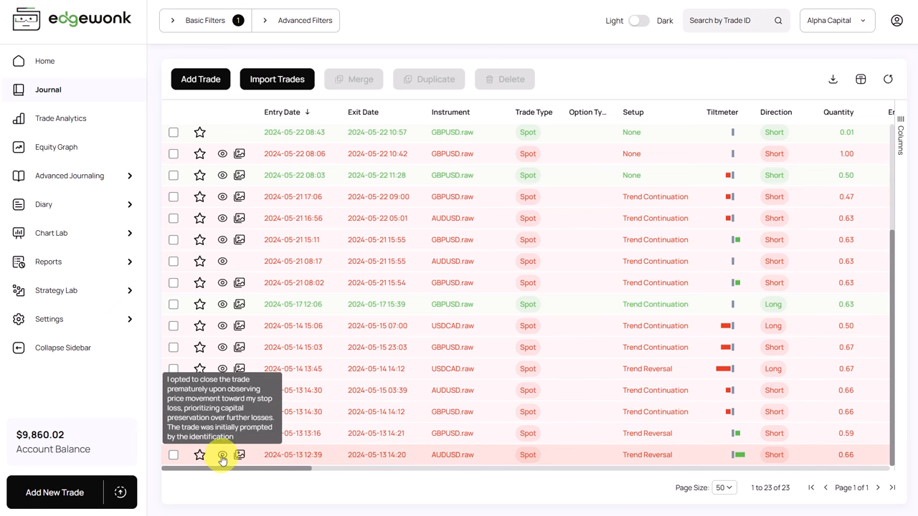
pyautogui.click(222, 455)
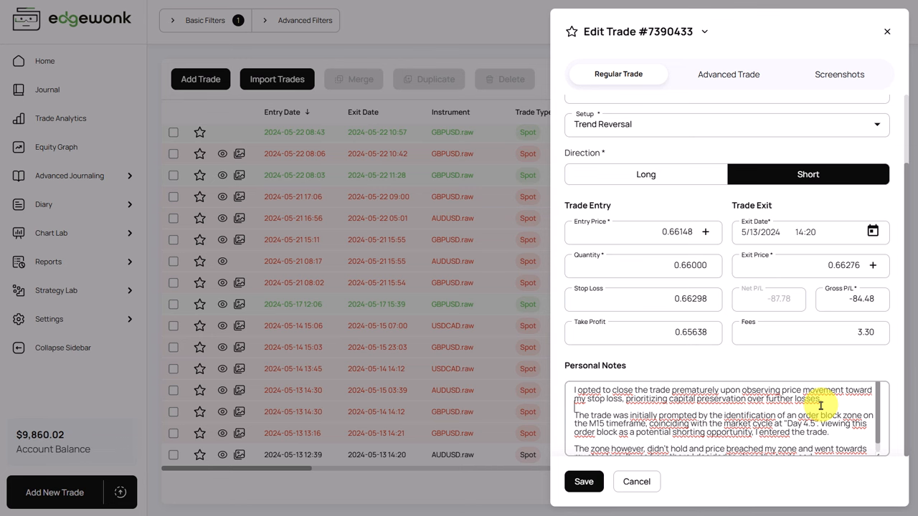
pyautogui.click(731, 73)
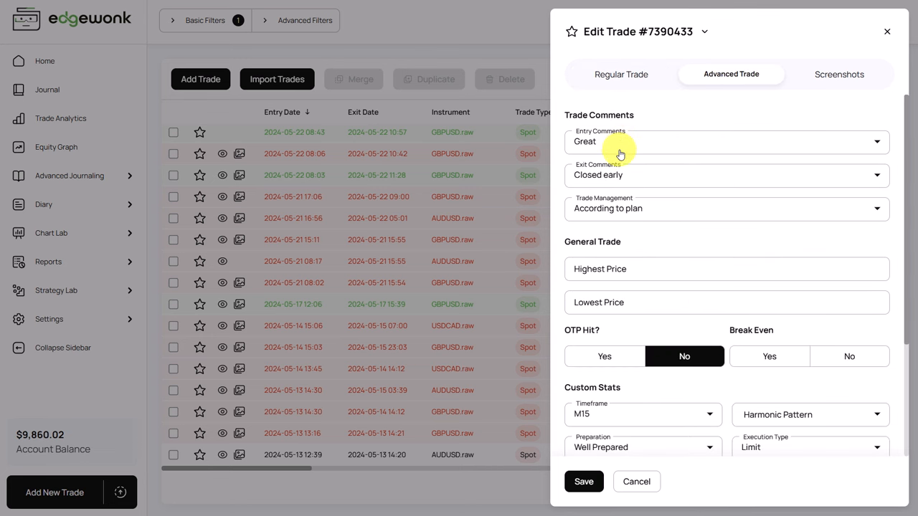
pyautogui.moveTo(613, 233)
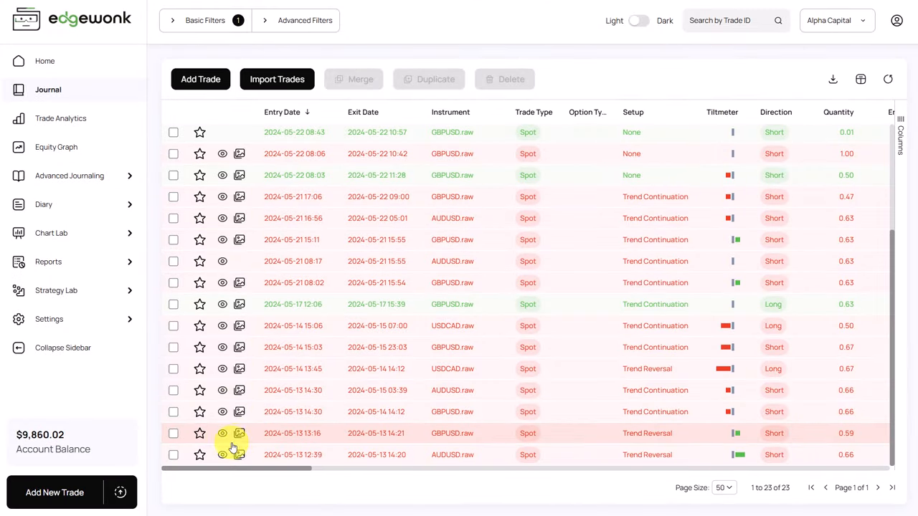
# Step: Open the May 21 AUDUSD short trade #7456672 and view its comments and custom stats
pyautogui.scroll(3)
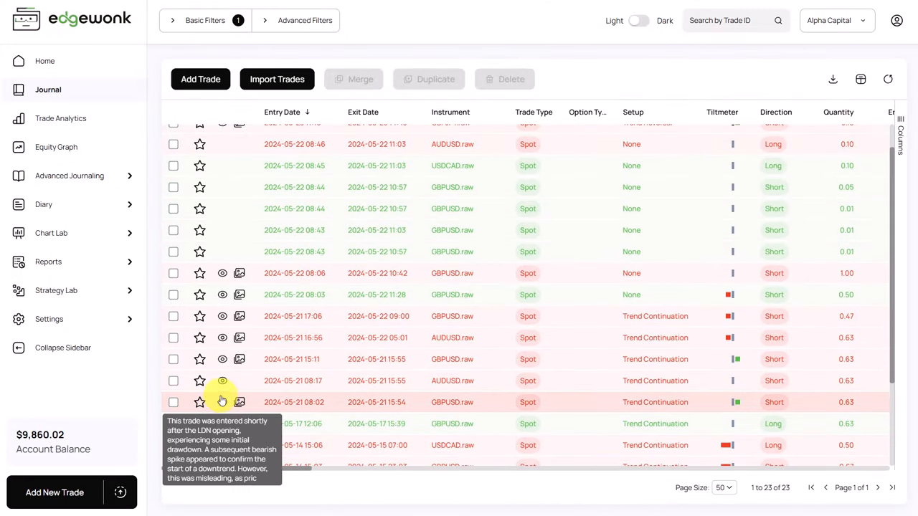
pyautogui.moveTo(222, 338)
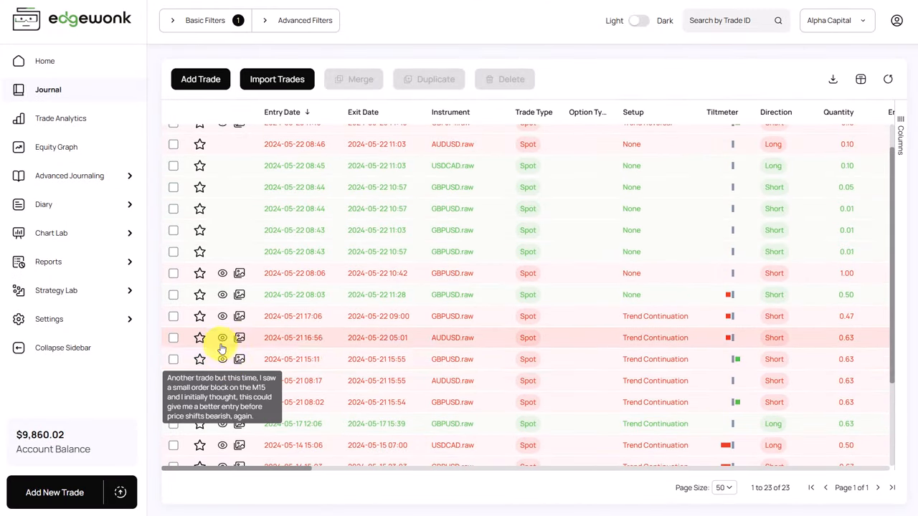
pyautogui.click(222, 338)
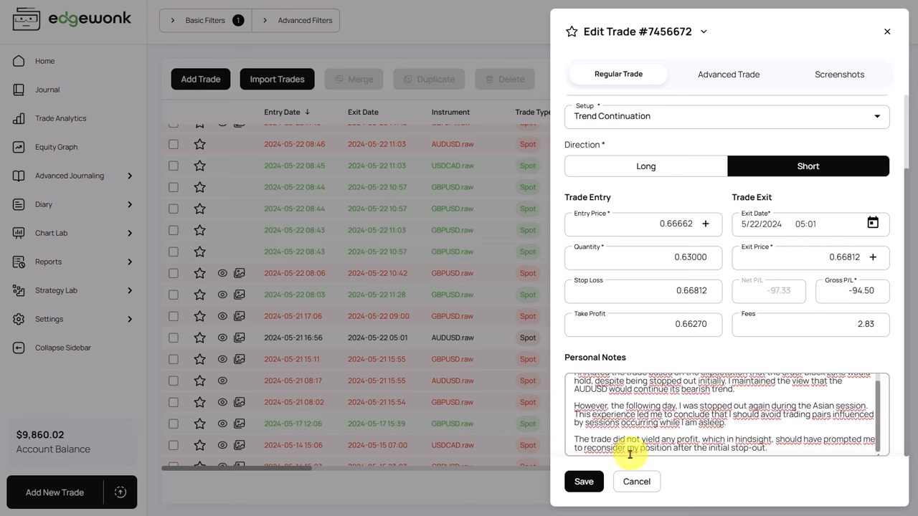
pyautogui.moveTo(737, 451)
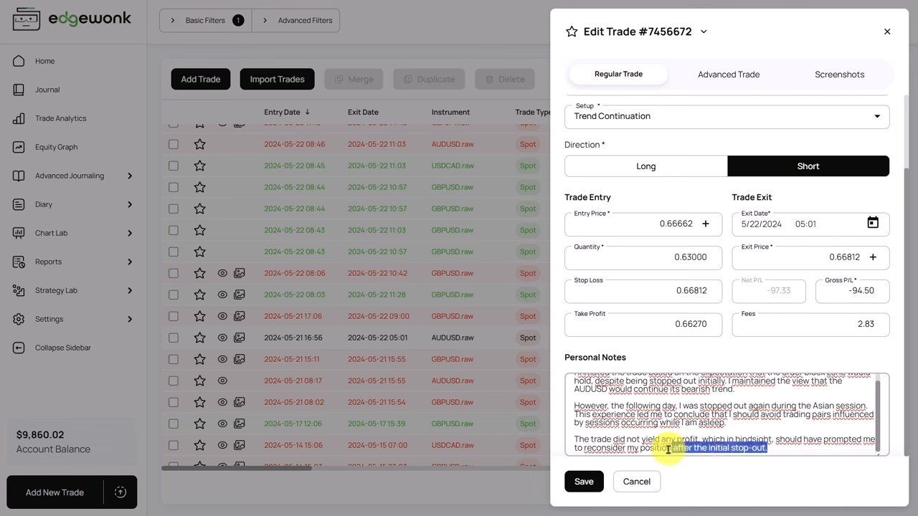
pyautogui.scroll(3)
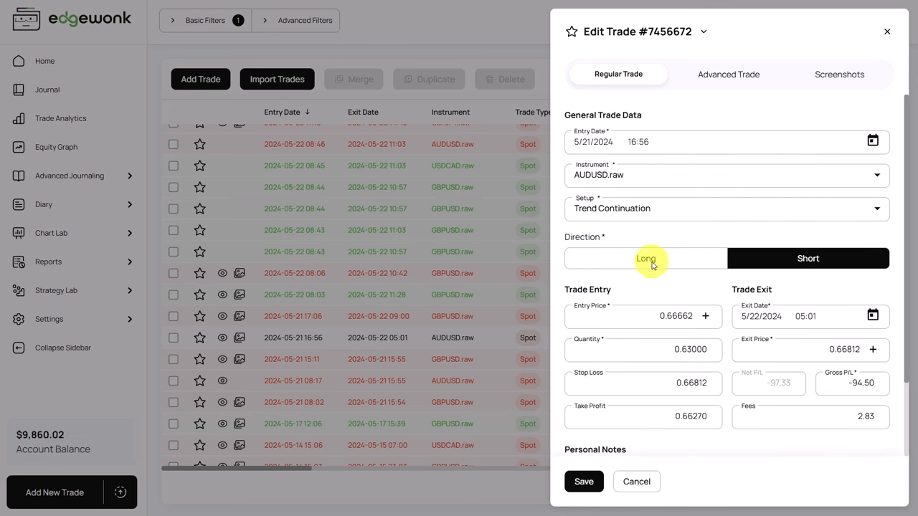
pyautogui.click(728, 74)
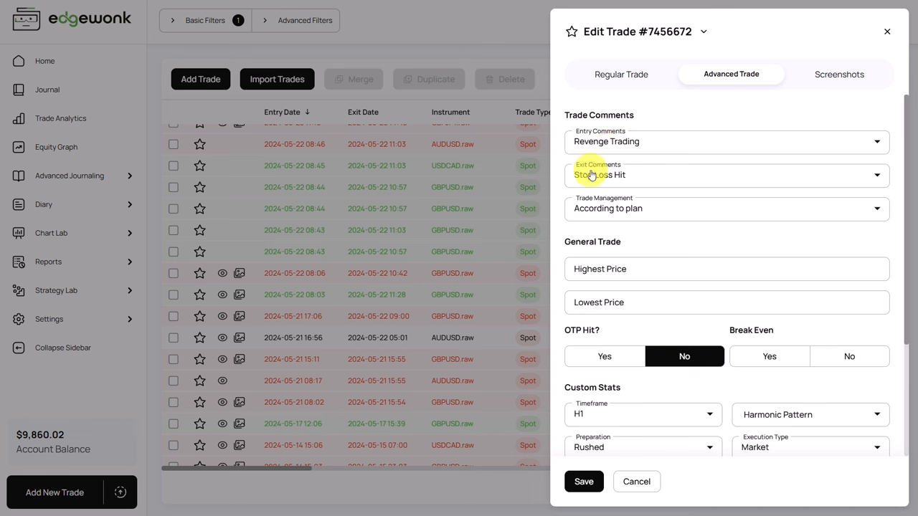
pyautogui.moveTo(599, 223)
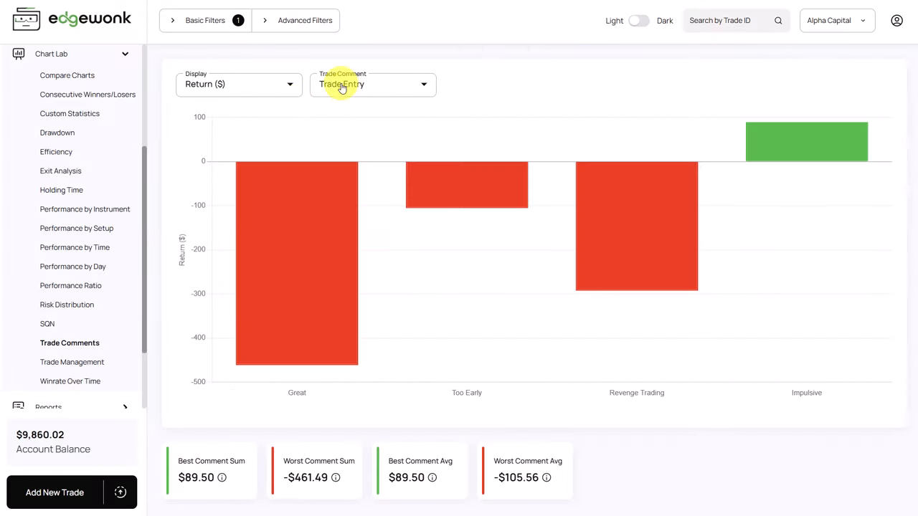
# Step: Group the Trade Comments chart returns by exit comment, Stop Loss Hit worst at -$833.57
pyautogui.click(372, 83)
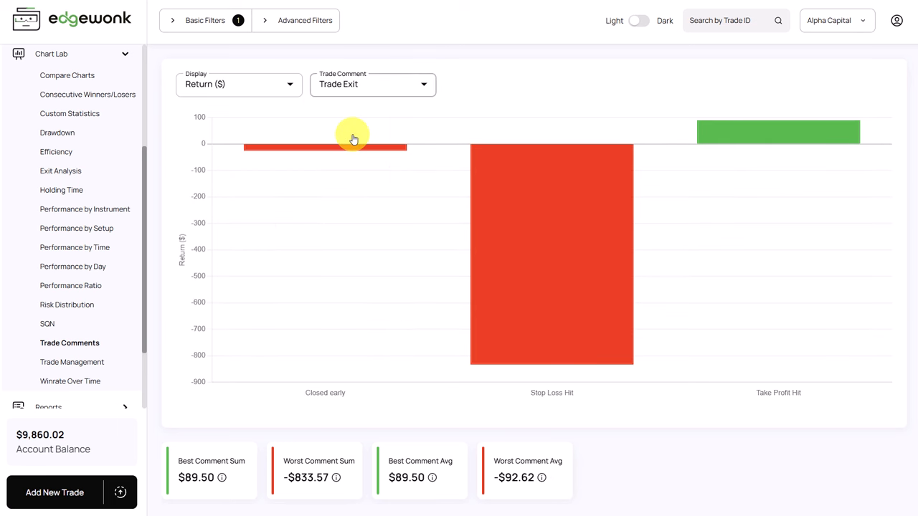
pyautogui.moveTo(511, 81)
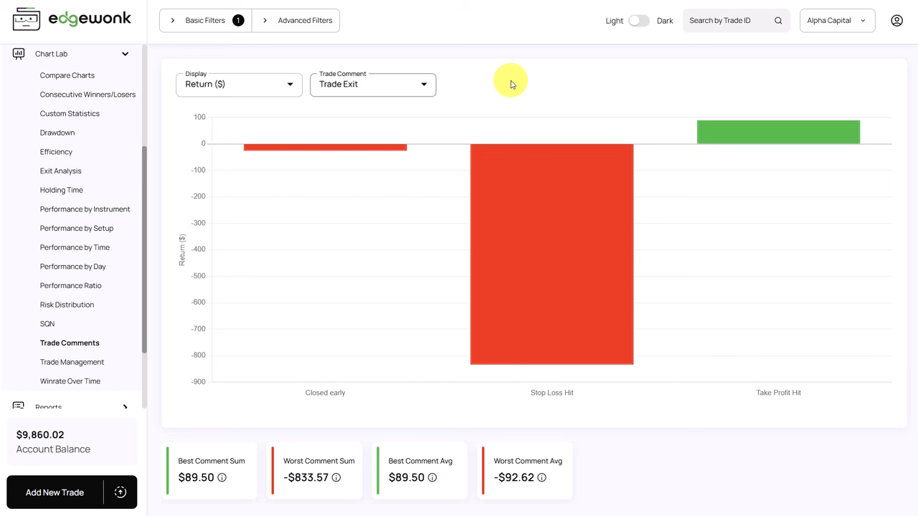
pyautogui.moveTo(606, 341)
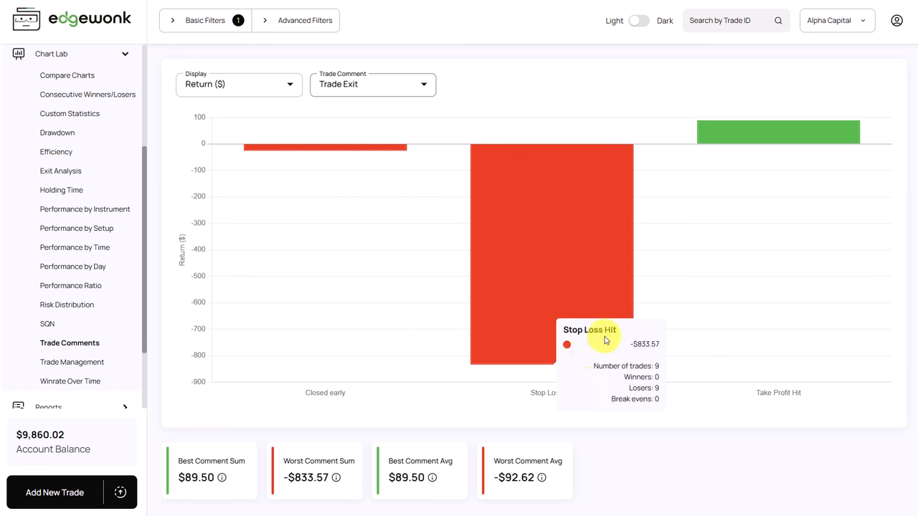
pyautogui.moveTo(744, 219)
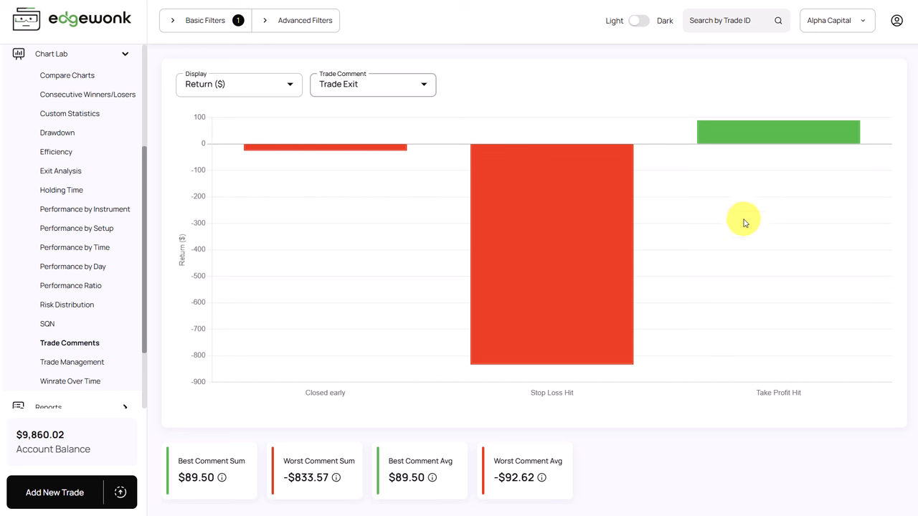
pyautogui.moveTo(622, 355)
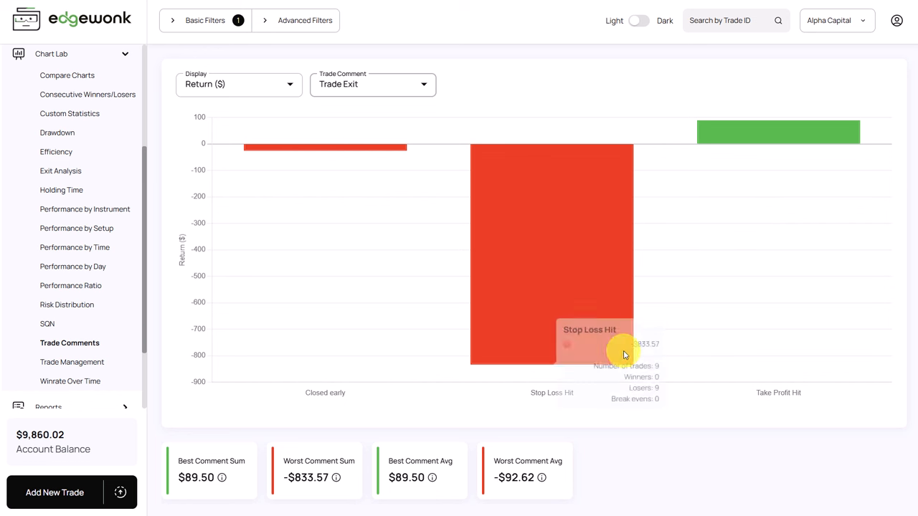
pyautogui.moveTo(567, 409)
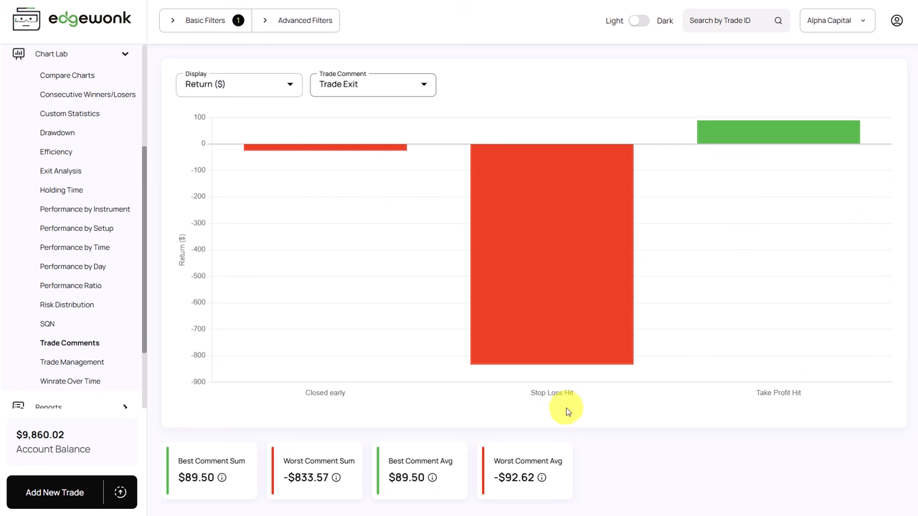
pyautogui.moveTo(346, 384)
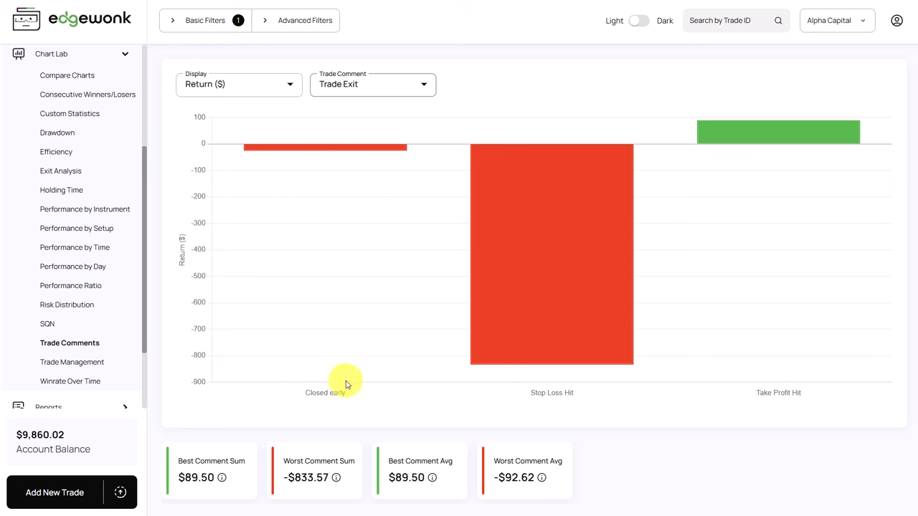
pyautogui.moveTo(779, 405)
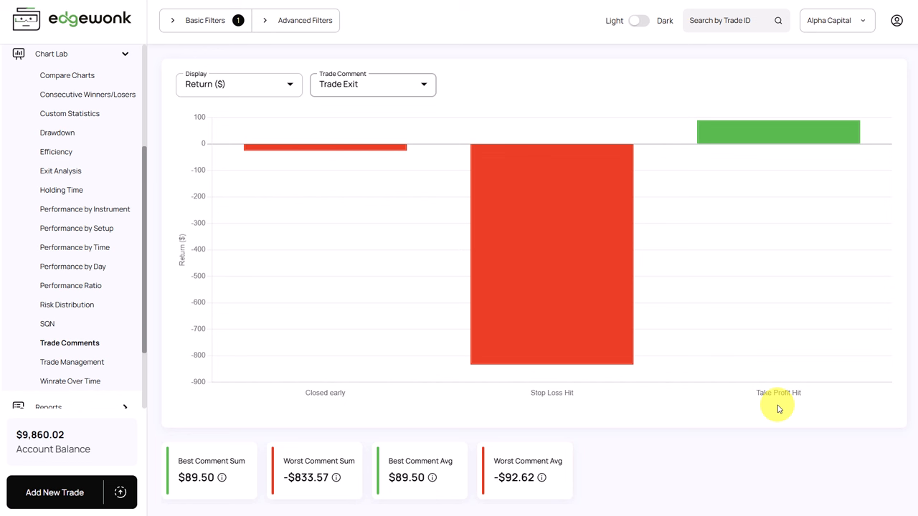
pyautogui.moveTo(404, 386)
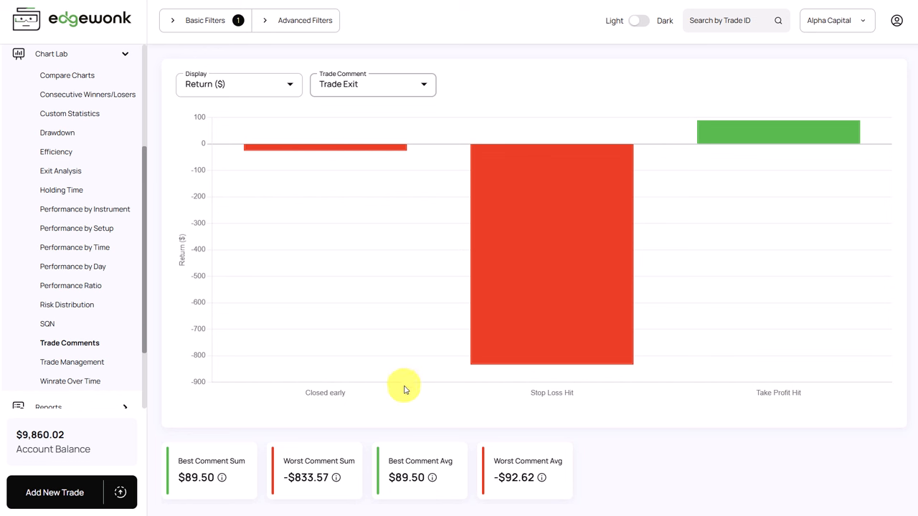
pyautogui.moveTo(311, 397)
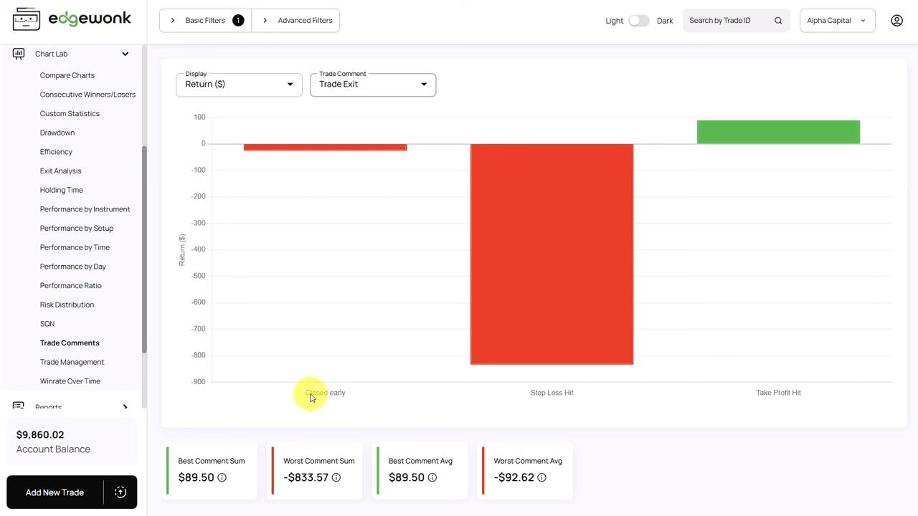
pyautogui.moveTo(344, 398)
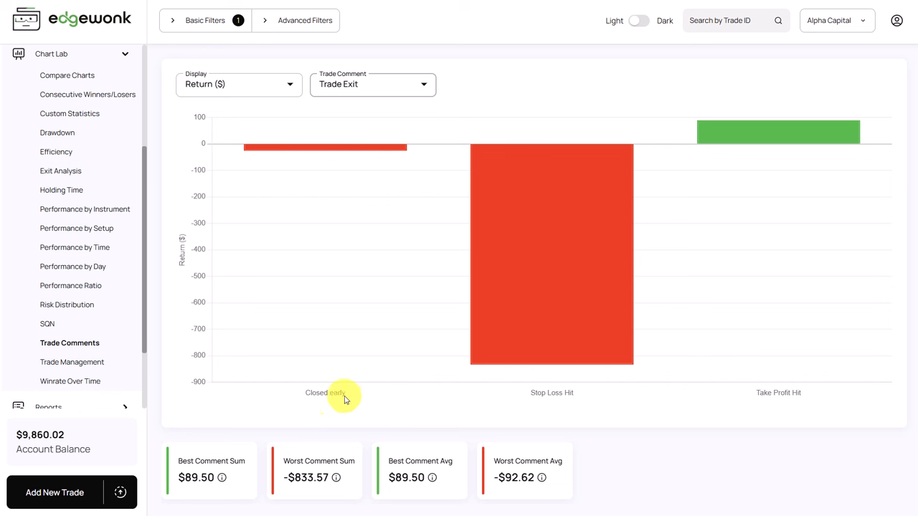
pyautogui.moveTo(310, 398)
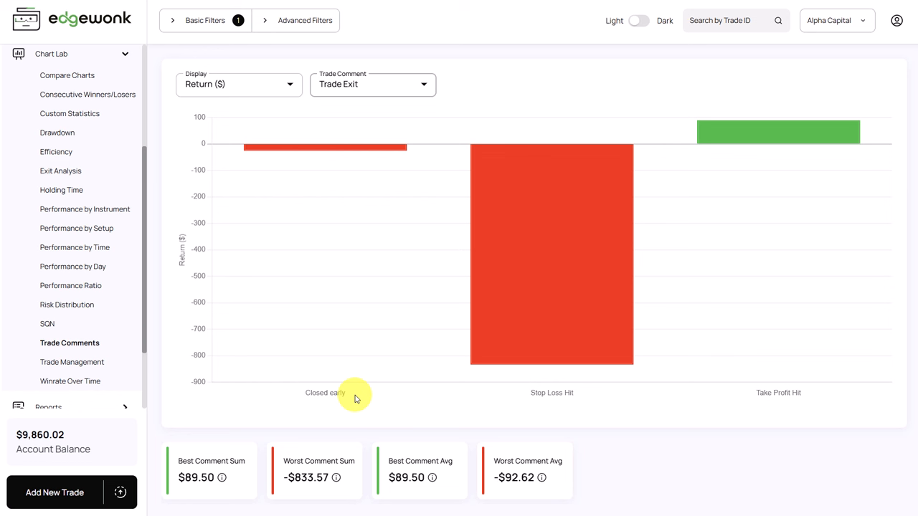
pyautogui.moveTo(531, 419)
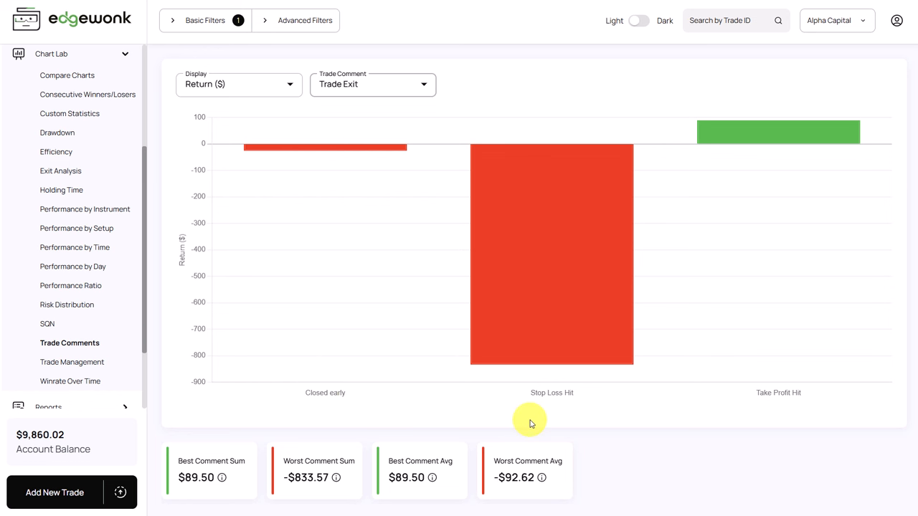
pyautogui.moveTo(601, 411)
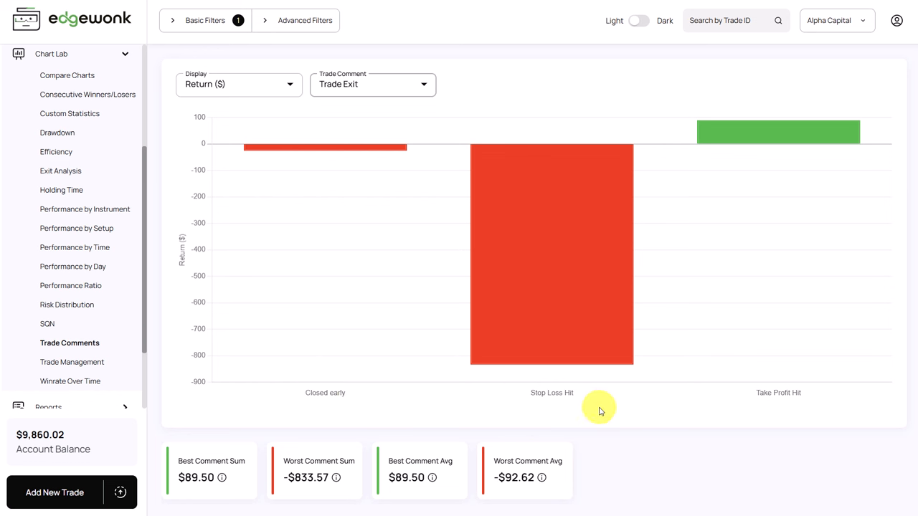
pyautogui.moveTo(576, 402)
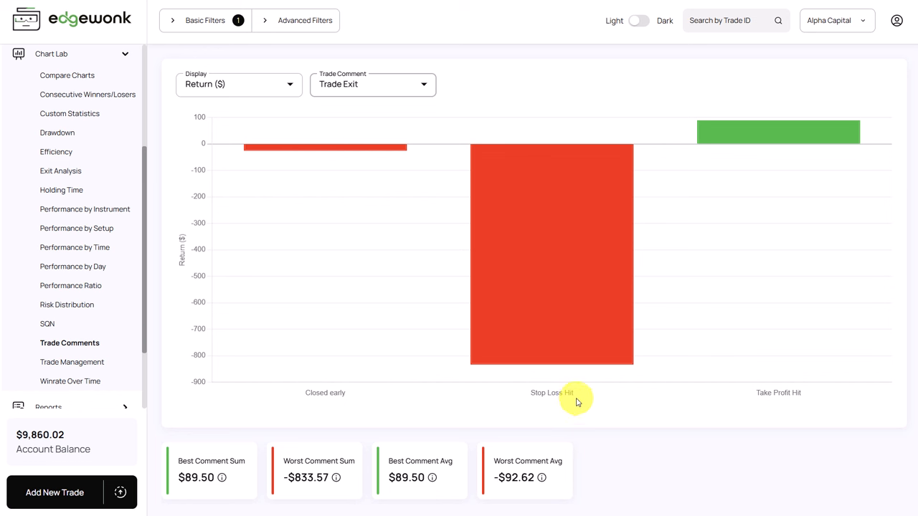
pyautogui.moveTo(601, 398)
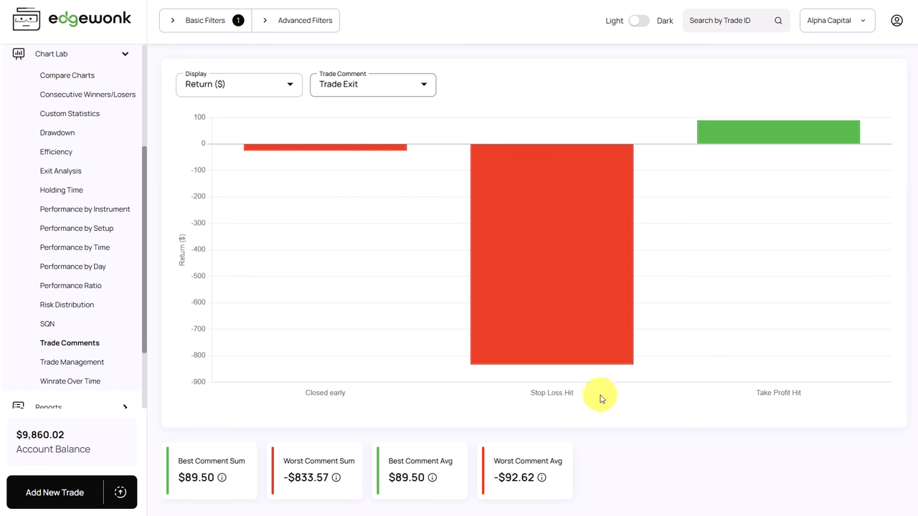
pyautogui.moveTo(582, 411)
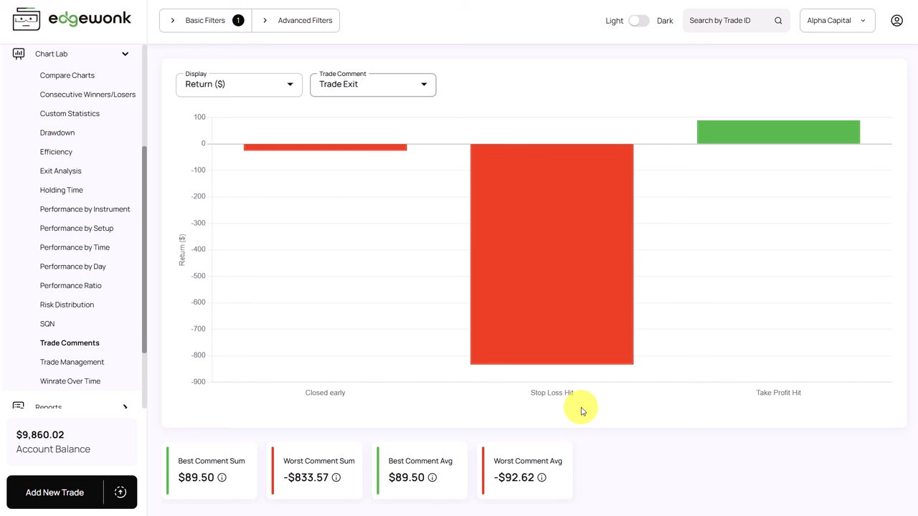
pyautogui.moveTo(464, 422)
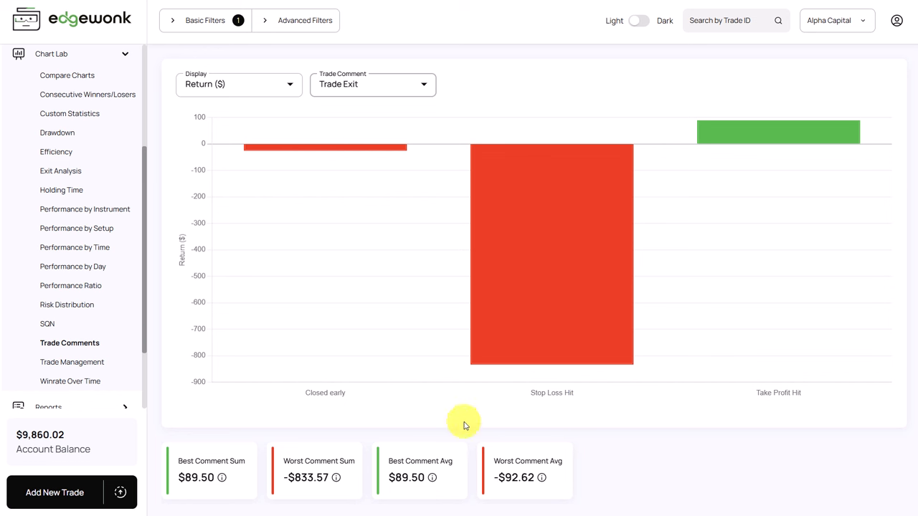
pyautogui.moveTo(652, 350)
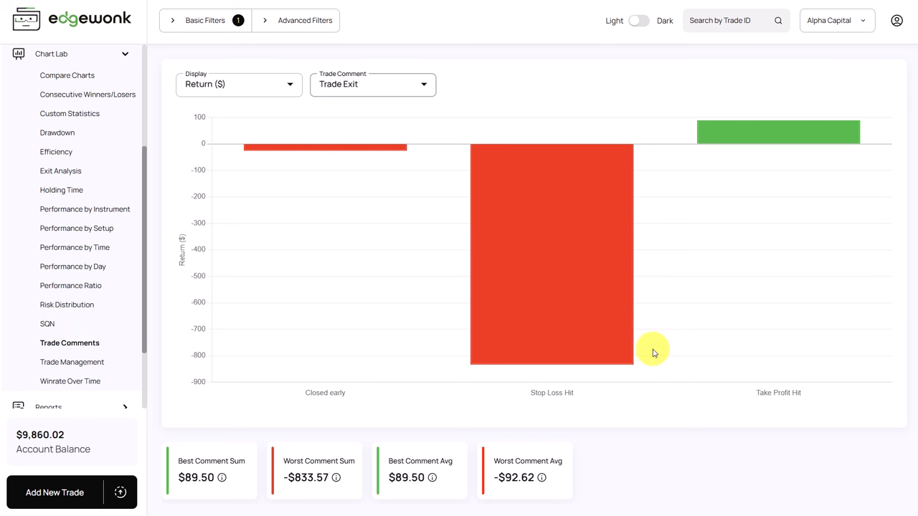
pyautogui.moveTo(839, 406)
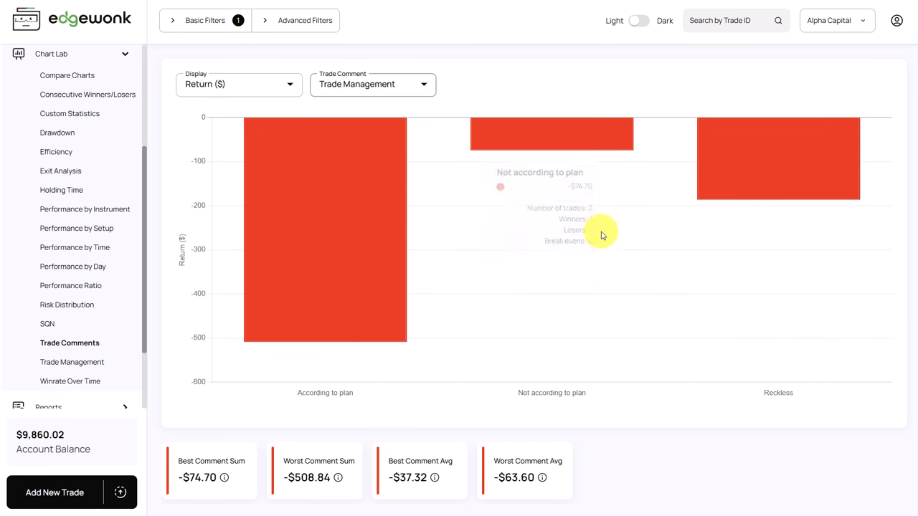
pyautogui.moveTo(414, 412)
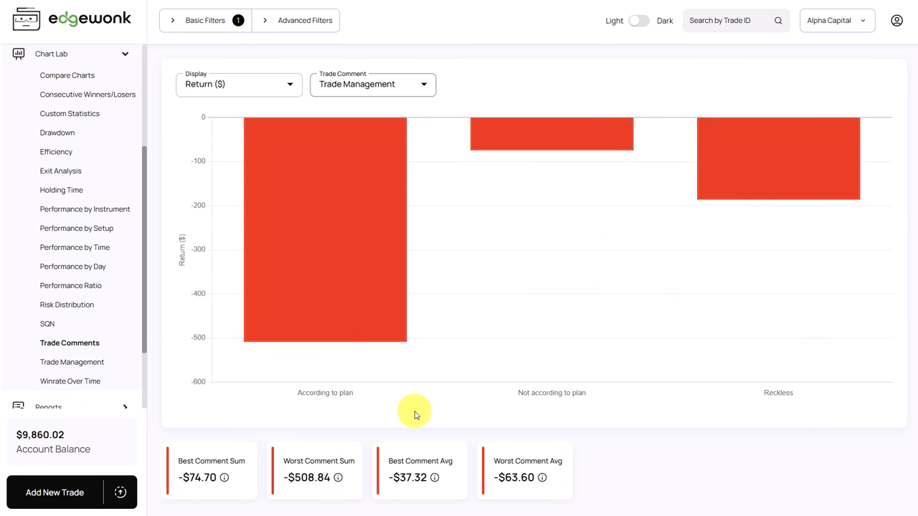
pyautogui.moveTo(307, 403)
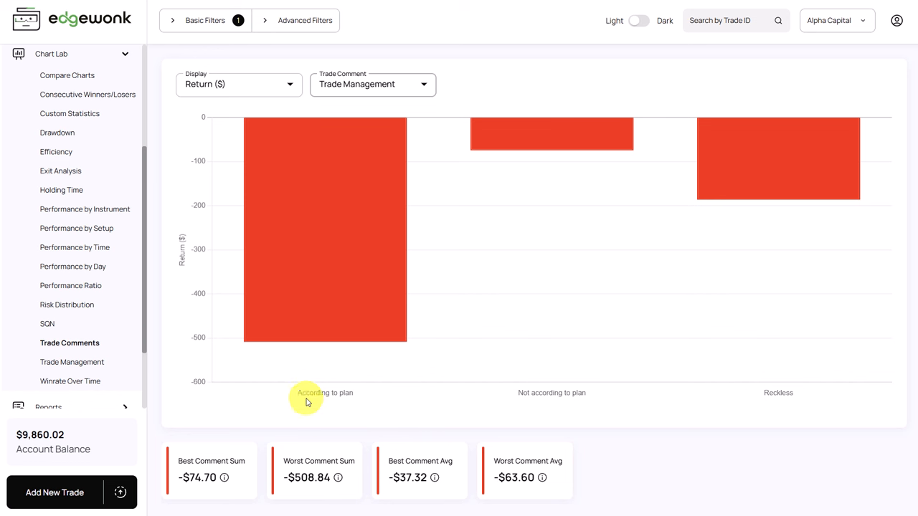
pyautogui.moveTo(611, 375)
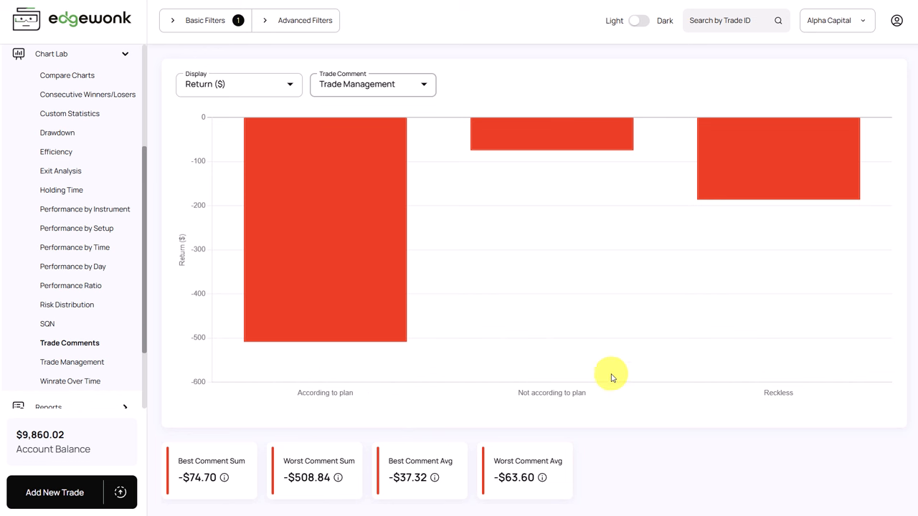
pyautogui.moveTo(823, 403)
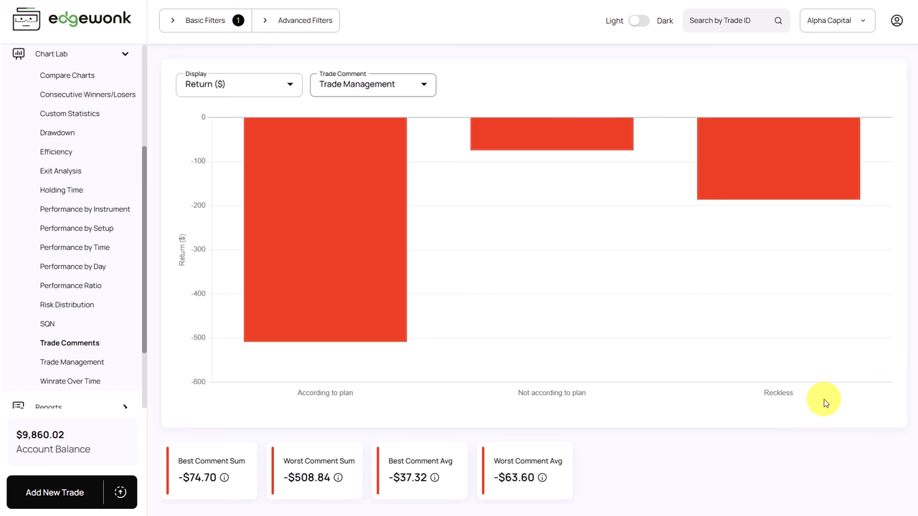
pyautogui.moveTo(746, 394)
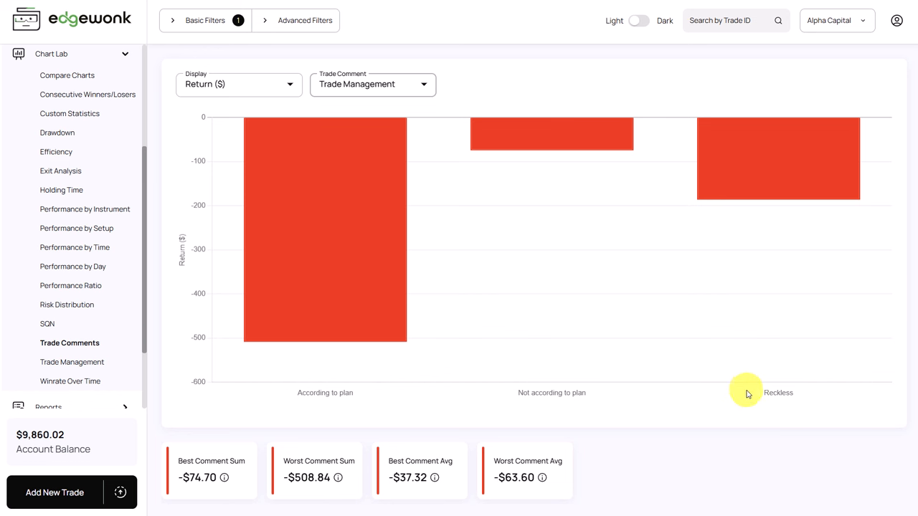
pyautogui.moveTo(789, 405)
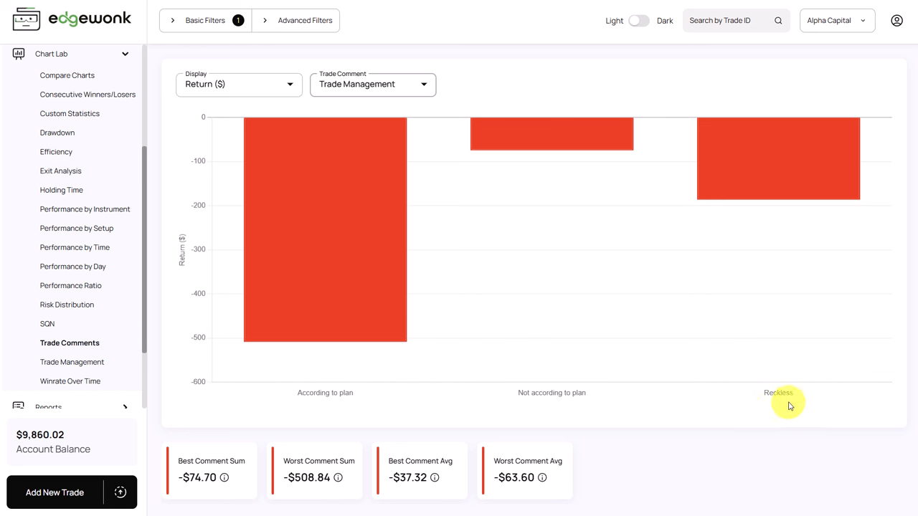
pyautogui.moveTo(744, 400)
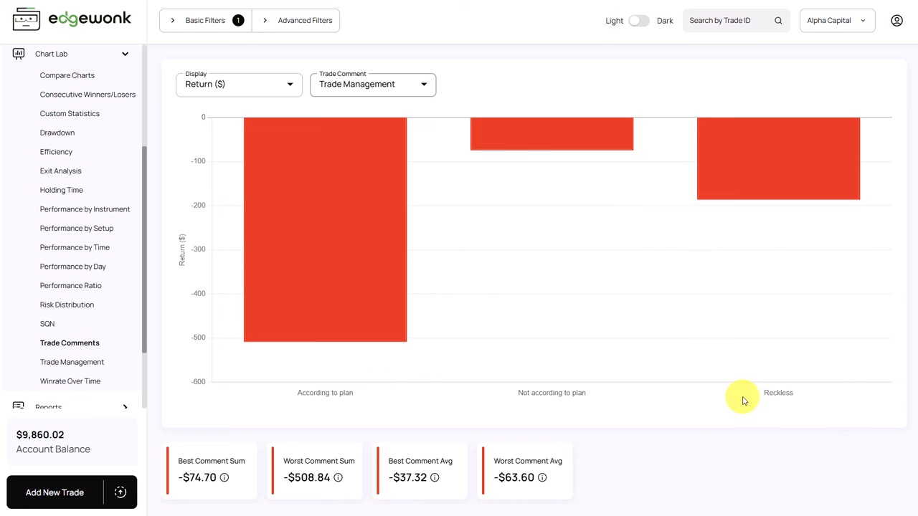
pyautogui.moveTo(556, 393)
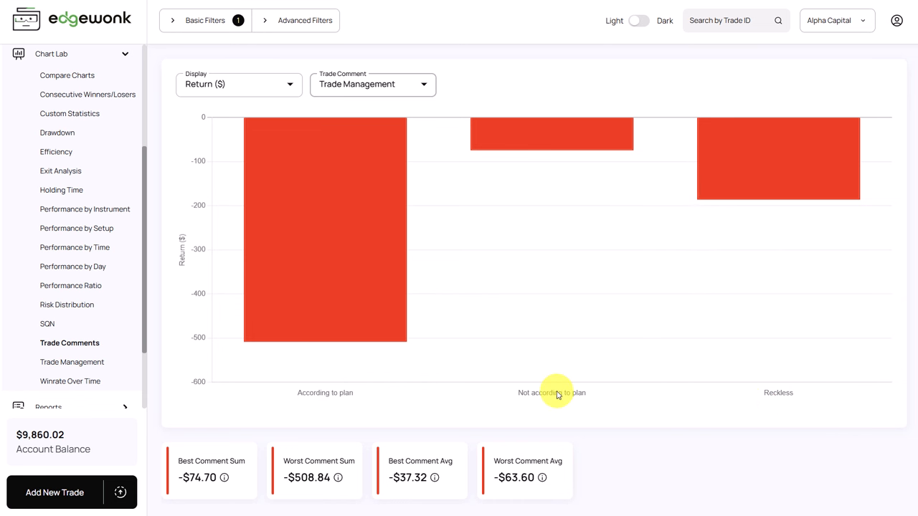
pyautogui.moveTo(779, 416)
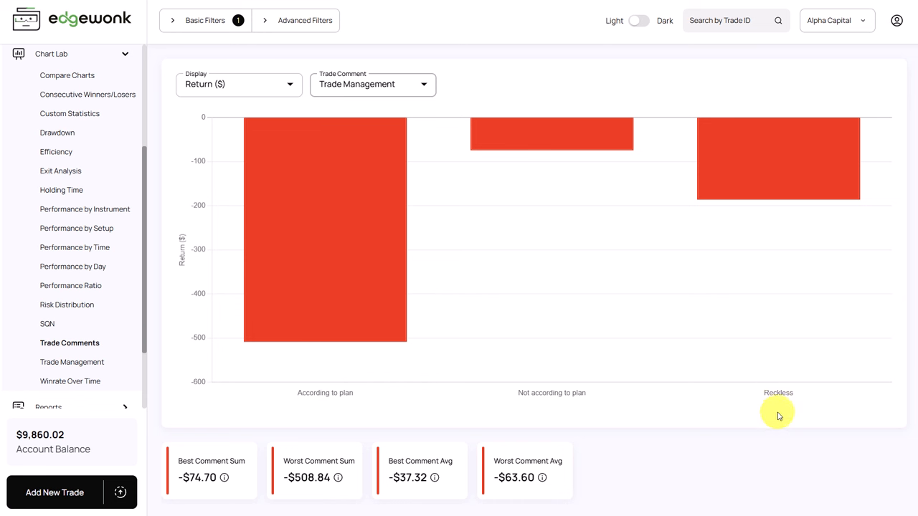
# Step: Group the Trade Comments chart returns by entry comment: Great, Too Early, Revenge Trading, Impulsive
pyautogui.click(372, 84)
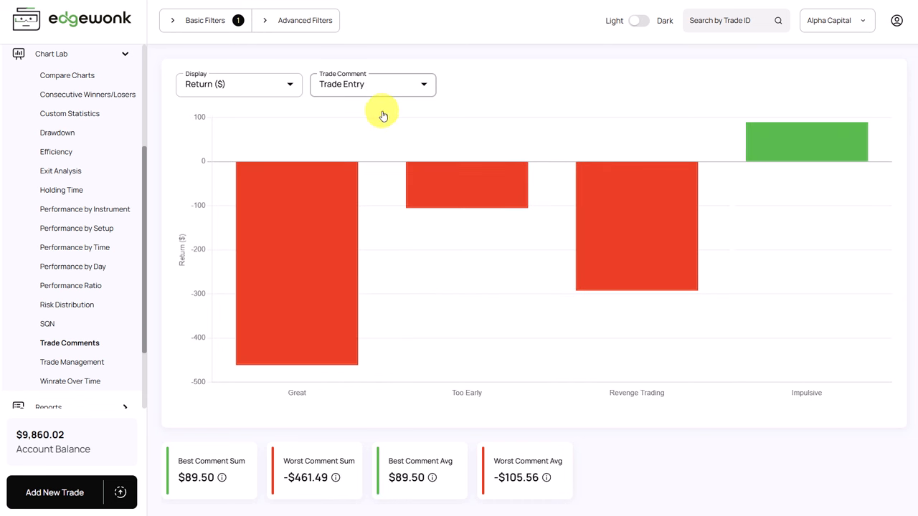
pyautogui.moveTo(379, 100)
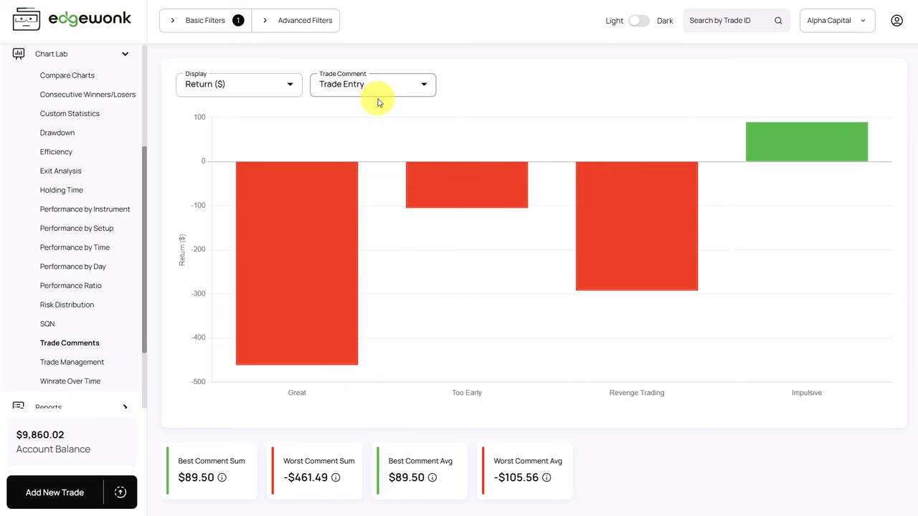
pyautogui.moveTo(334, 363)
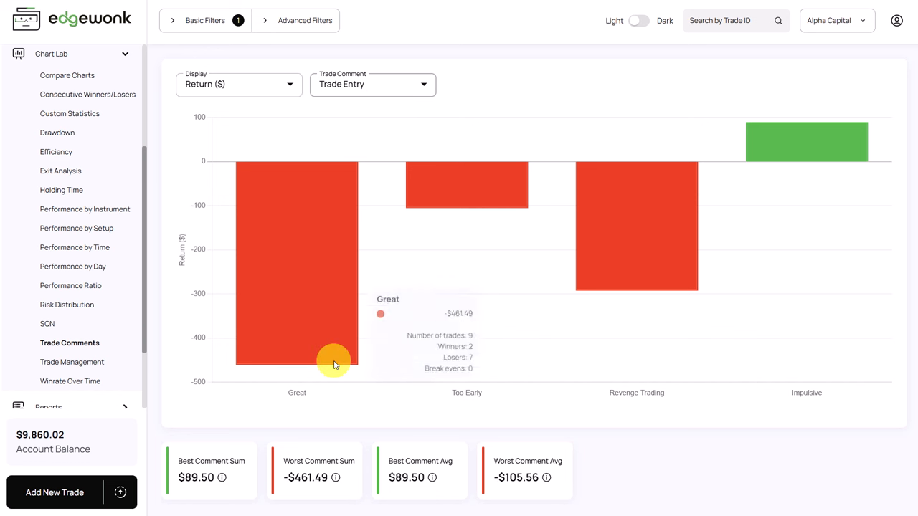
pyautogui.moveTo(320, 438)
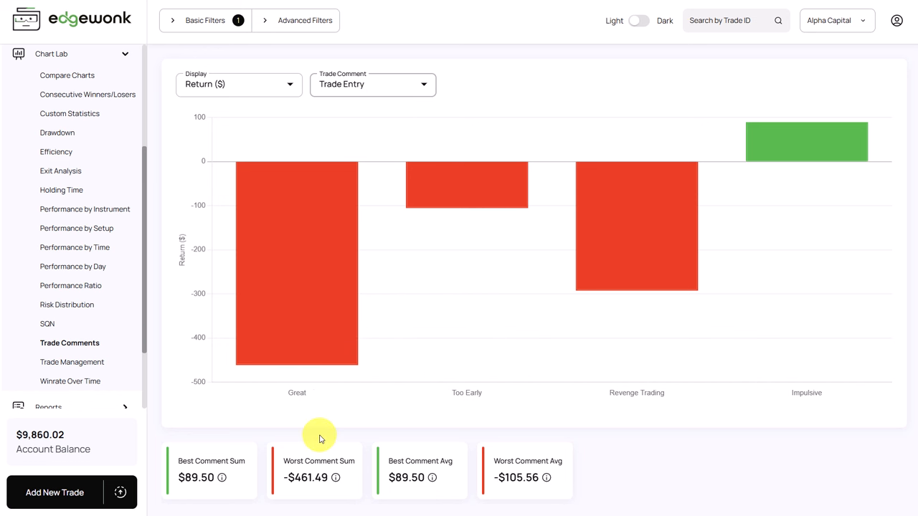
pyautogui.moveTo(297, 408)
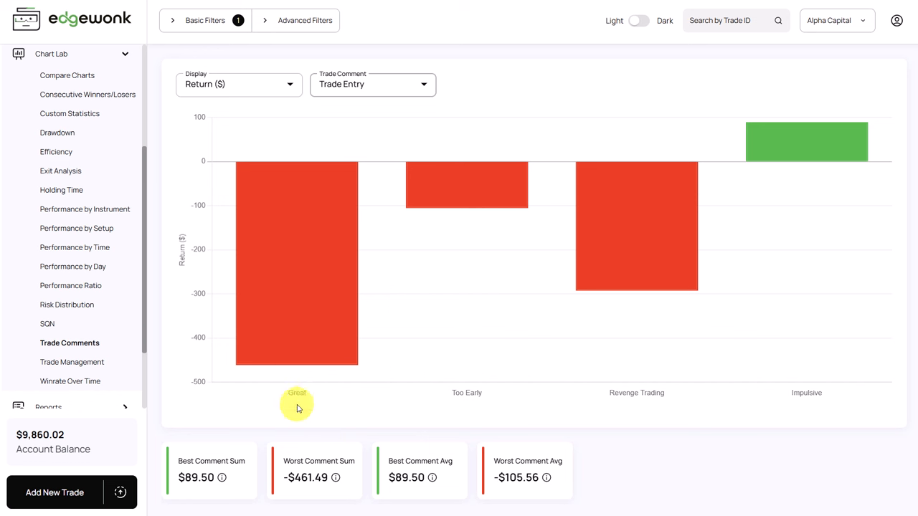
pyautogui.moveTo(264, 400)
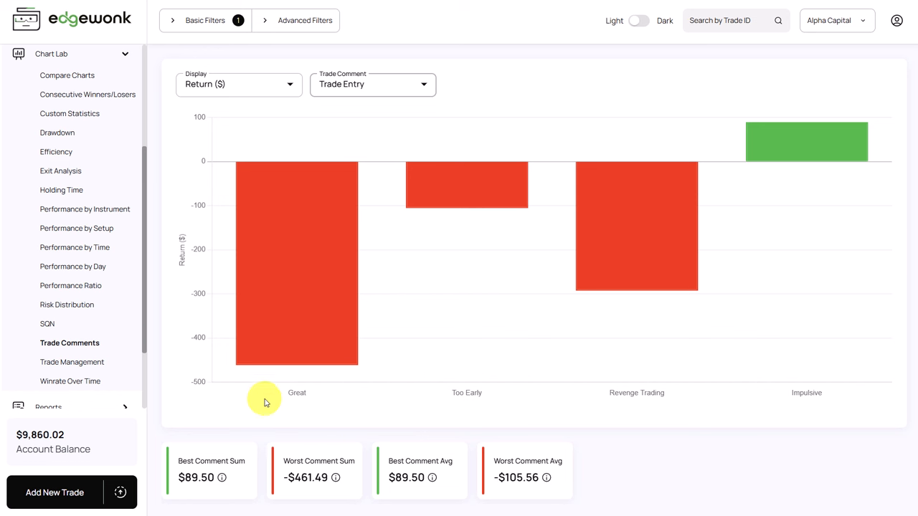
pyautogui.moveTo(473, 368)
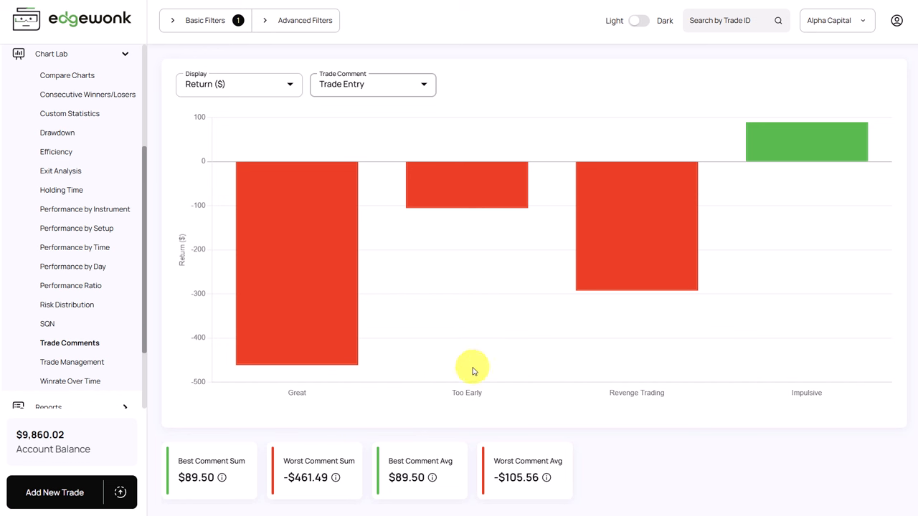
pyautogui.moveTo(674, 408)
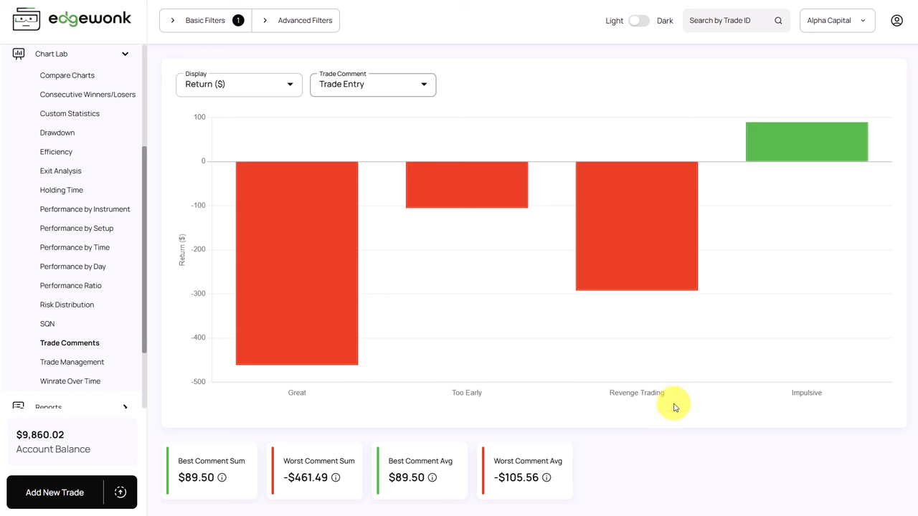
pyautogui.moveTo(850, 400)
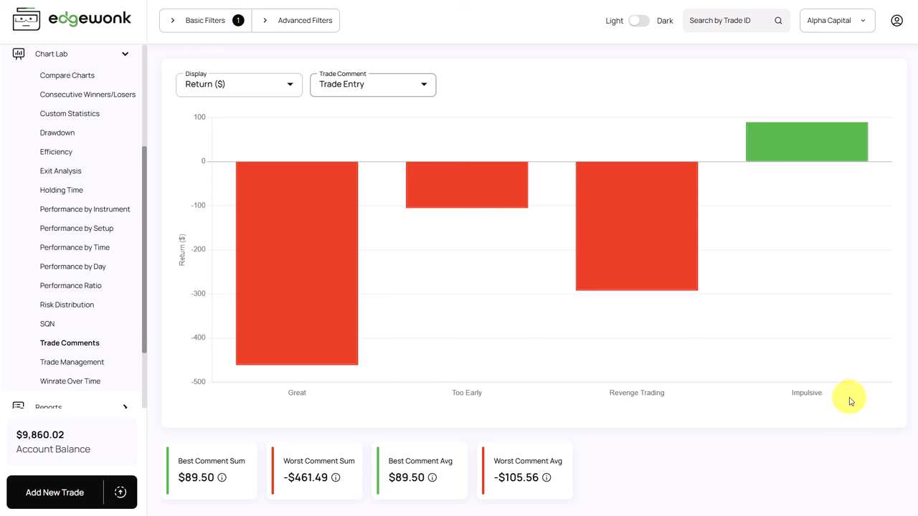
pyautogui.moveTo(820, 379)
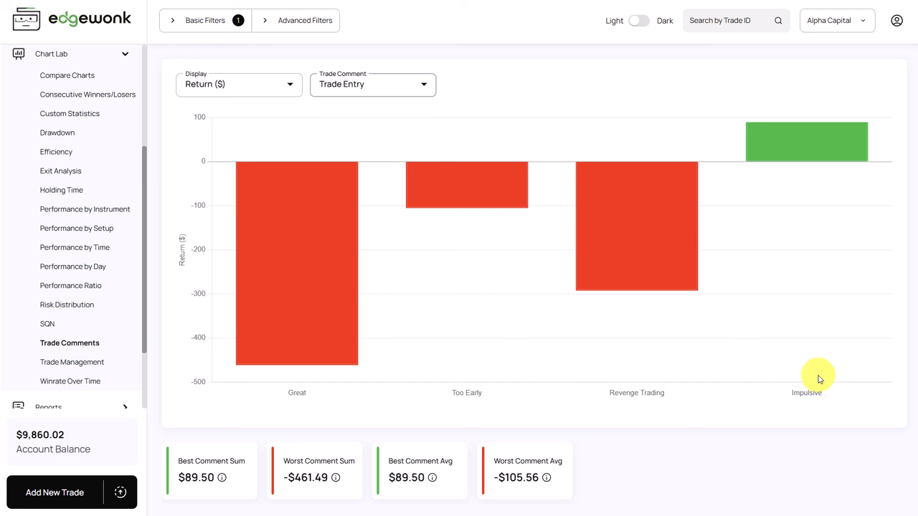
pyautogui.moveTo(797, 222)
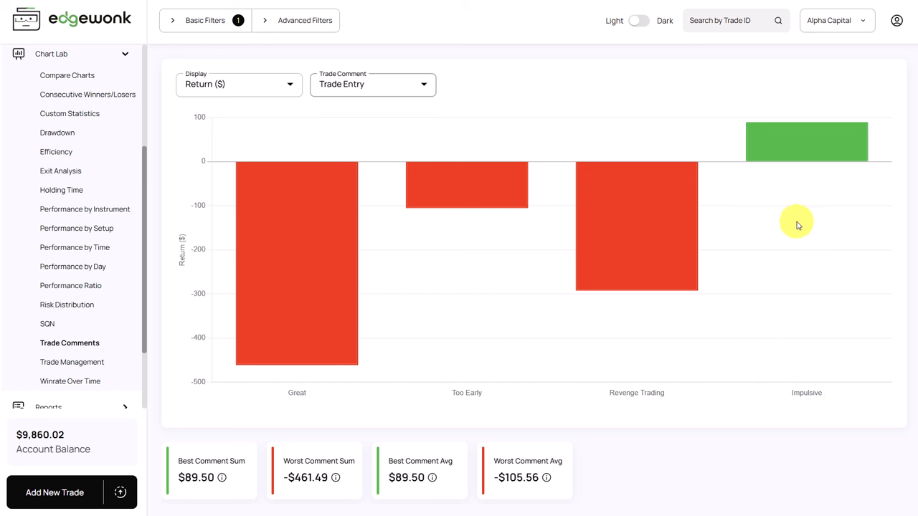
pyautogui.moveTo(622, 148)
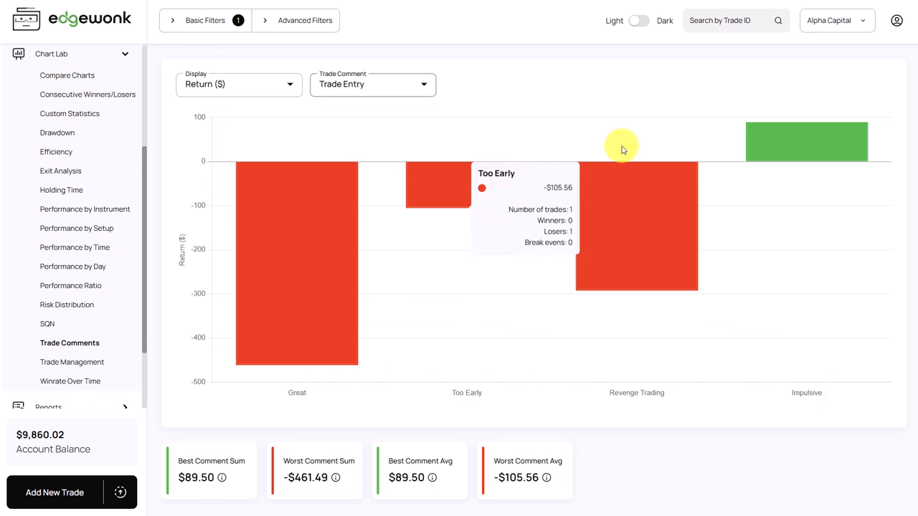
pyautogui.moveTo(713, 170)
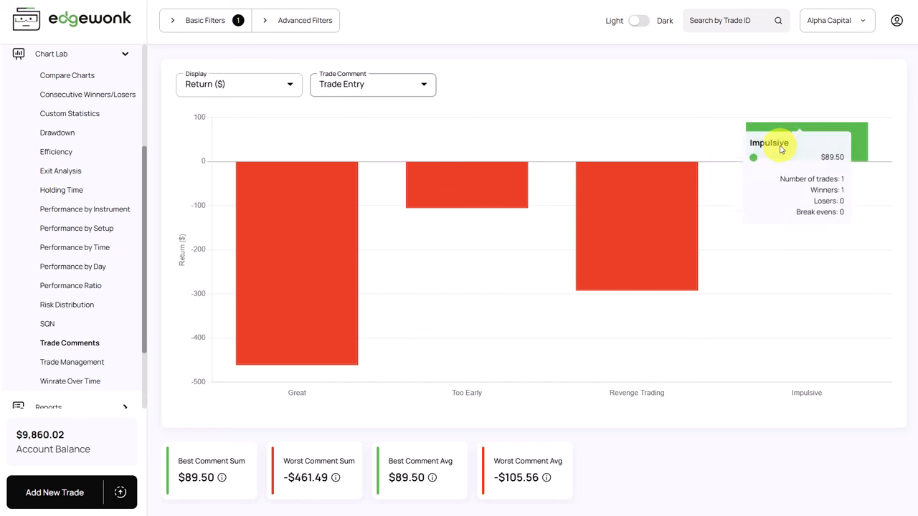
pyautogui.moveTo(723, 144)
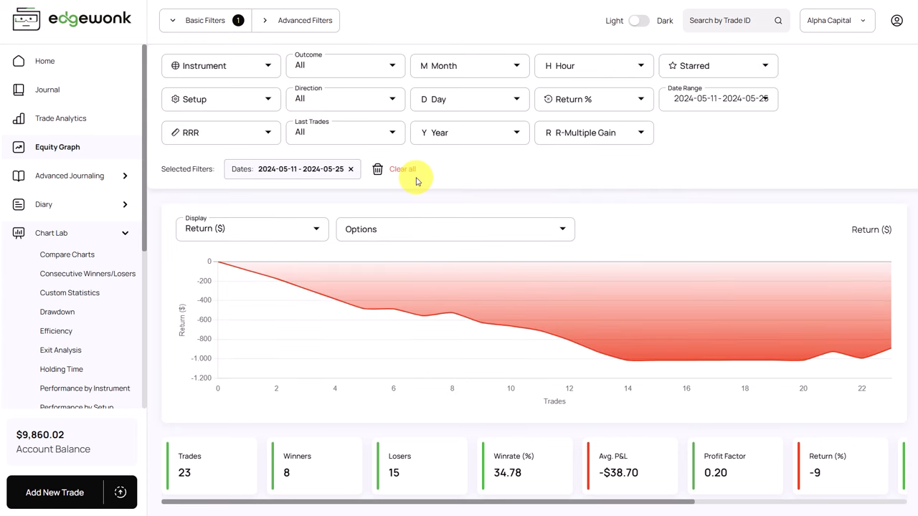
# Step: Clear the date filter so the equity curve covers all 84 trades
pyautogui.click(402, 169)
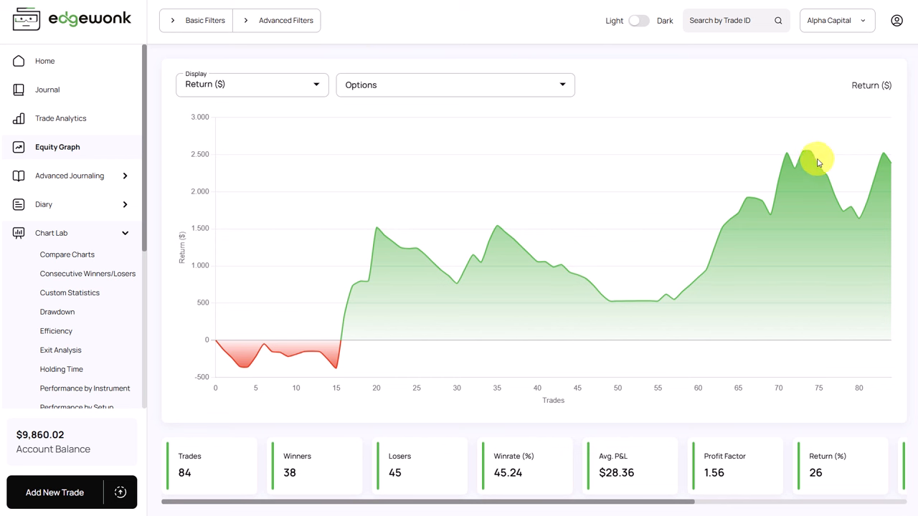
pyautogui.moveTo(858, 220)
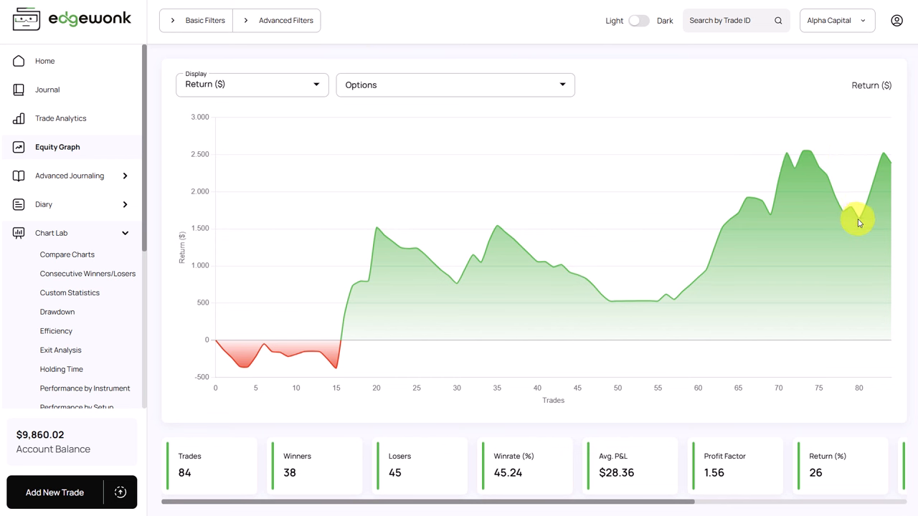
pyautogui.moveTo(861, 156)
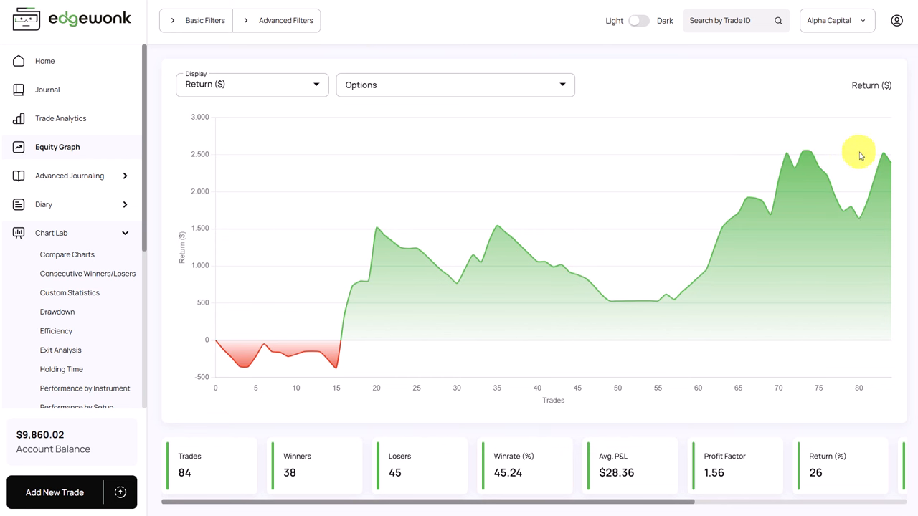
pyautogui.moveTo(810, 156)
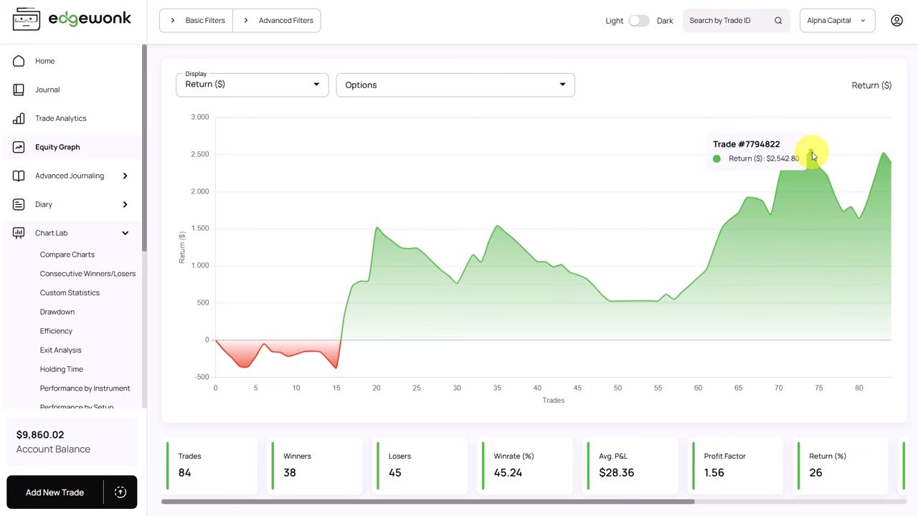
pyautogui.click(812, 155)
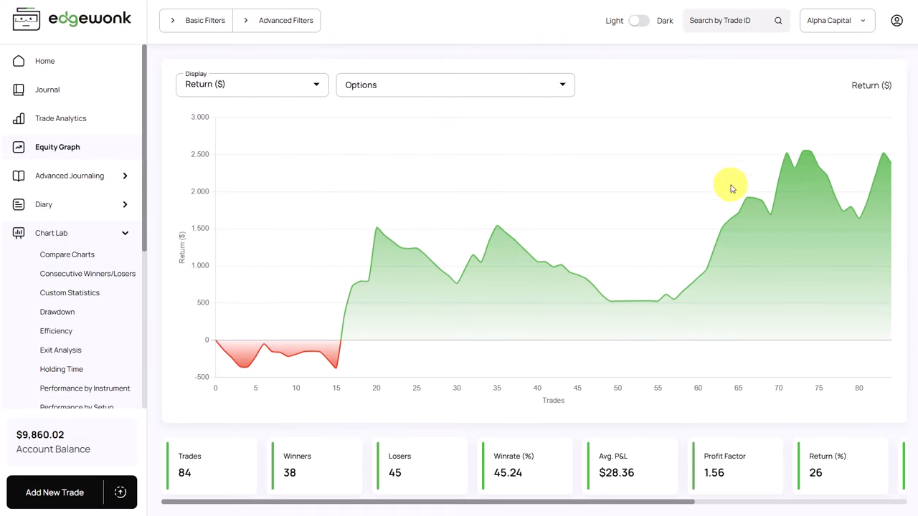
pyautogui.moveTo(865, 214)
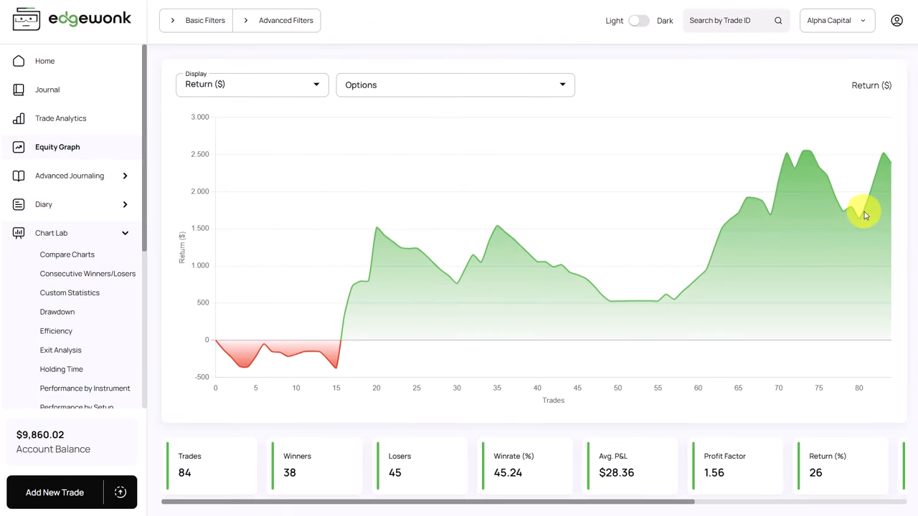
pyautogui.moveTo(866, 212)
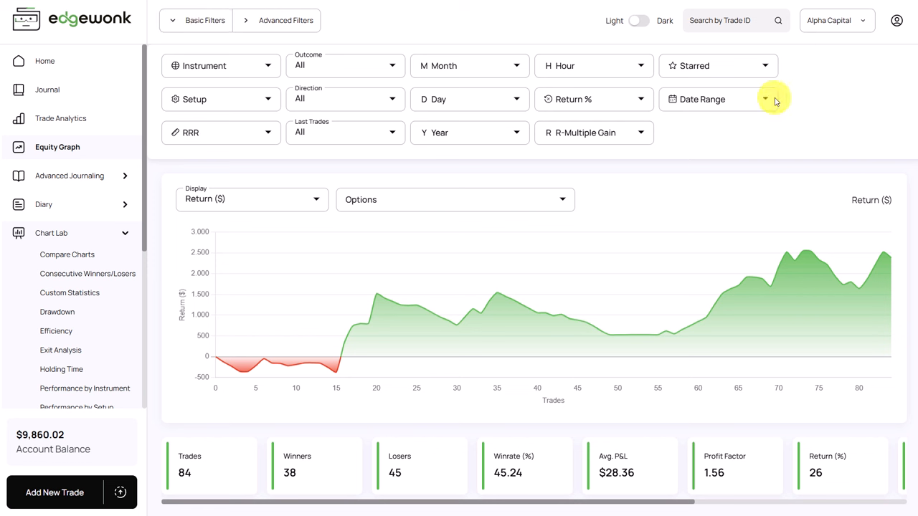
# Step: Filter the equity graph to June 22–26, 2024, leaving 7 trades
pyautogui.click(765, 99)
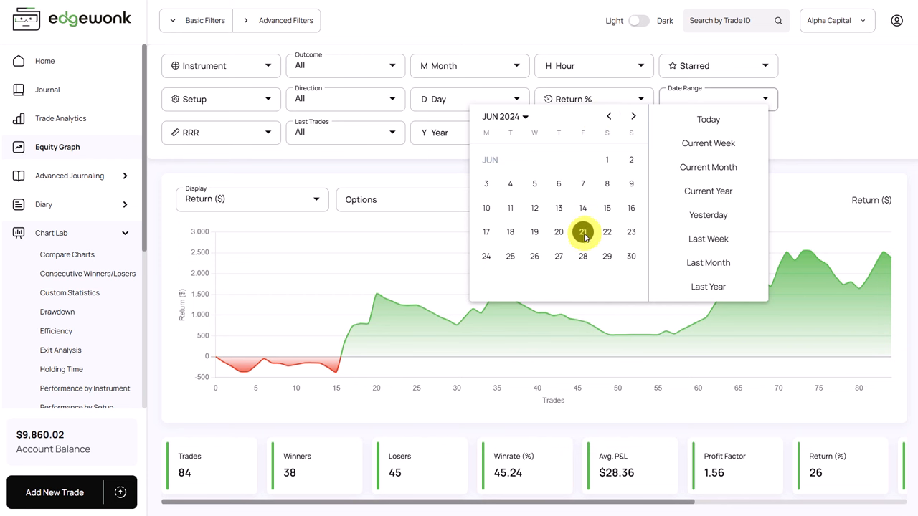
pyautogui.click(534, 256)
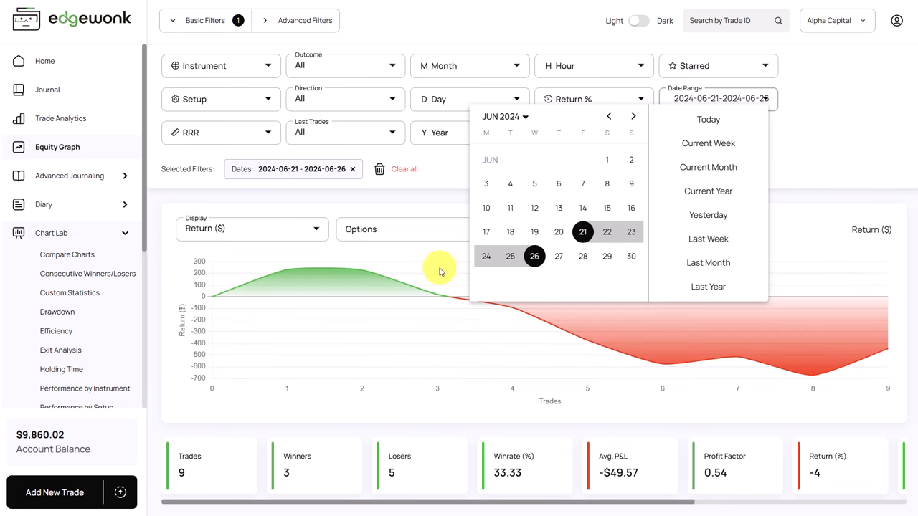
pyautogui.moveTo(607, 231)
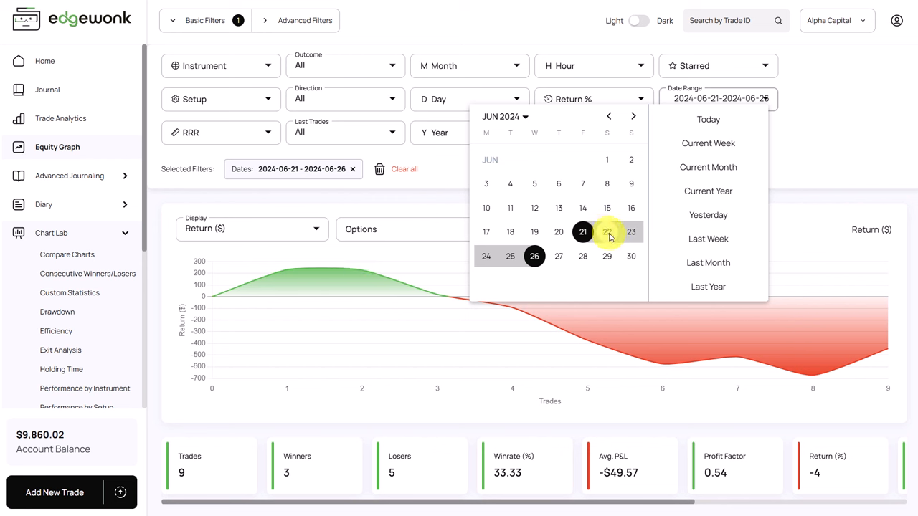
pyautogui.click(607, 231)
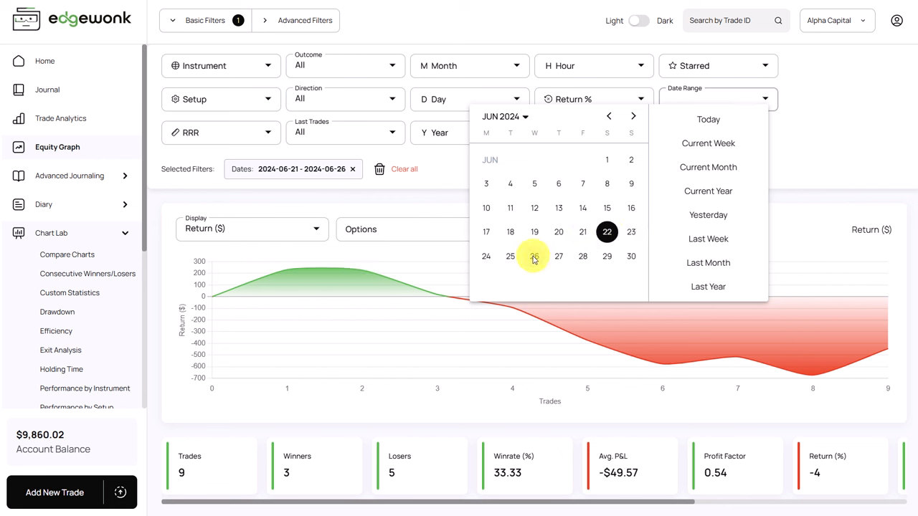
pyautogui.click(607, 232)
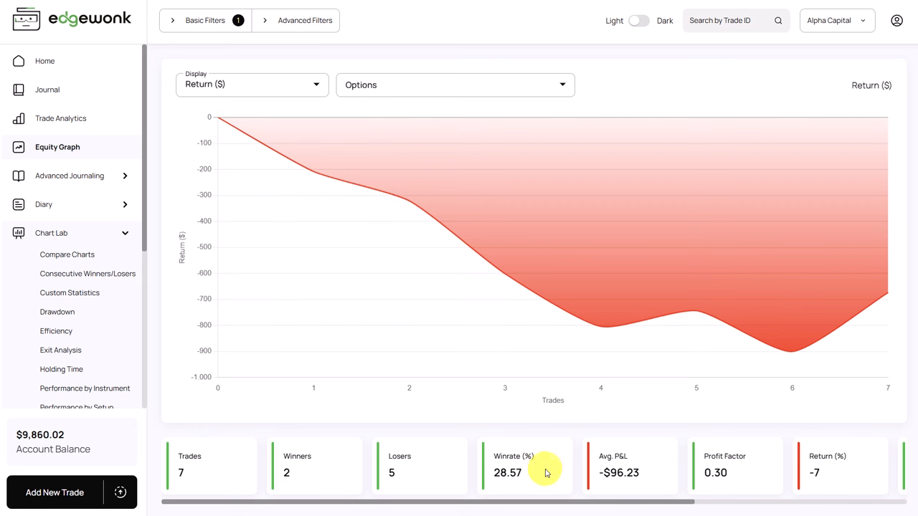
# Step: Show the journal list of the 7 filtered late-June trades
pyautogui.click(48, 89)
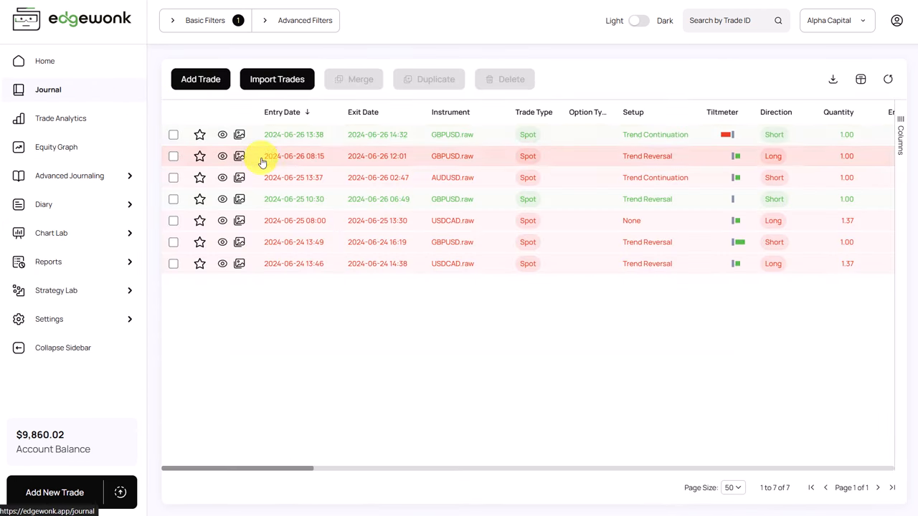
pyautogui.moveTo(223, 263)
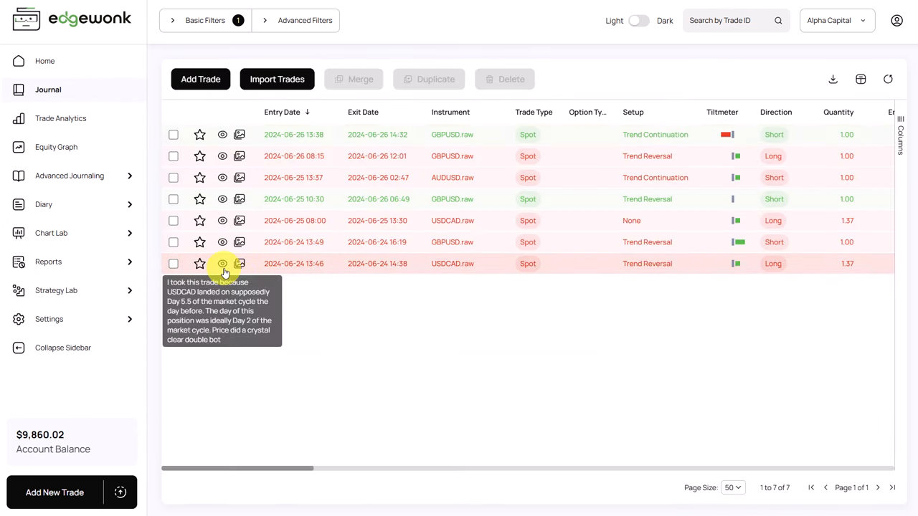
pyautogui.moveTo(258, 274)
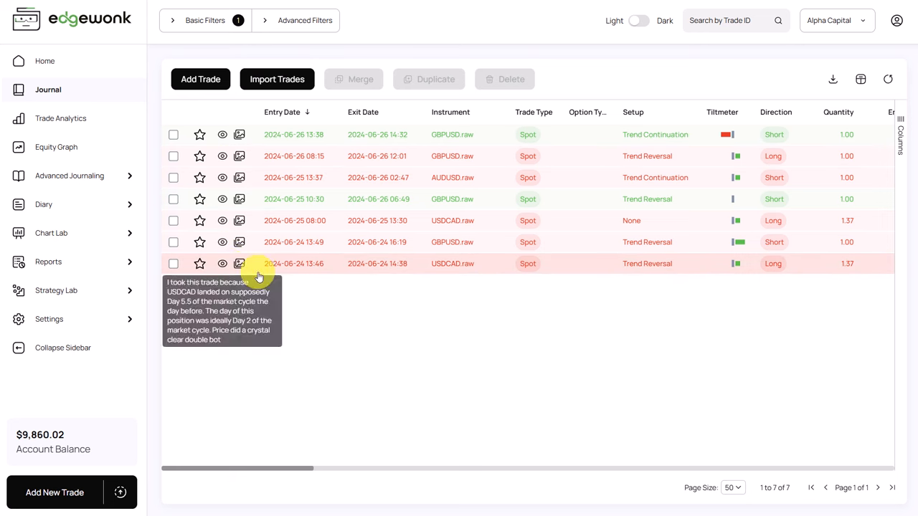
pyautogui.moveTo(700, 227)
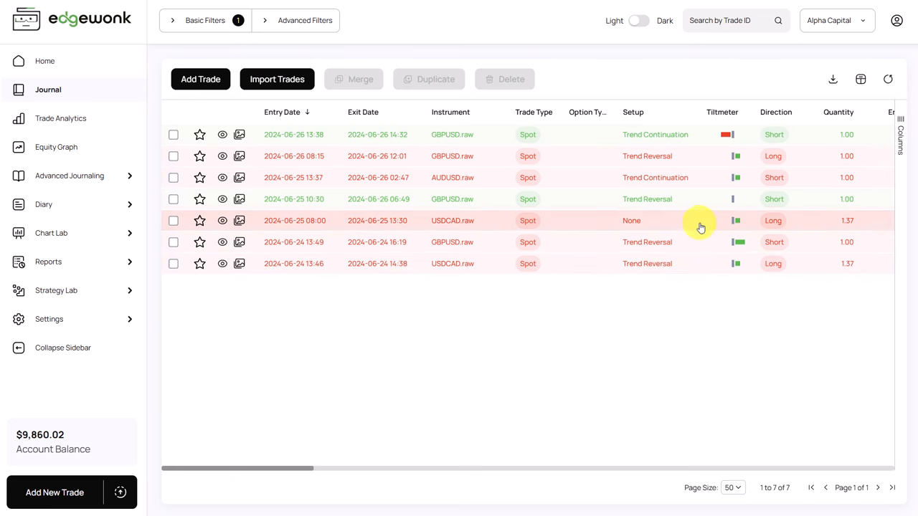
pyautogui.moveTo(746, 155)
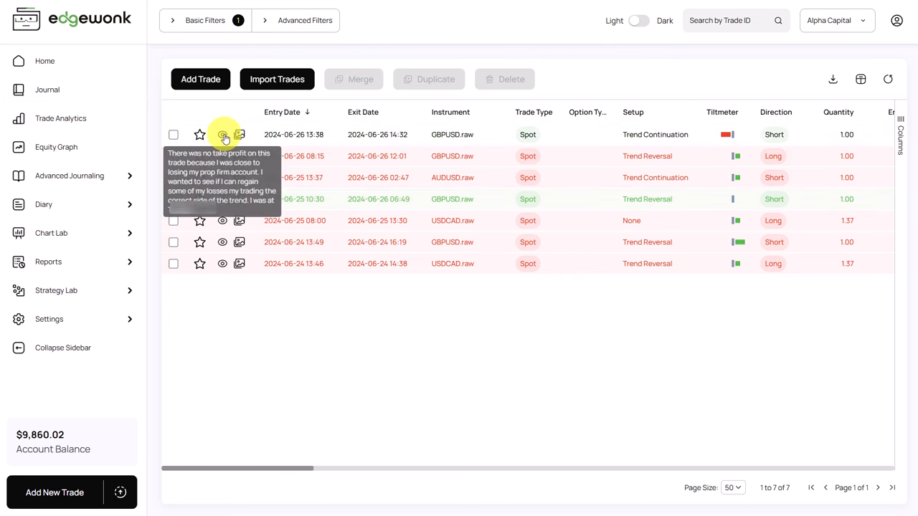
# Step: Review the June 26 GBPUSD short's entry, exit and management comments in the Advanced Trade view
pyautogui.click(223, 134)
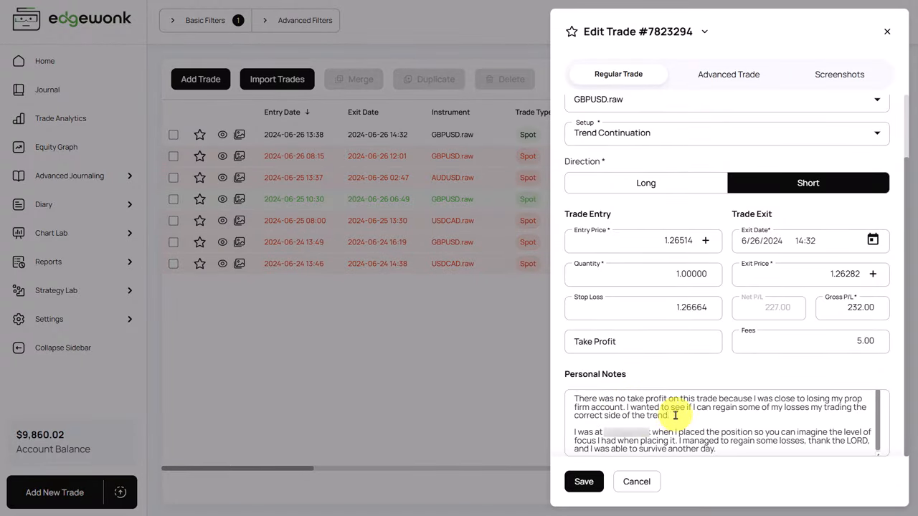
pyautogui.moveTo(787, 413)
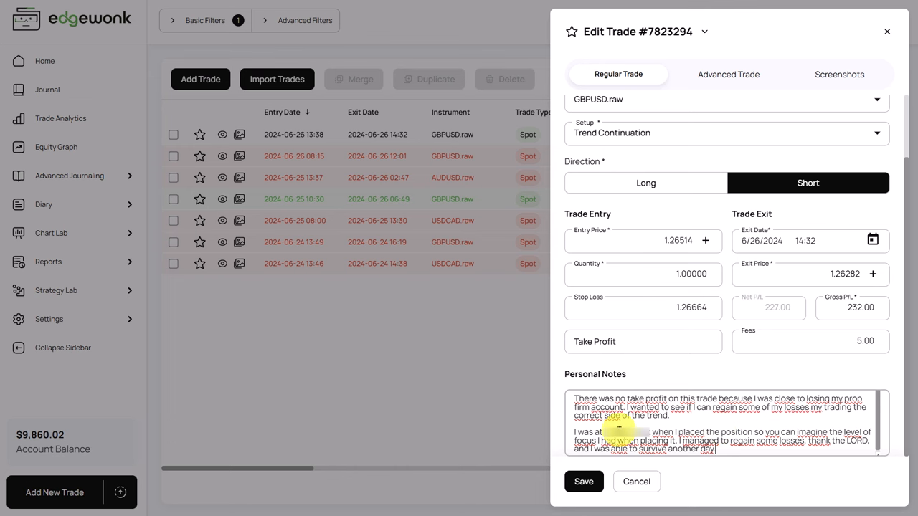
pyautogui.scroll(3)
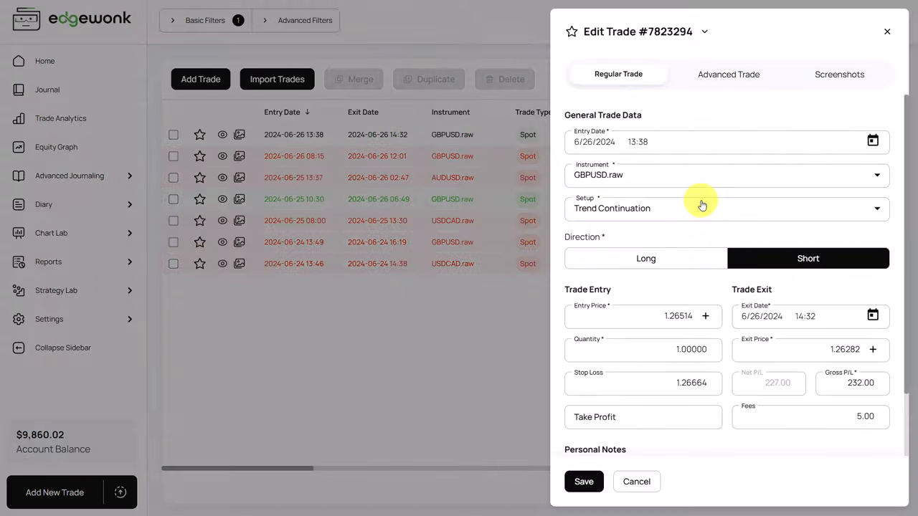
pyautogui.moveTo(729, 74)
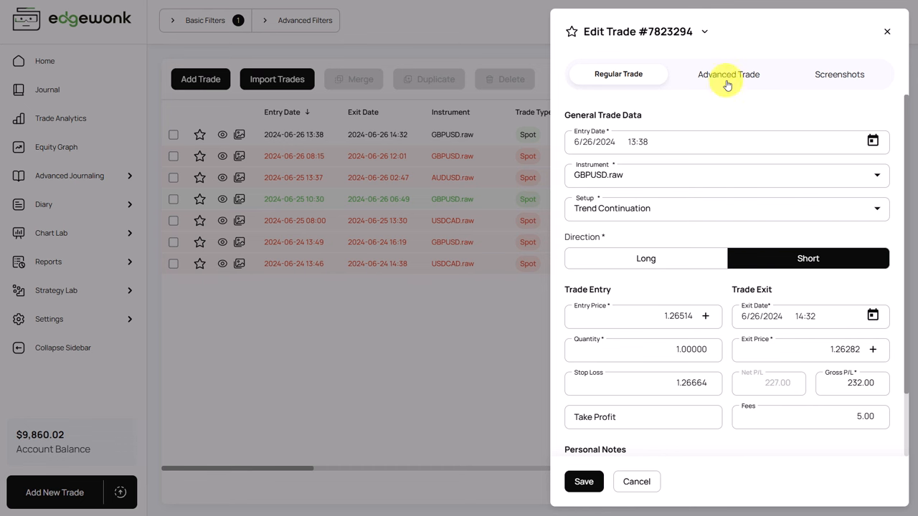
pyautogui.click(728, 74)
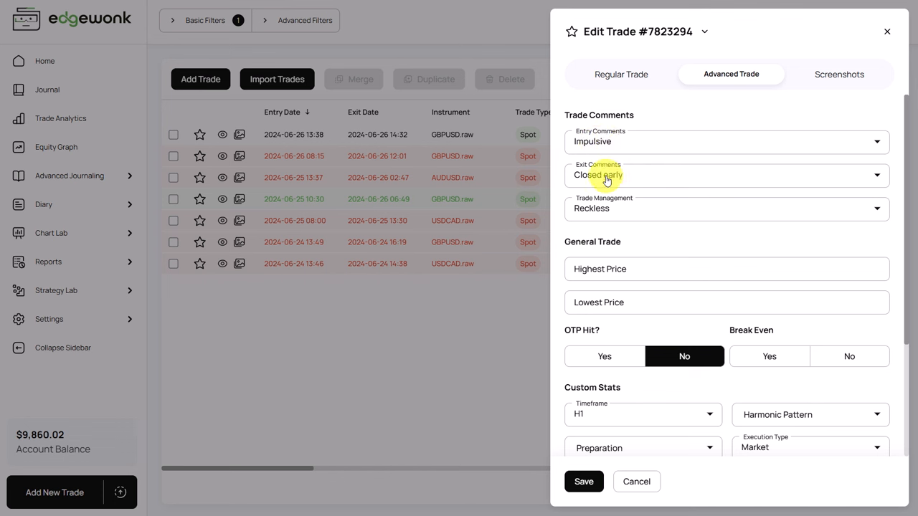
pyautogui.moveTo(614, 228)
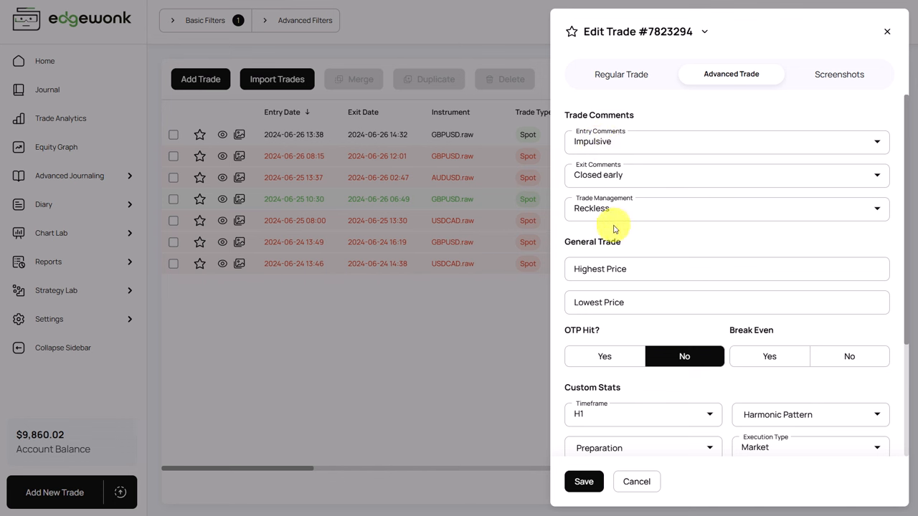
pyautogui.moveTo(611, 230)
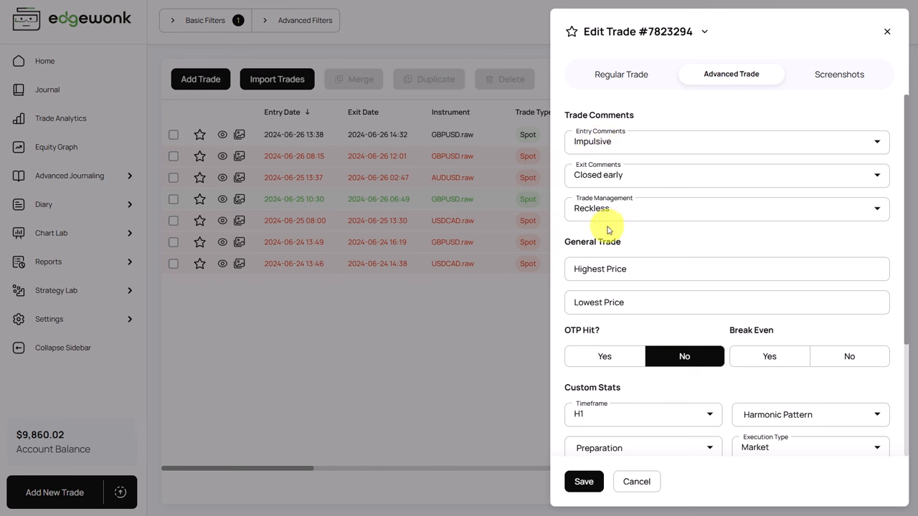
pyautogui.moveTo(476, 122)
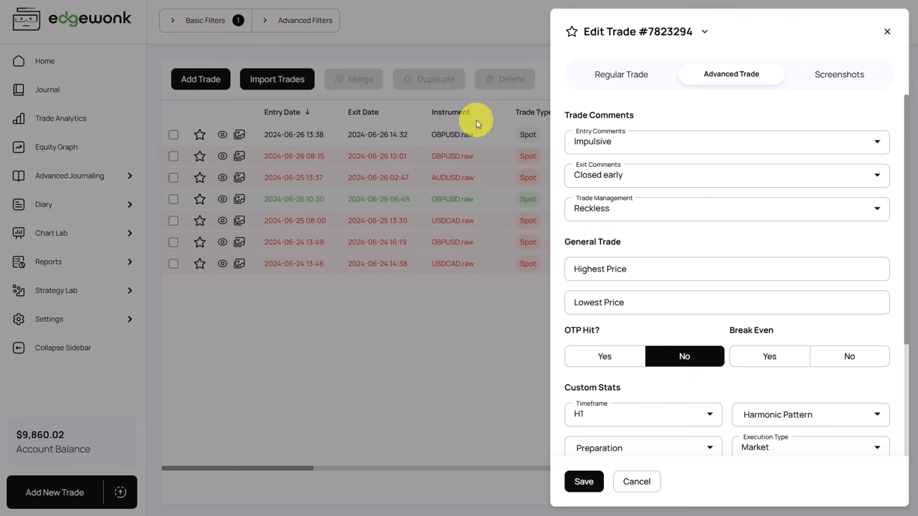
pyautogui.moveTo(471, 134)
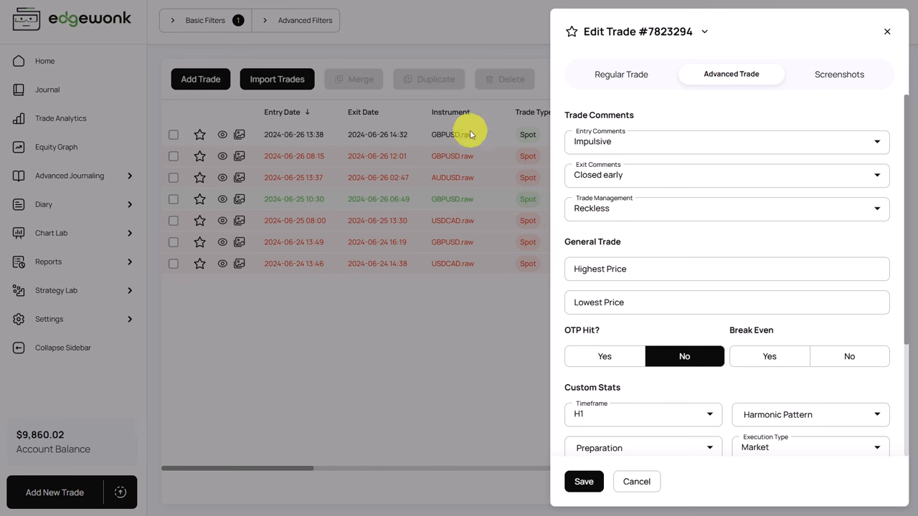
pyautogui.moveTo(620, 237)
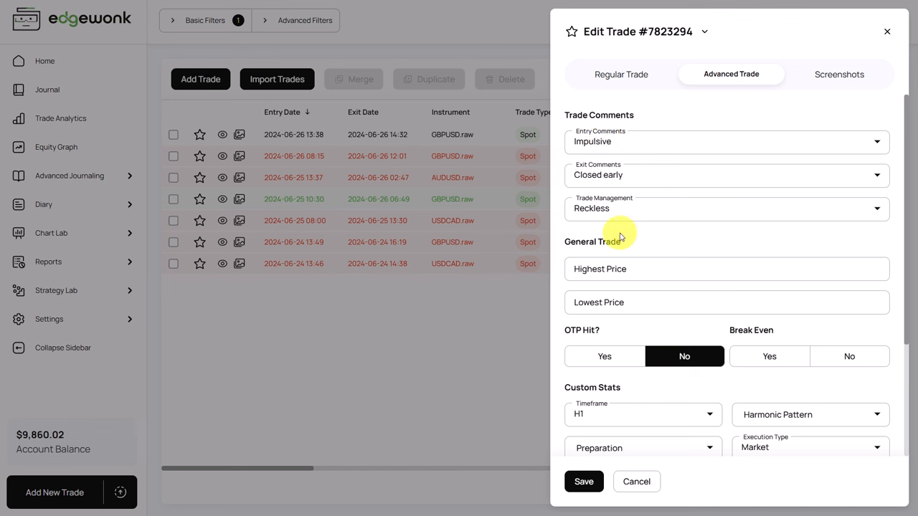
pyautogui.moveTo(615, 237)
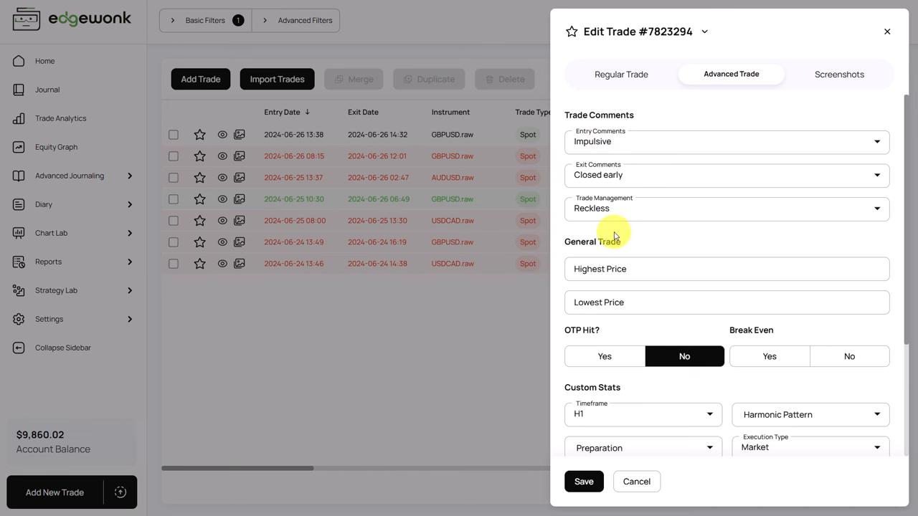
pyautogui.moveTo(648, 177)
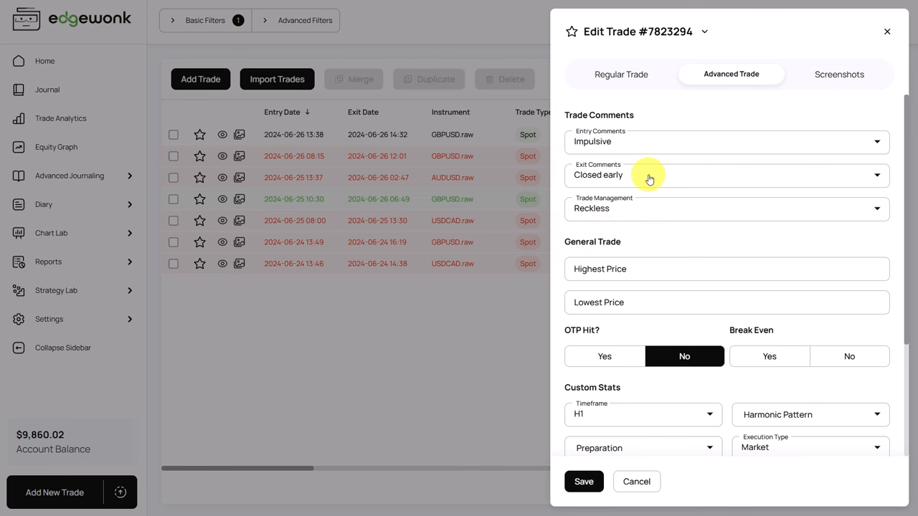
pyautogui.moveTo(411, 154)
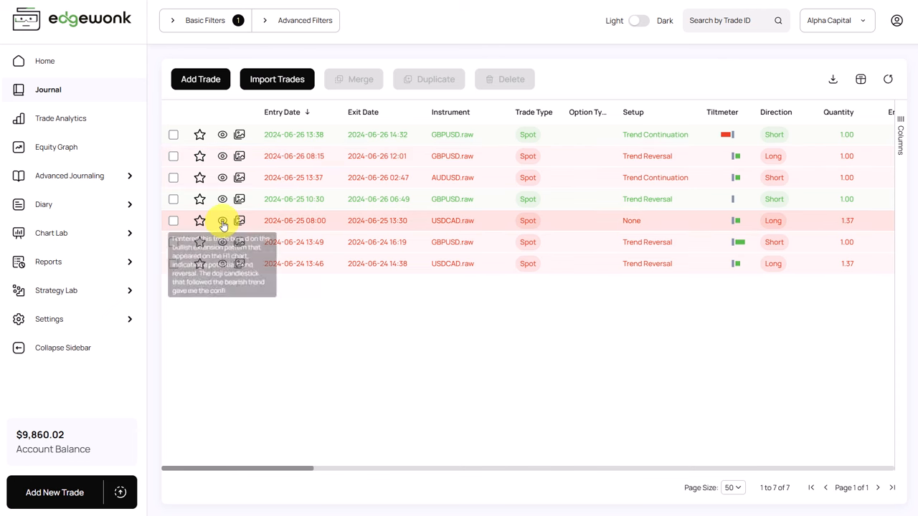
# Step: Read the June 25 USDCAD long's personal notes about the stop-loss lesson
pyautogui.click(223, 220)
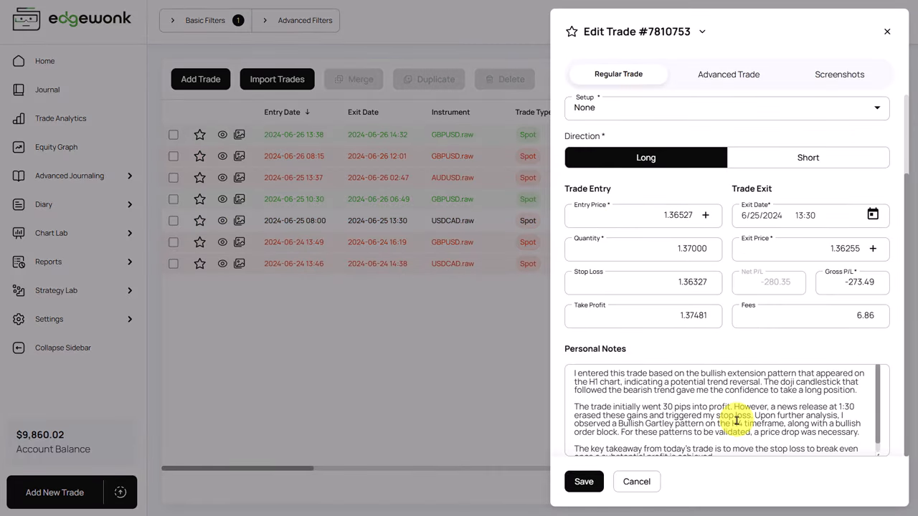
pyautogui.scroll(-3)
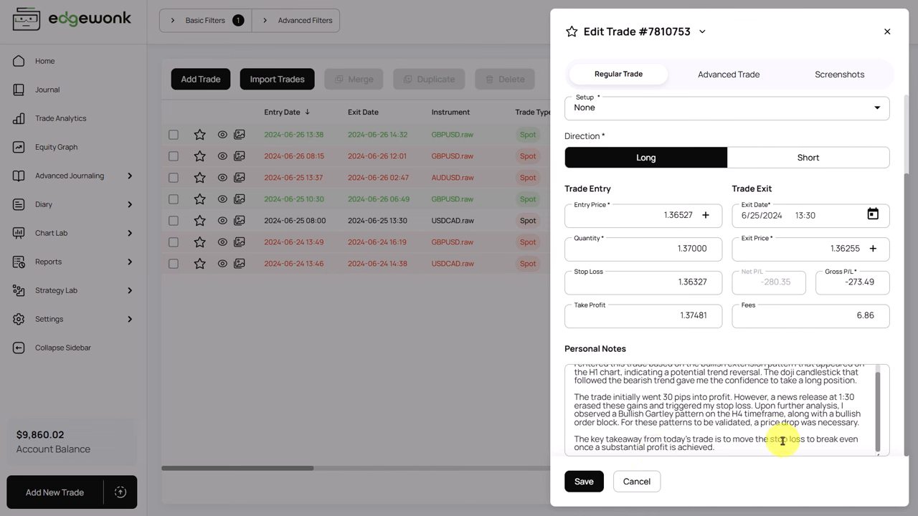
pyautogui.moveTo(653, 448)
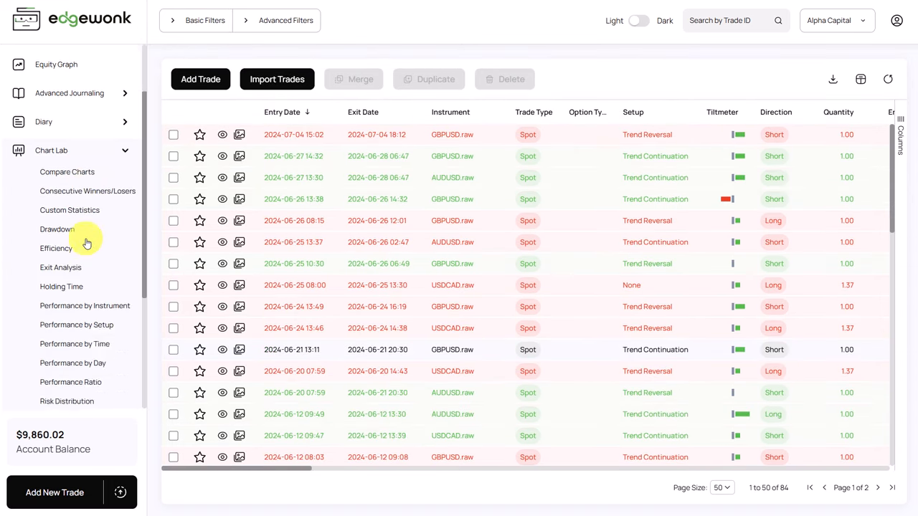
# Step: Display the Trade Management chart with 79.92R actual versus 19.90R potential performance
pyautogui.click(73, 302)
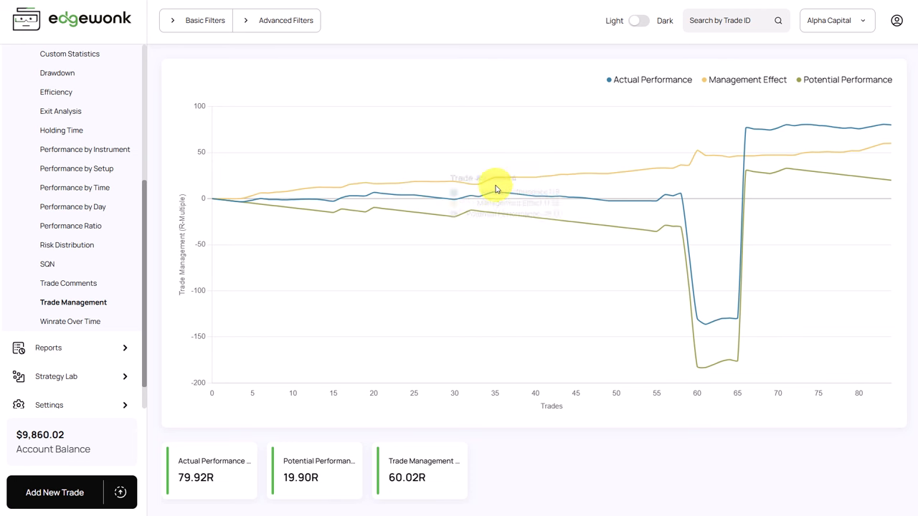
pyautogui.moveTo(680, 199)
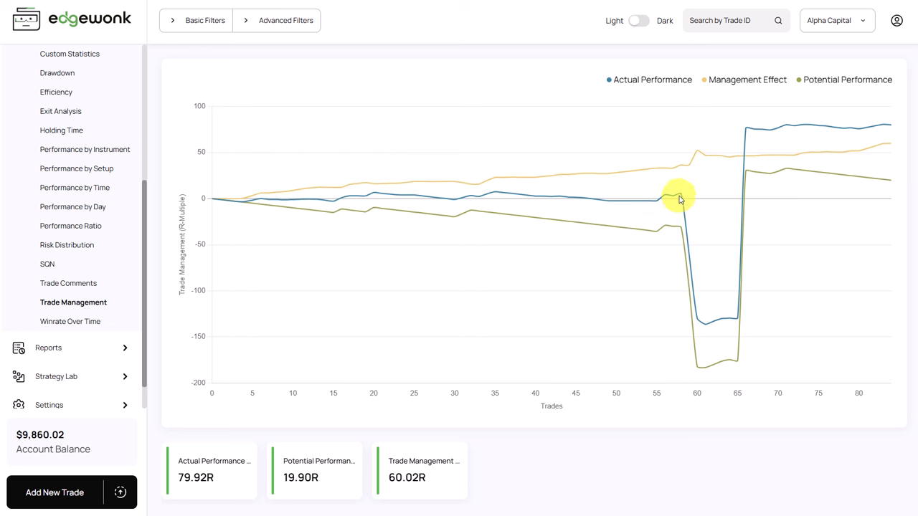
pyautogui.moveTo(697, 319)
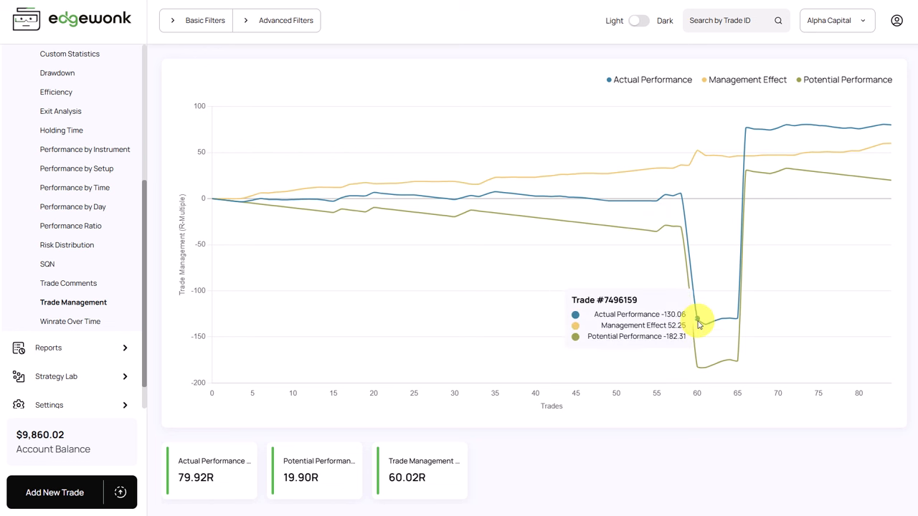
pyautogui.moveTo(699, 318)
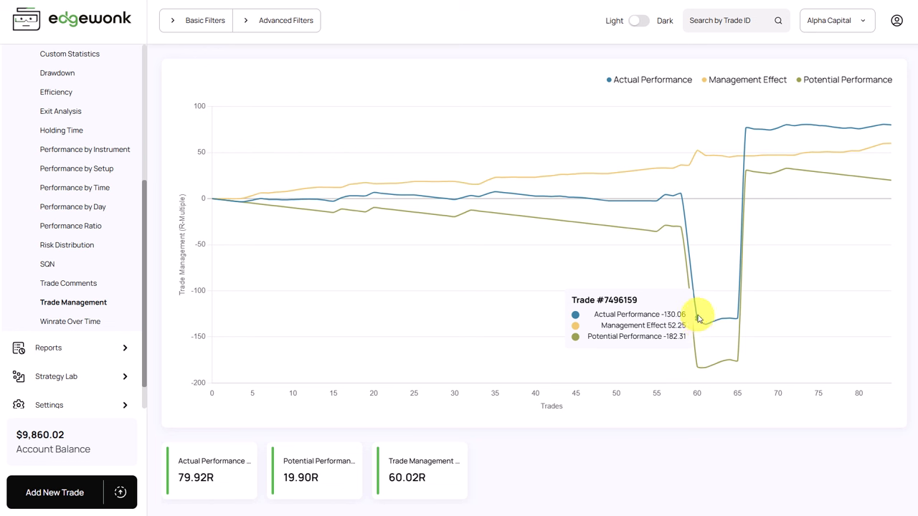
pyautogui.moveTo(685, 208)
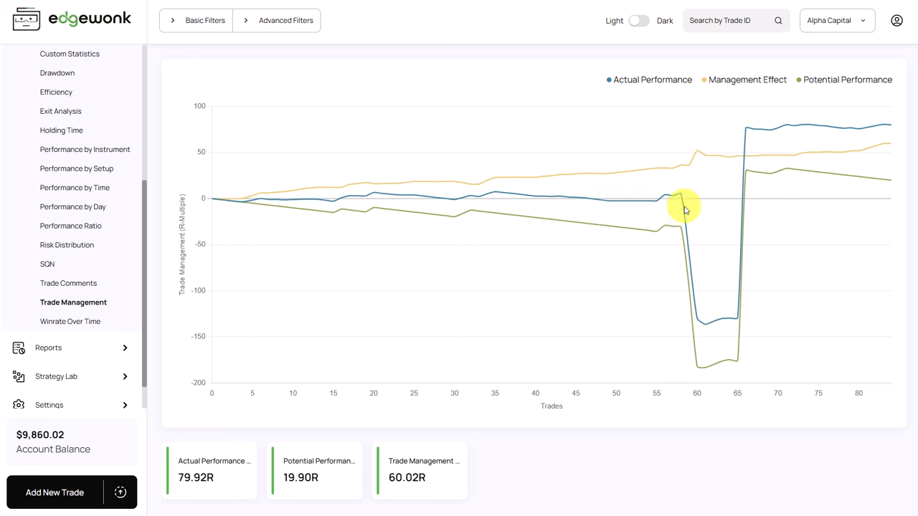
pyautogui.moveTo(699, 319)
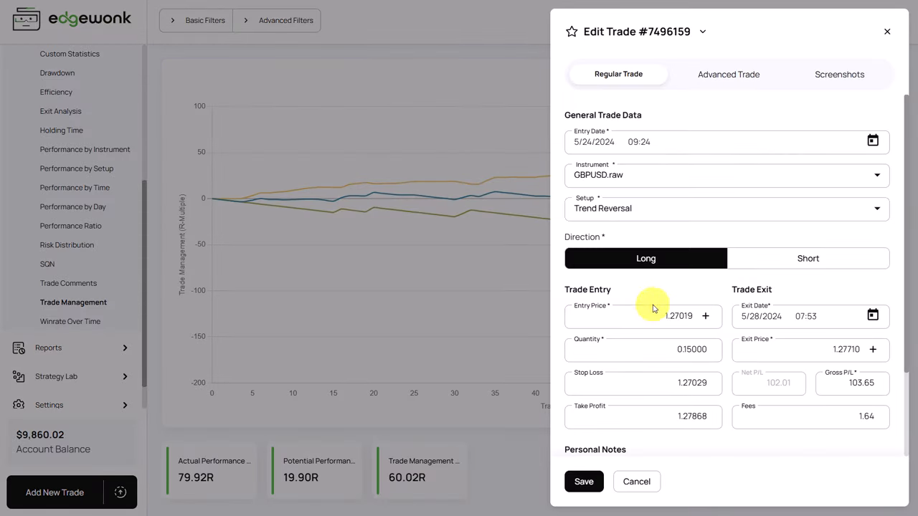
pyautogui.moveTo(708, 316)
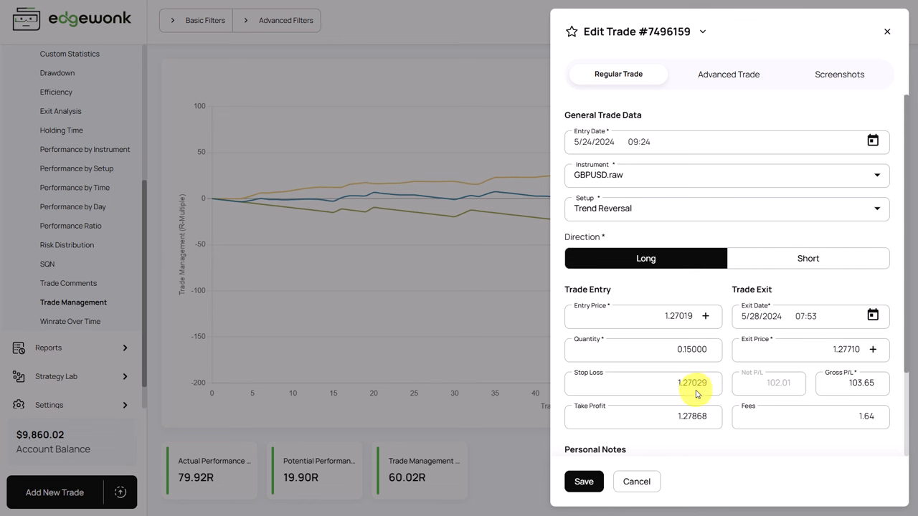
pyautogui.moveTo(663, 321)
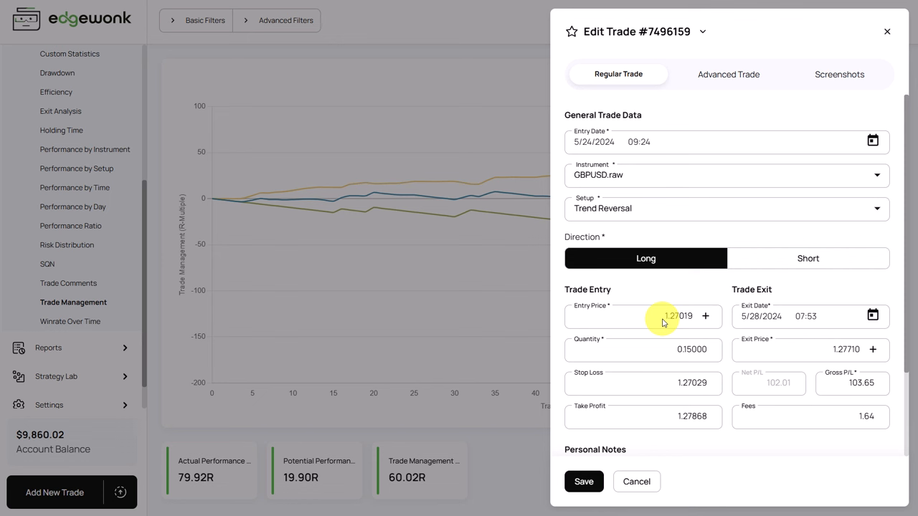
pyautogui.moveTo(403, 266)
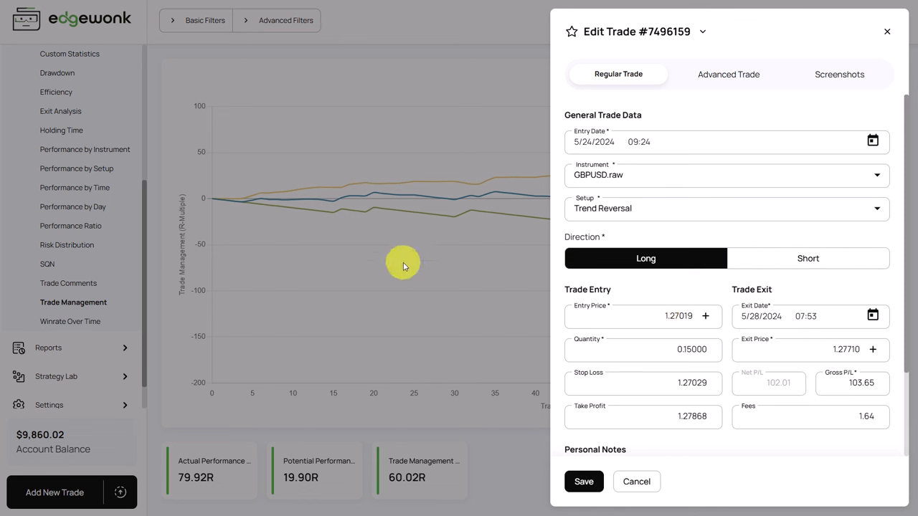
pyautogui.moveTo(384, 197)
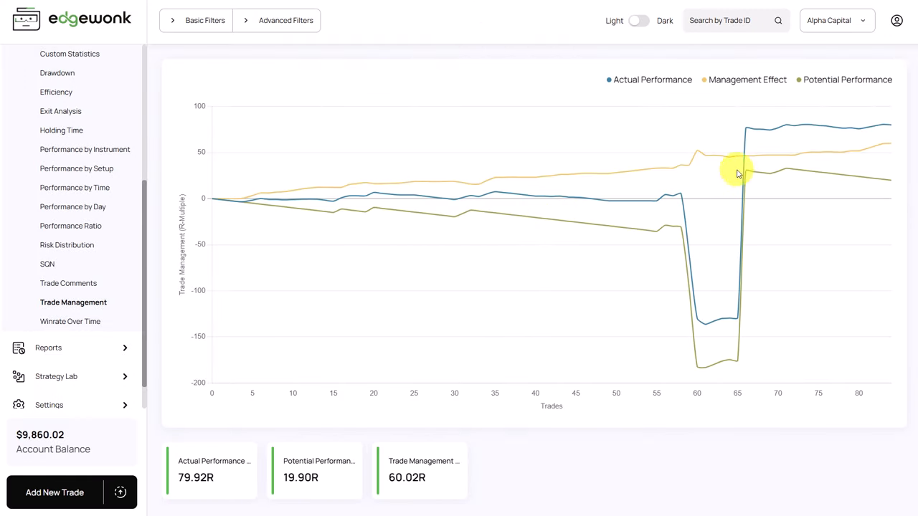
pyautogui.moveTo(744, 137)
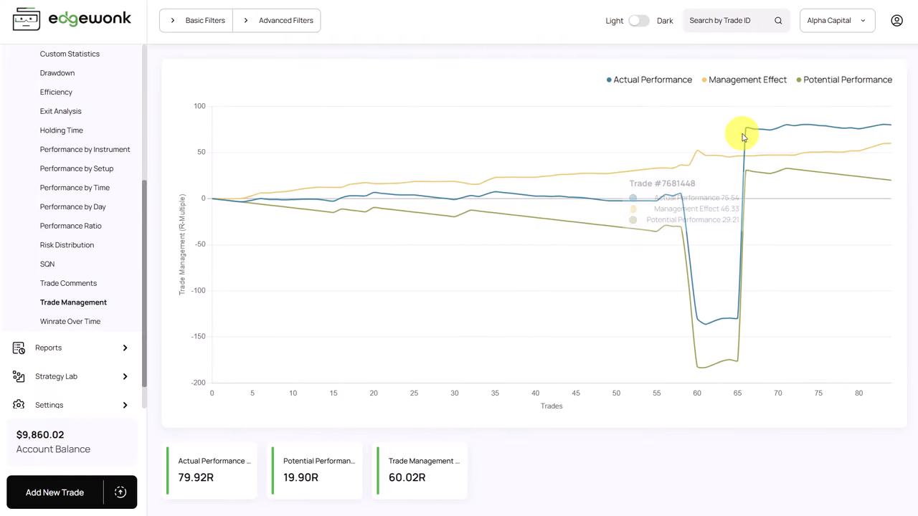
pyautogui.click(743, 134)
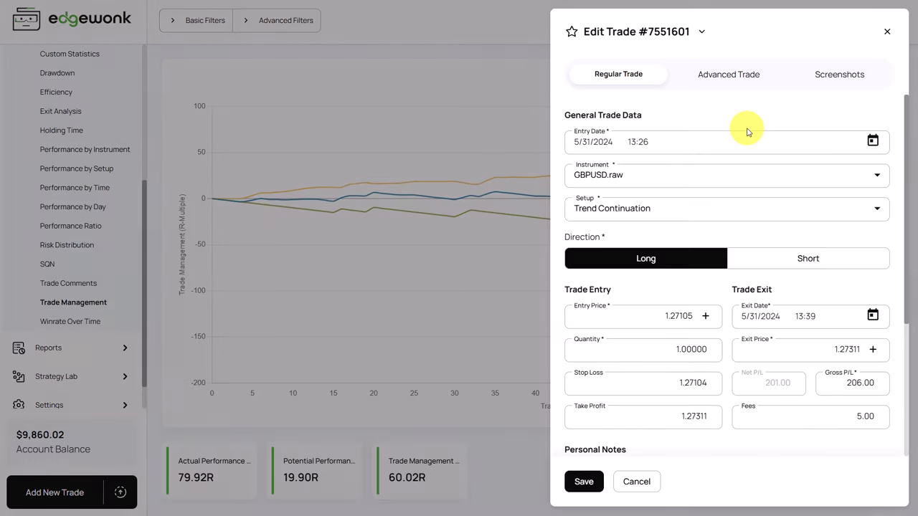
pyautogui.moveTo(678, 316)
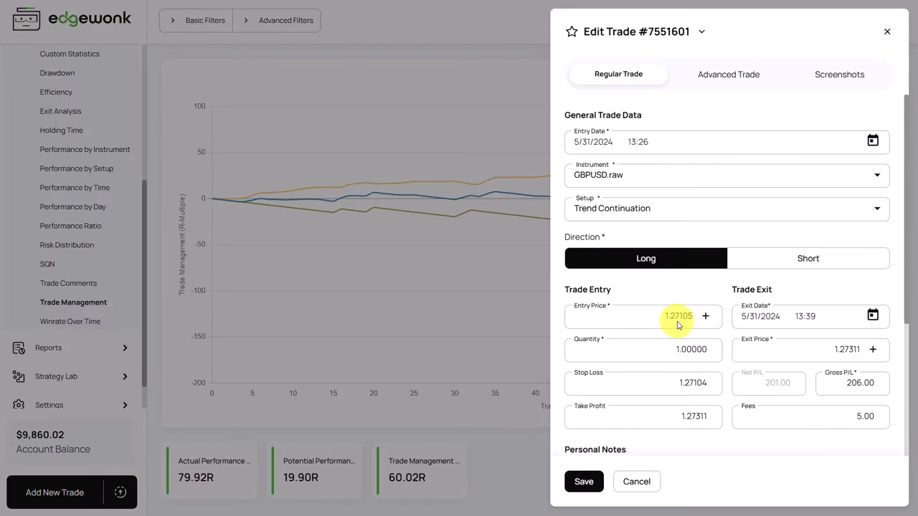
pyautogui.moveTo(680, 316)
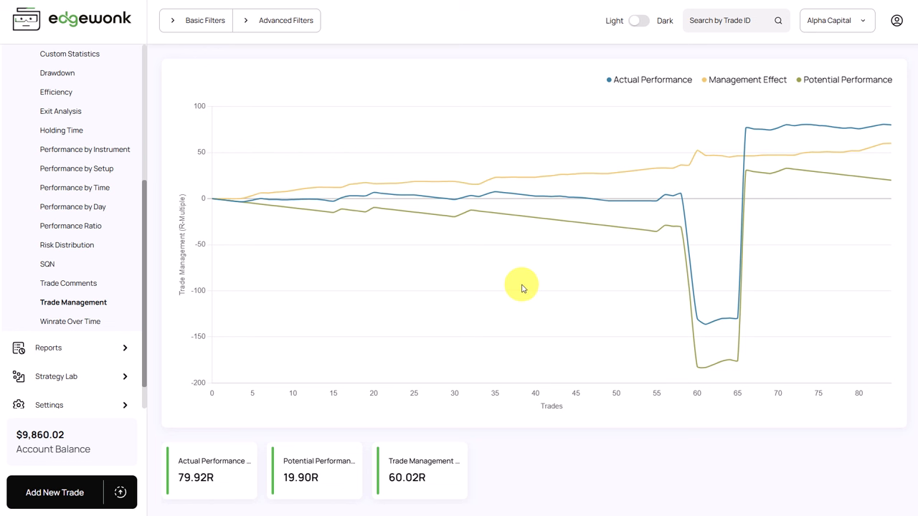
pyautogui.moveTo(653, 208)
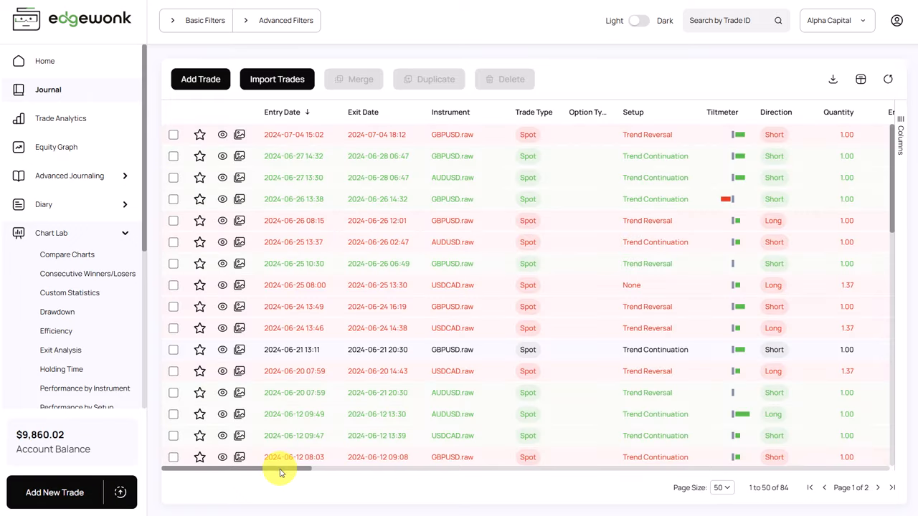
pyautogui.hscroll(3)
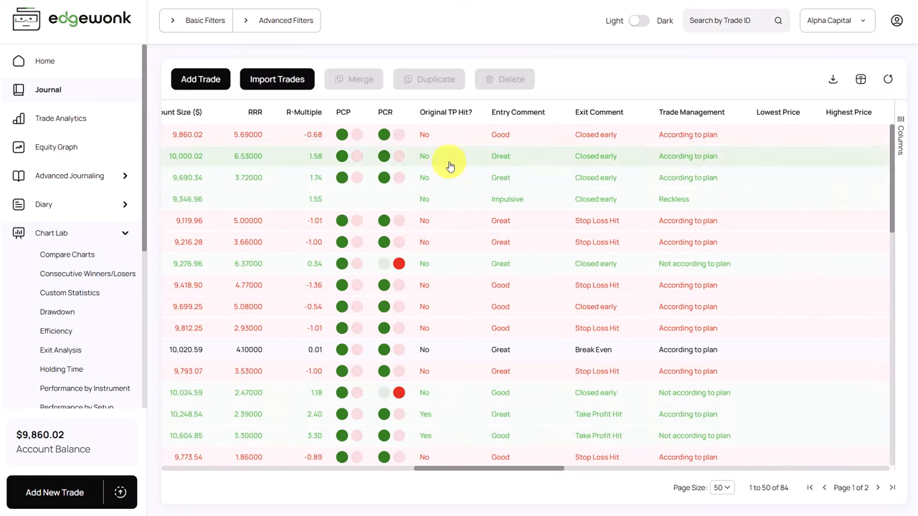
pyautogui.scroll(-3)
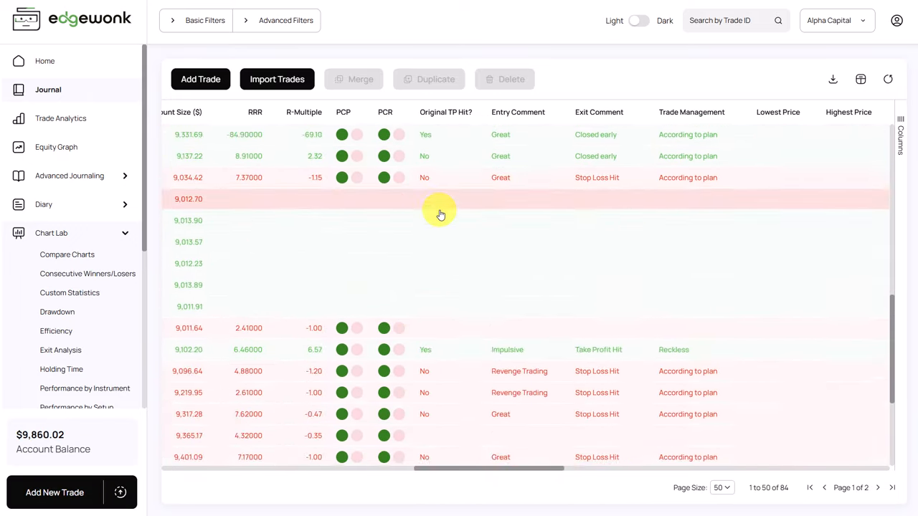
pyautogui.scroll(-3)
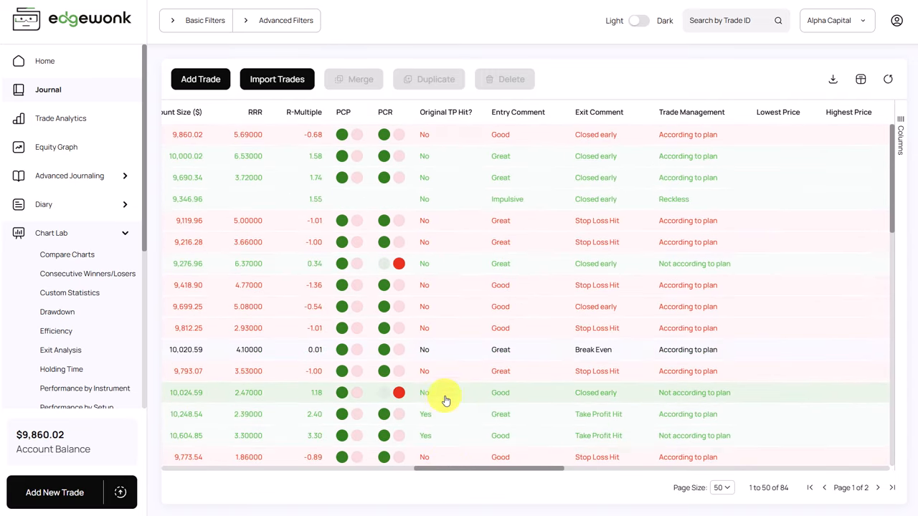
pyautogui.scroll(-3)
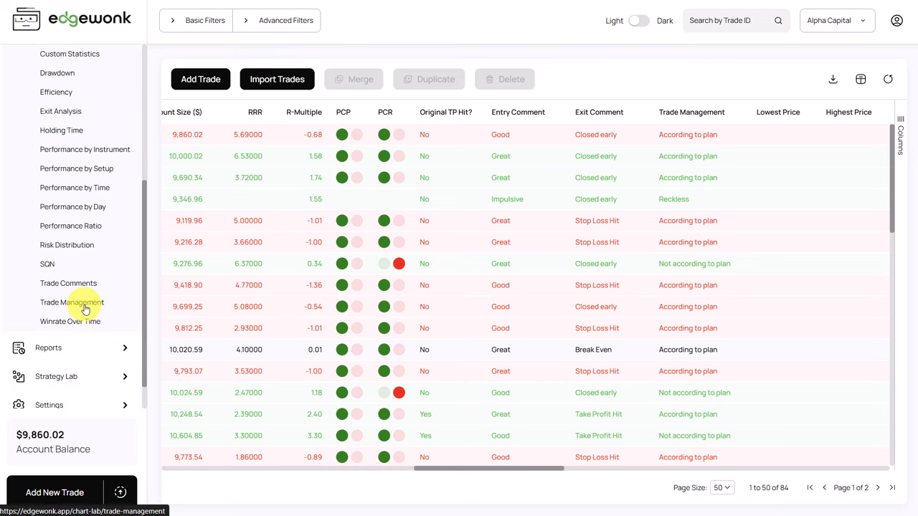
pyautogui.click(71, 302)
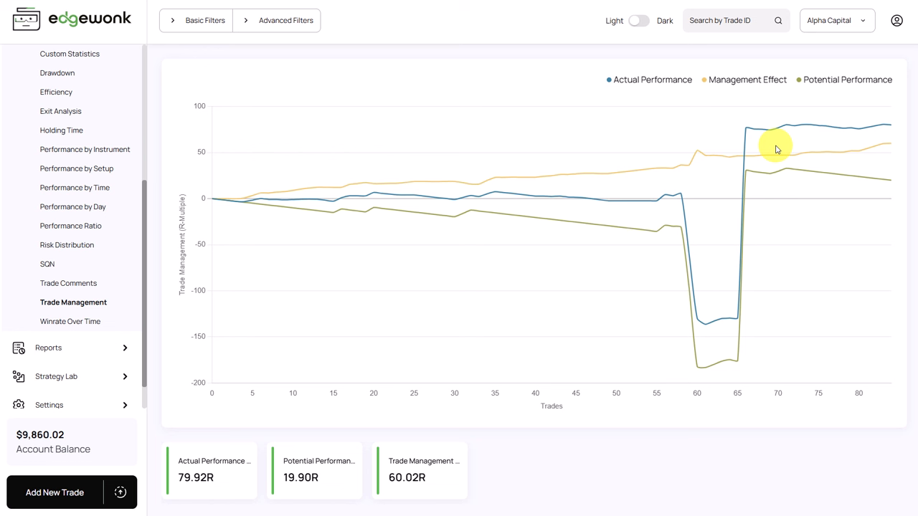
pyautogui.moveTo(148, 132)
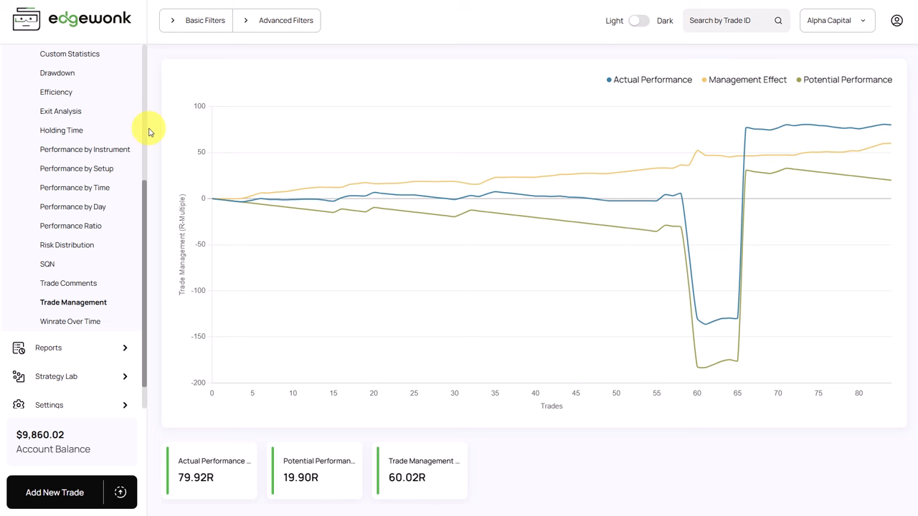
# Step: Group the Trade Comments returns by Trade Exit comment instead of Trade Entry
pyautogui.click(68, 283)
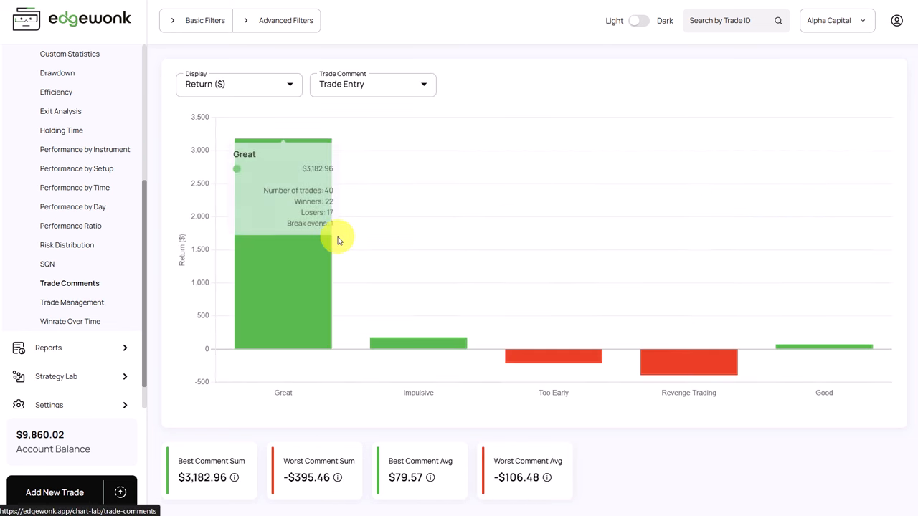
pyautogui.moveTo(687, 369)
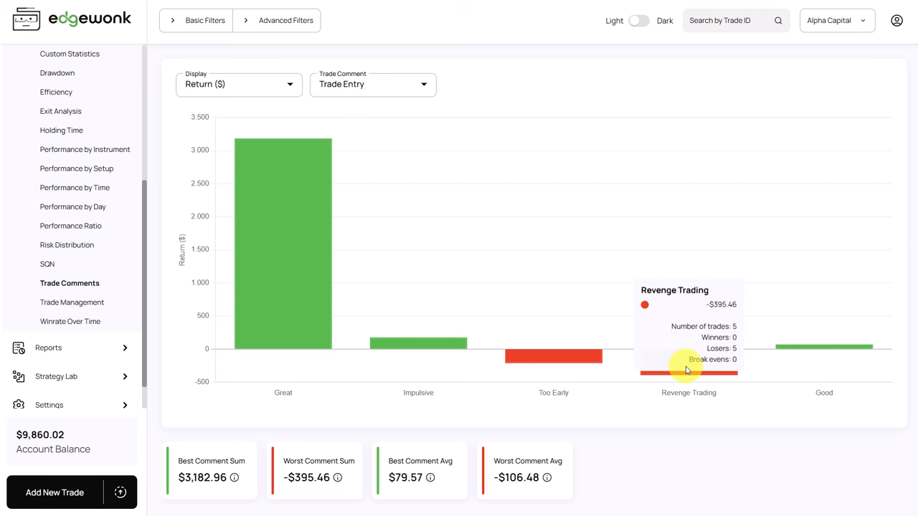
pyautogui.moveTo(552, 359)
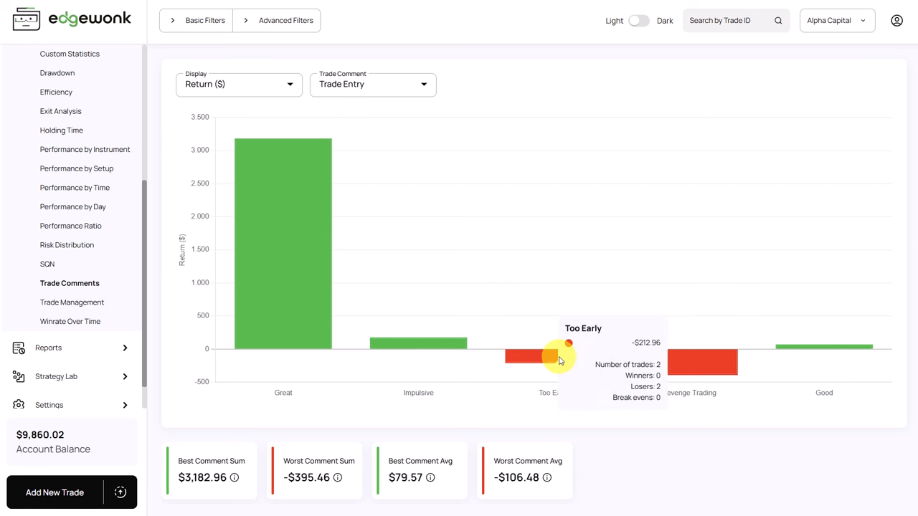
pyautogui.moveTo(687, 368)
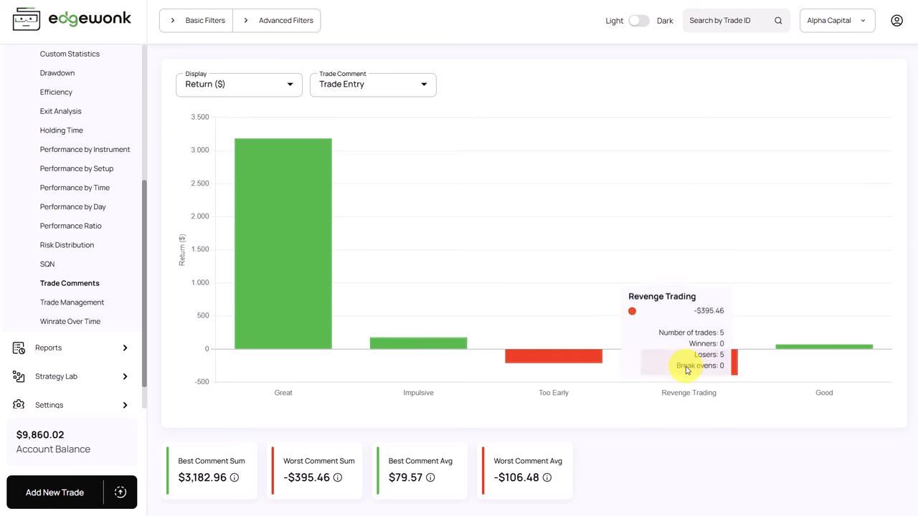
pyautogui.moveTo(495, 122)
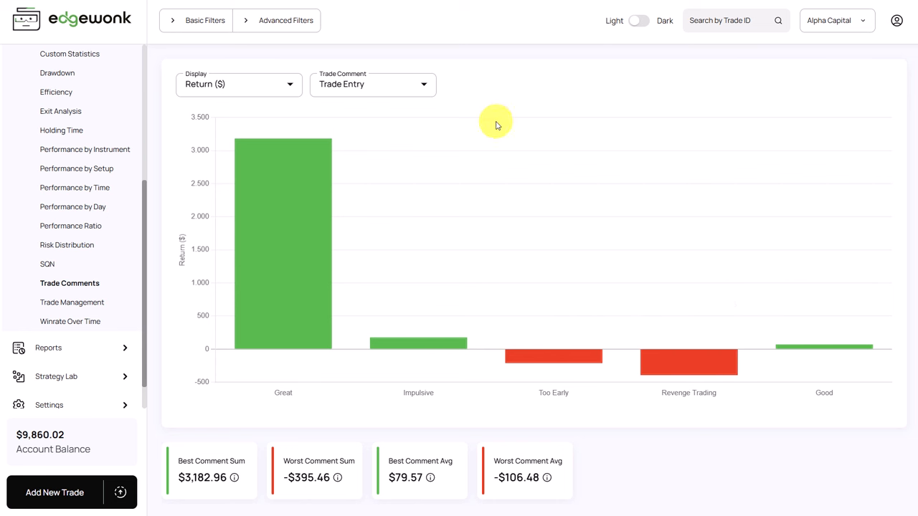
pyautogui.click(372, 84)
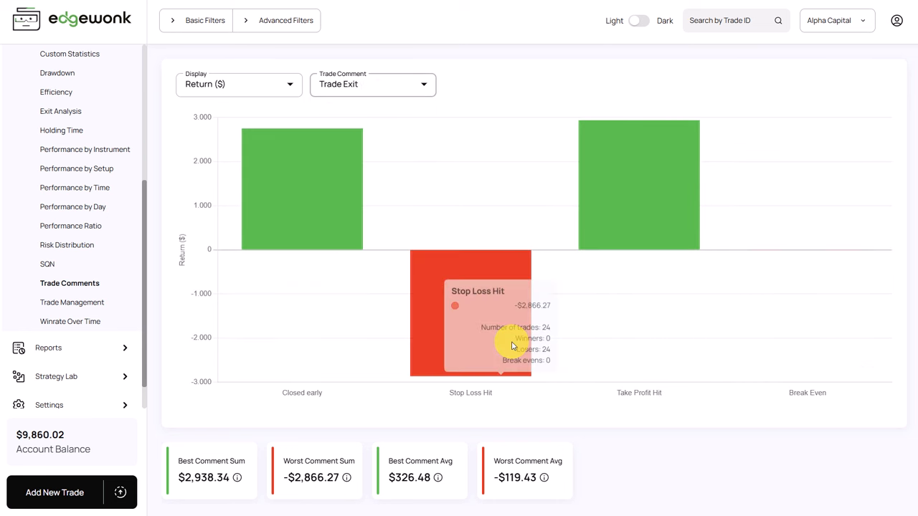
pyautogui.moveTo(639, 185)
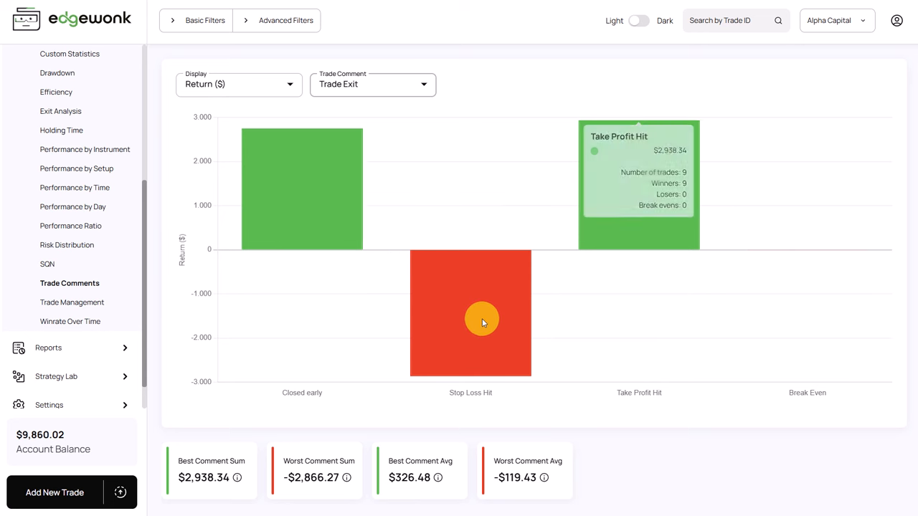
pyautogui.moveTo(471, 273)
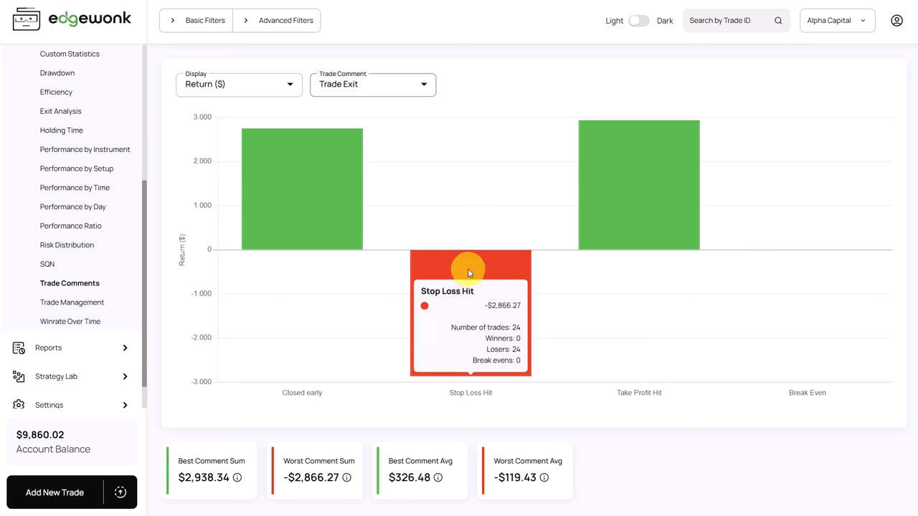
pyautogui.moveTo(519, 325)
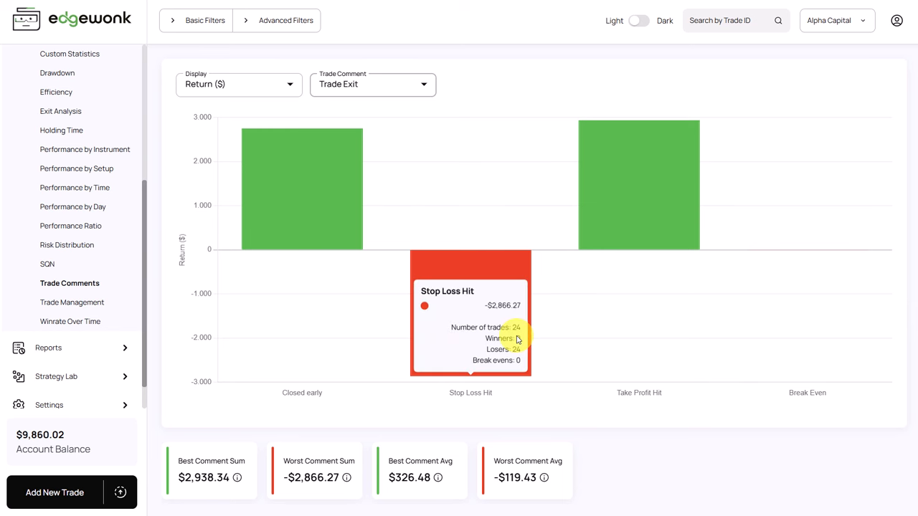
pyautogui.moveTo(569, 337)
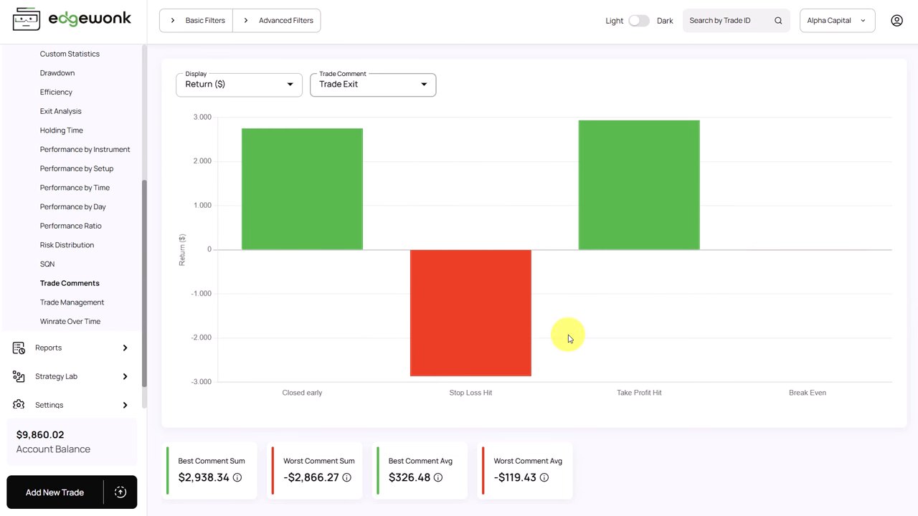
pyautogui.moveTo(451, 321)
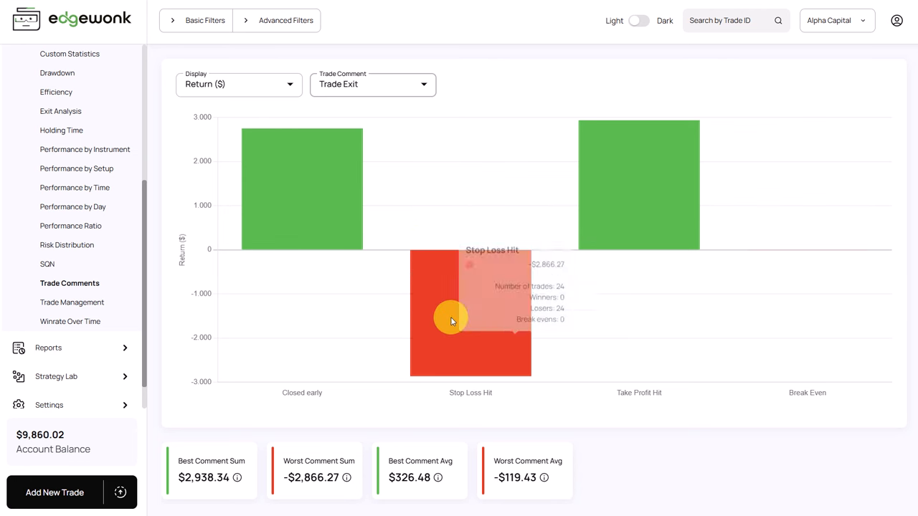
pyautogui.moveTo(436, 260)
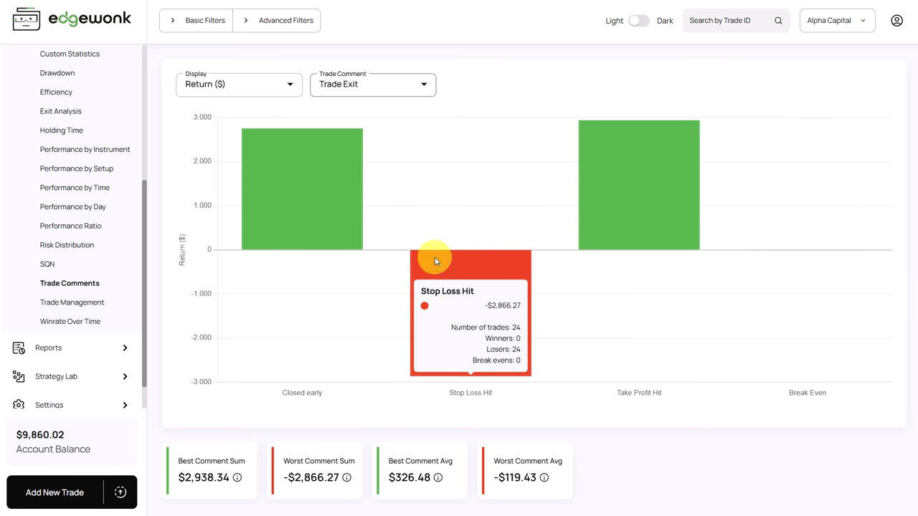
pyautogui.moveTo(278, 231)
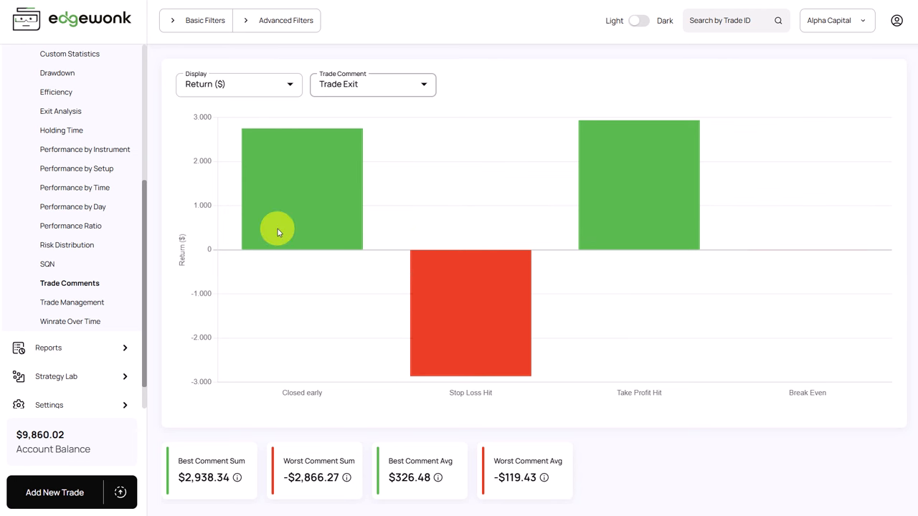
pyautogui.moveTo(425, 129)
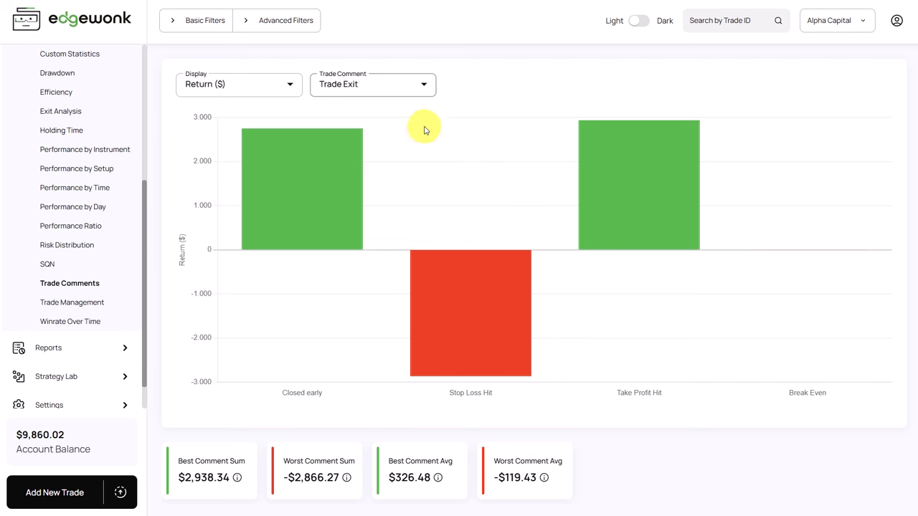
pyautogui.moveTo(452, 152)
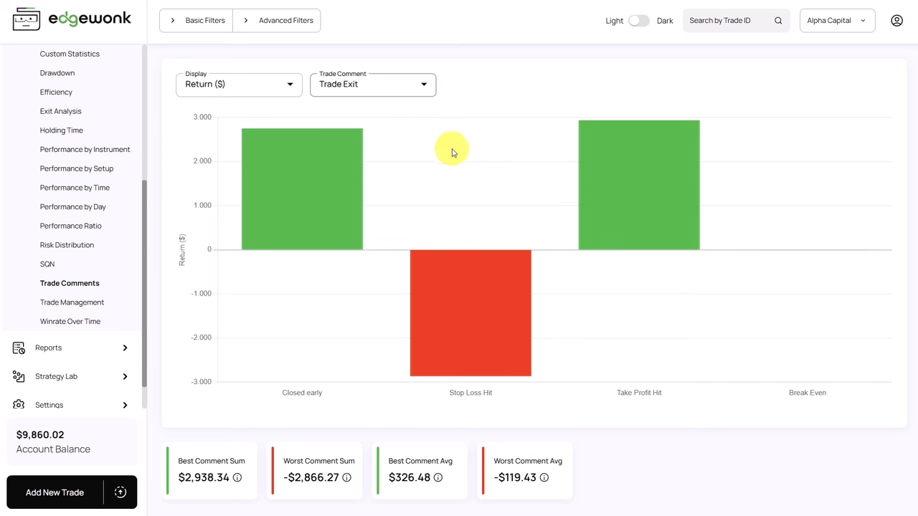
# Step: Show the Diary Sessions list of weekly periods with ratings, winrates and returns
pyautogui.click(57, 147)
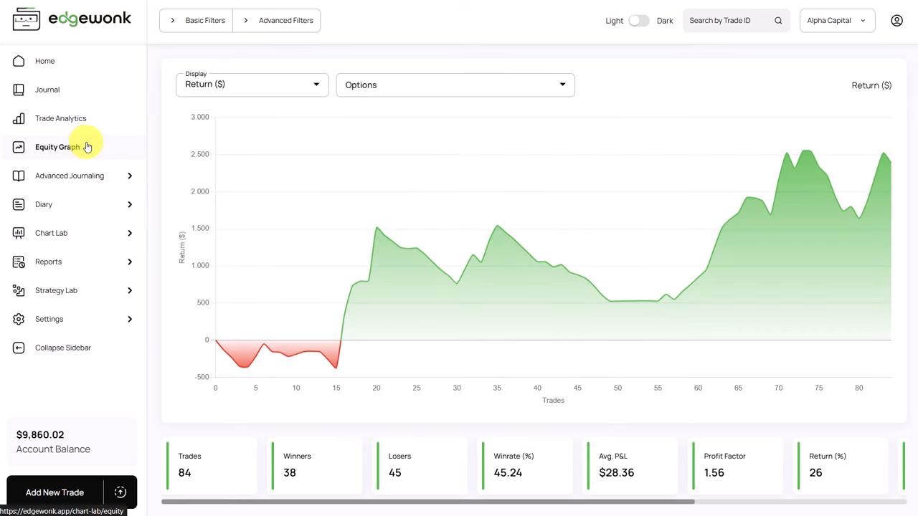
pyautogui.click(44, 205)
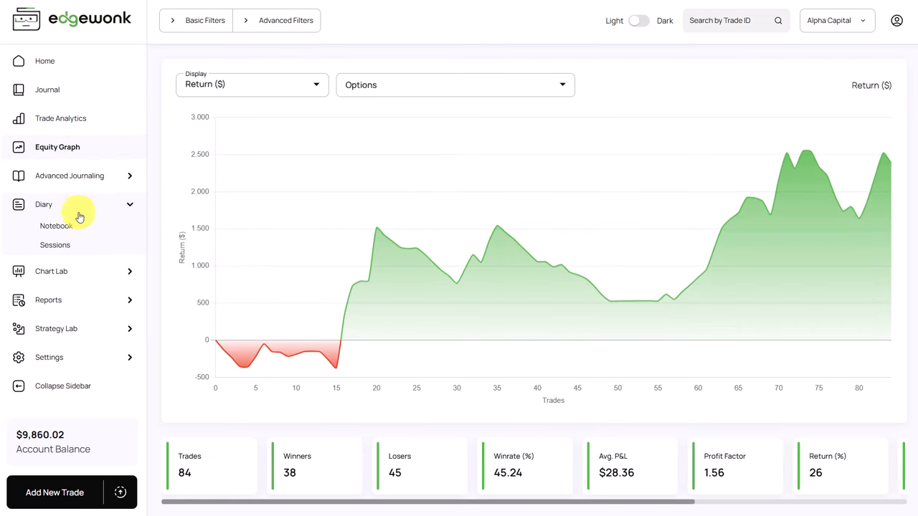
pyautogui.click(55, 244)
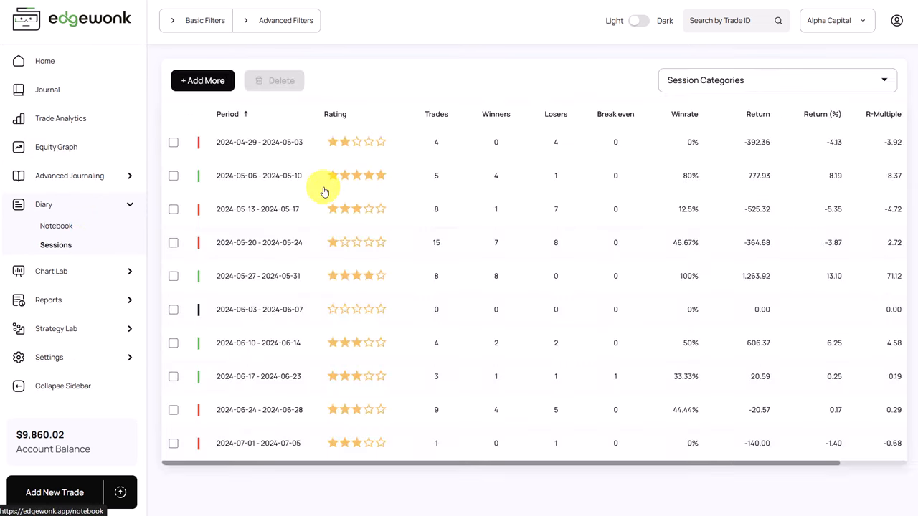
pyautogui.moveTo(283, 268)
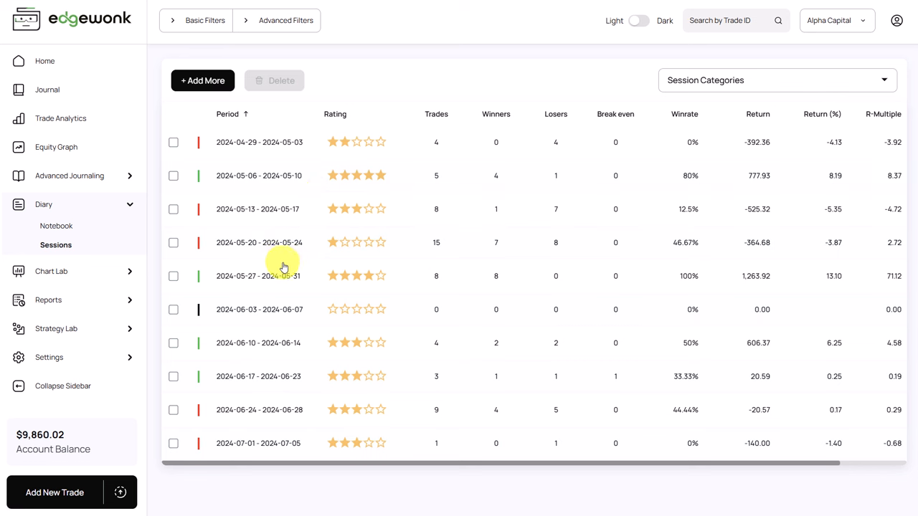
pyautogui.moveTo(280, 328)
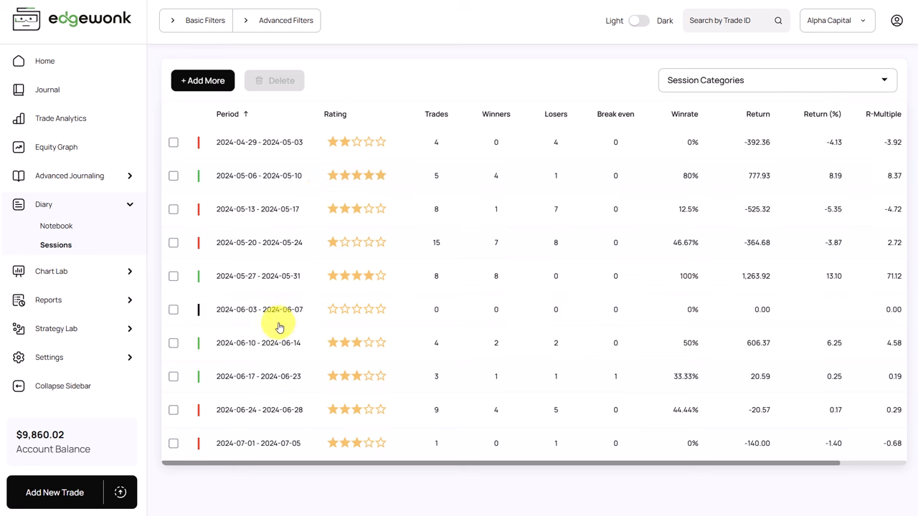
pyautogui.moveTo(266, 443)
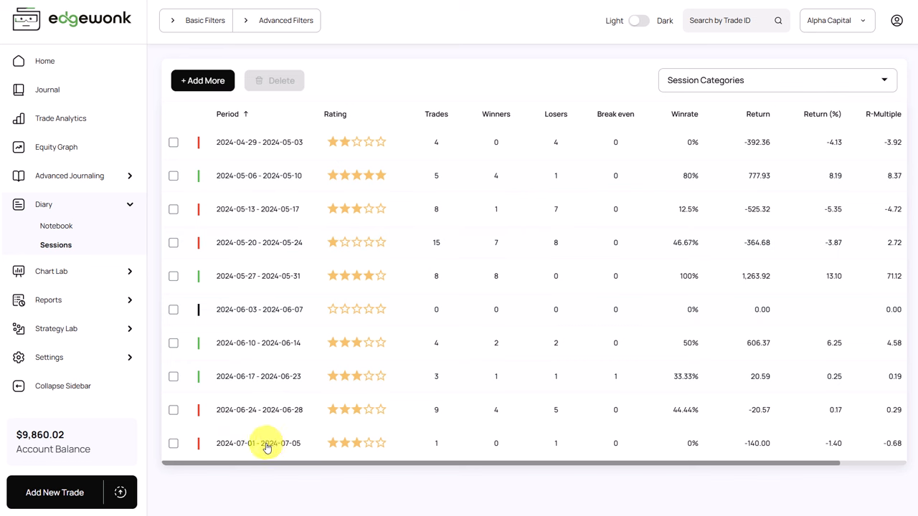
pyautogui.moveTo(290, 276)
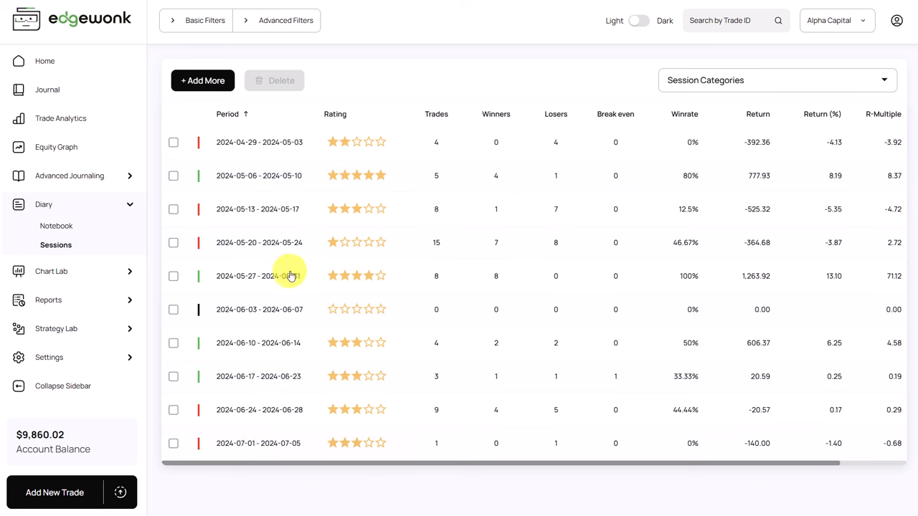
pyautogui.moveTo(301, 175)
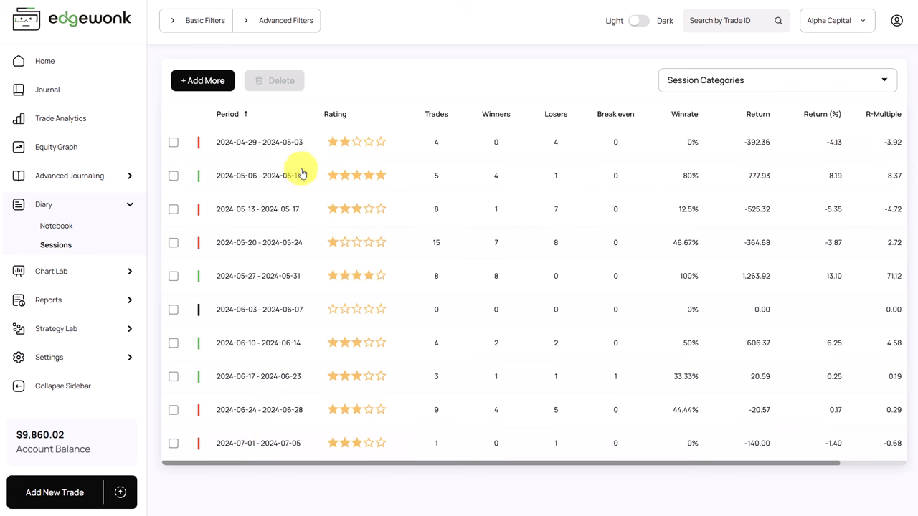
pyautogui.moveTo(270, 223)
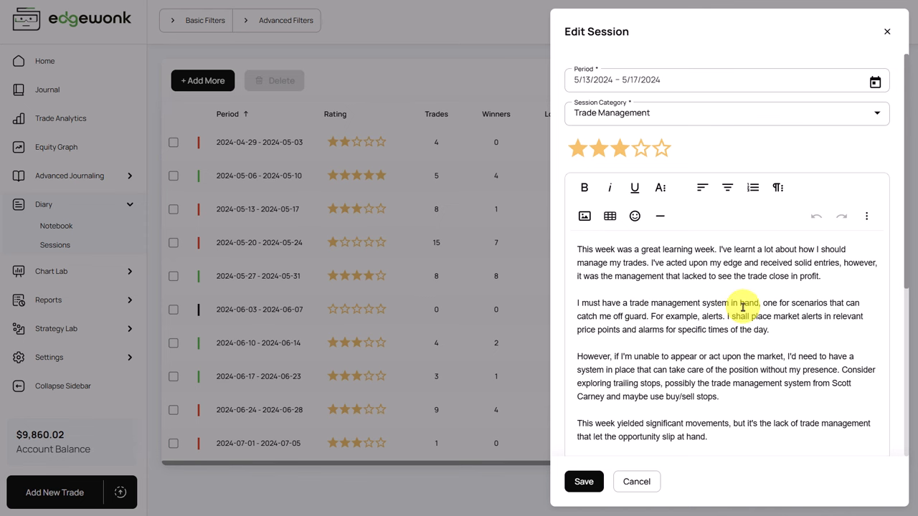
pyautogui.scroll(-3)
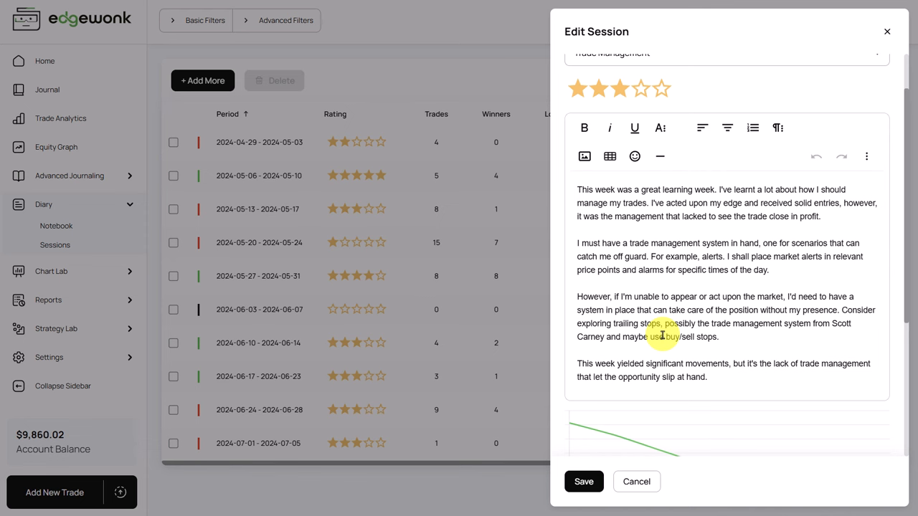
pyautogui.scroll(3)
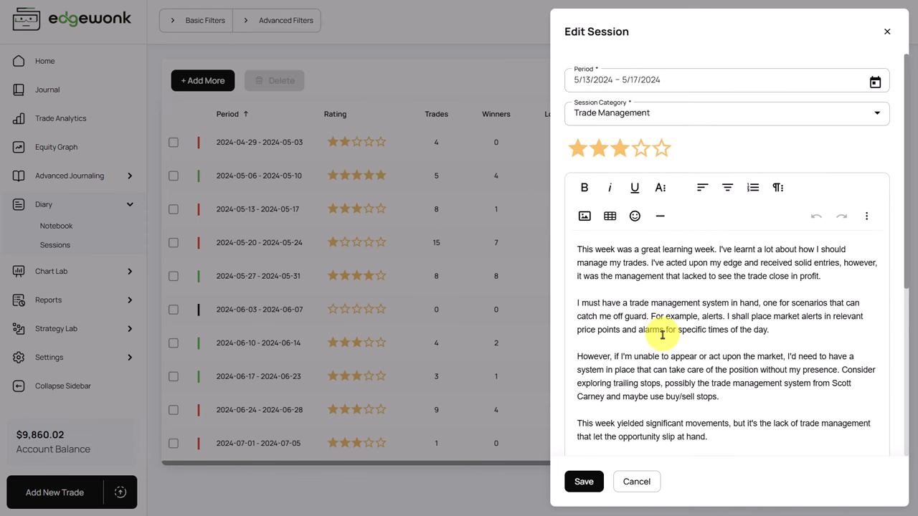
pyautogui.moveTo(355, 313)
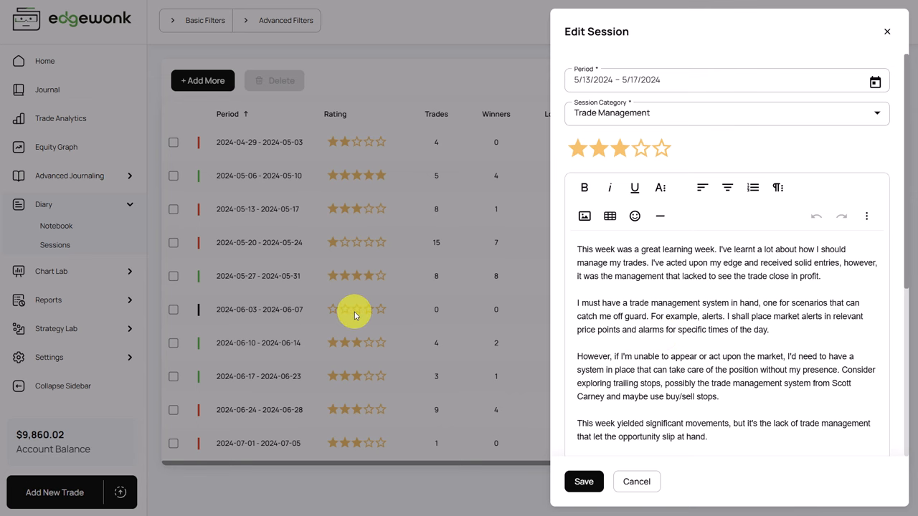
pyautogui.click(637, 481)
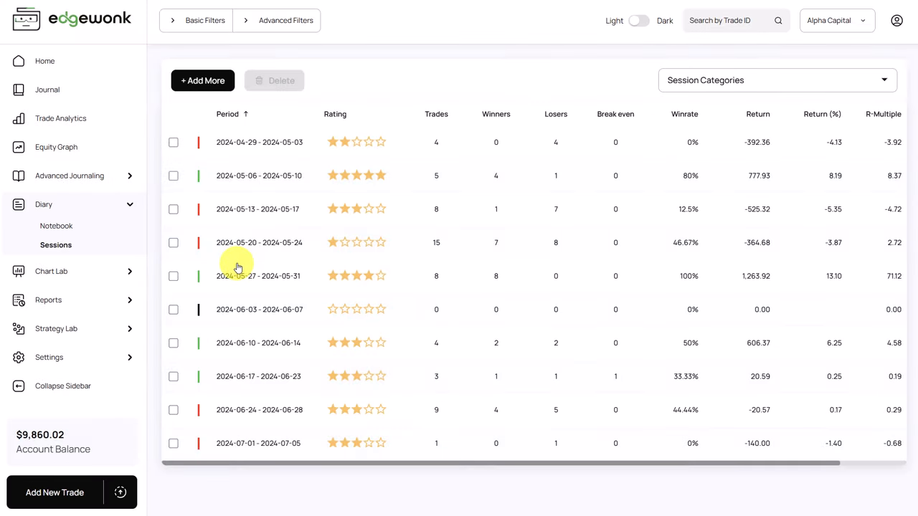
pyautogui.moveTo(326, 383)
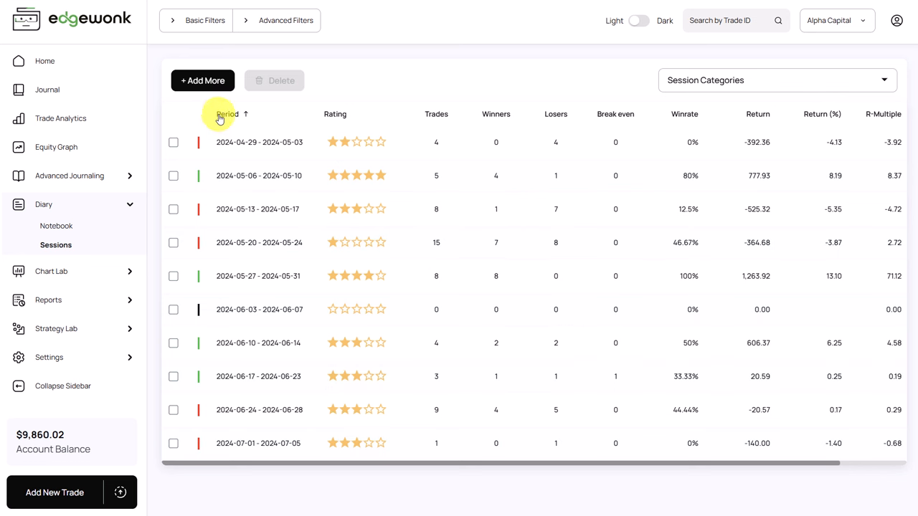
pyautogui.moveTo(379, 209)
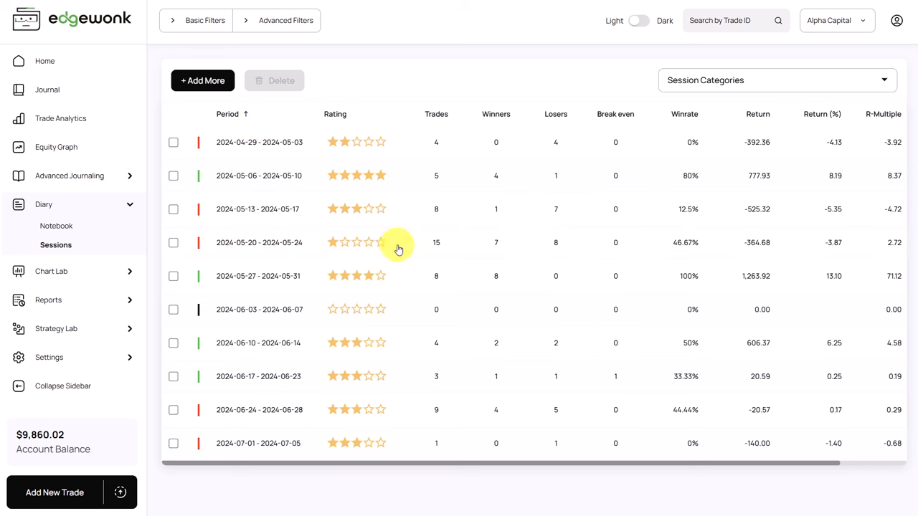
pyautogui.moveTo(186, 228)
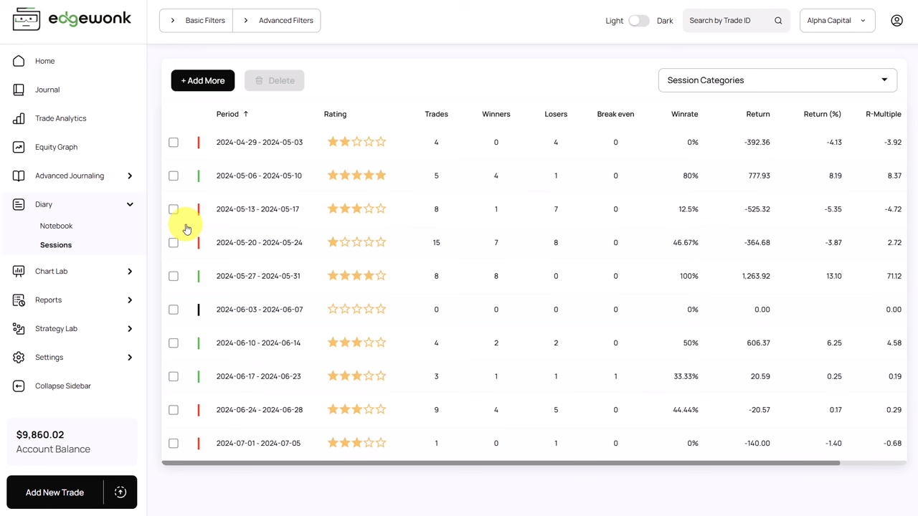
# Step: Return to the Equity Graph showing the full 84-trade return curve
pyautogui.click(57, 147)
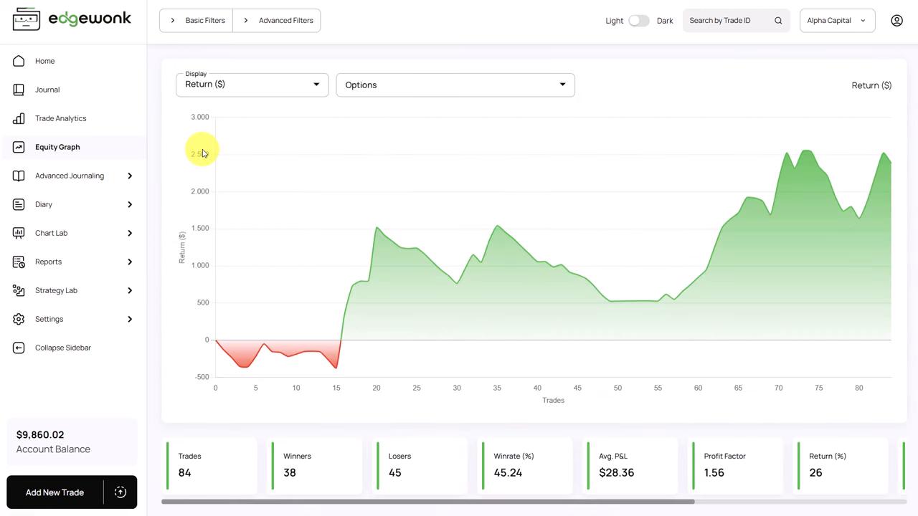